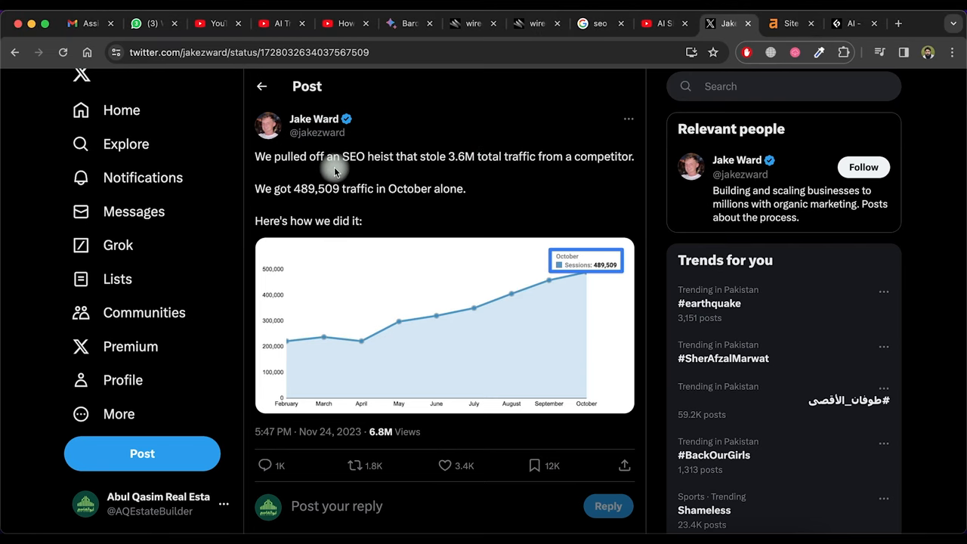
{"action": "mouse_move", "coordinate": [269, 170]}
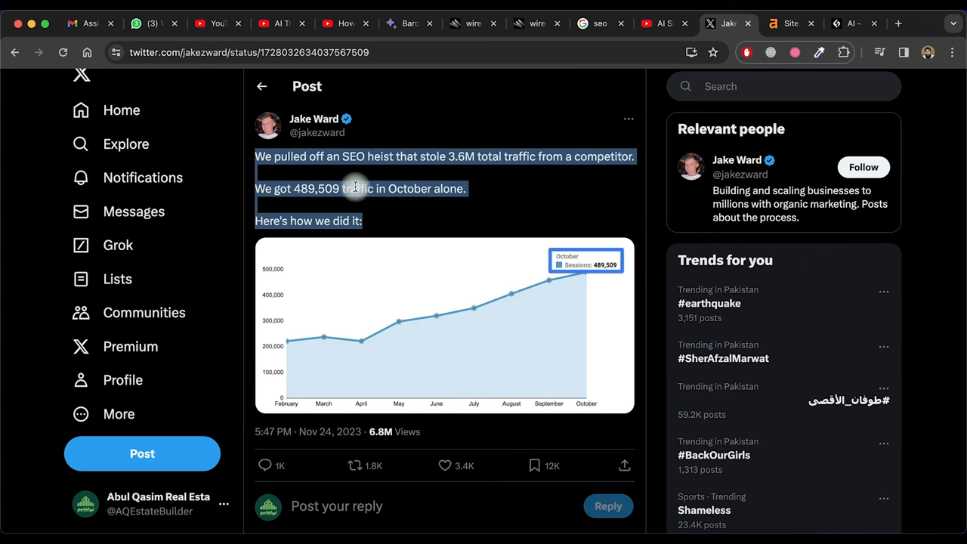
{"action": "mouse_move", "coordinate": [413, 204]}
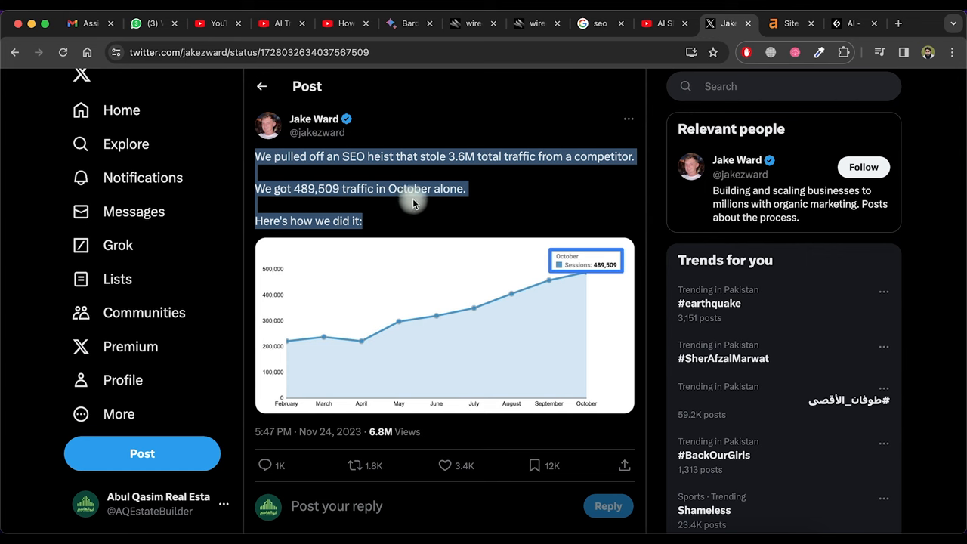
Step: Read Jake Ward's SEO heist thread from the opening post down to the 'How we did it?' reply
{"action": "scroll", "scroll_direction": "down", "scroll_amount": 3}
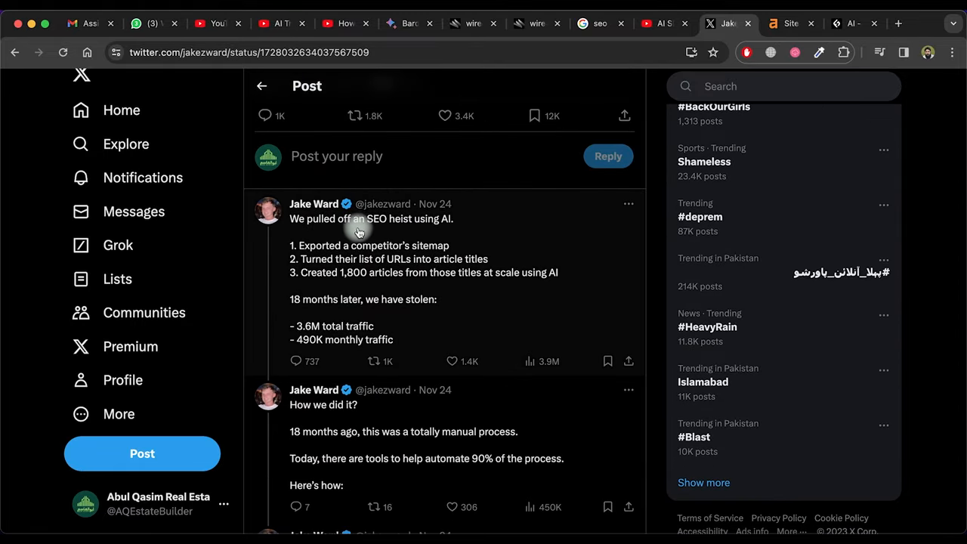
{"action": "mouse_move", "coordinate": [374, 229]}
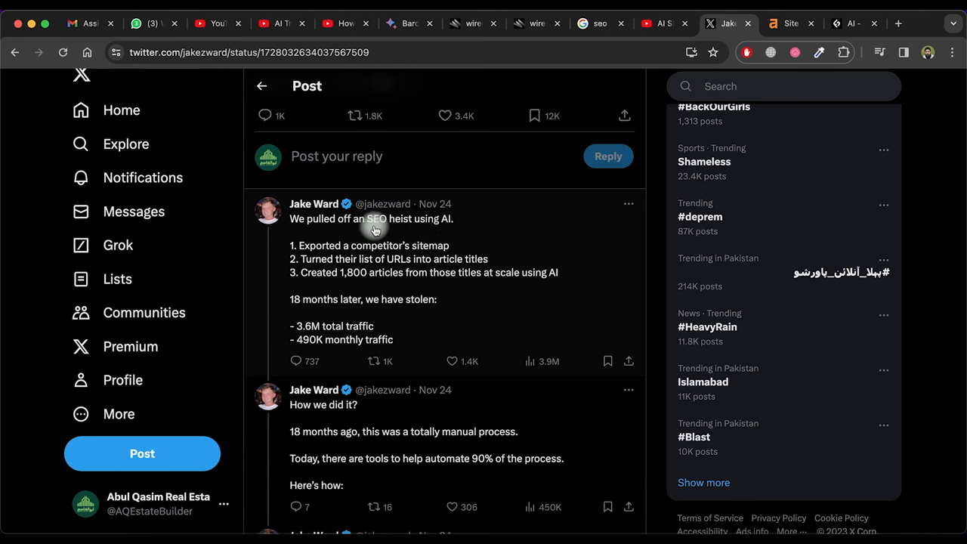
{"action": "mouse_move", "coordinate": [296, 245]}
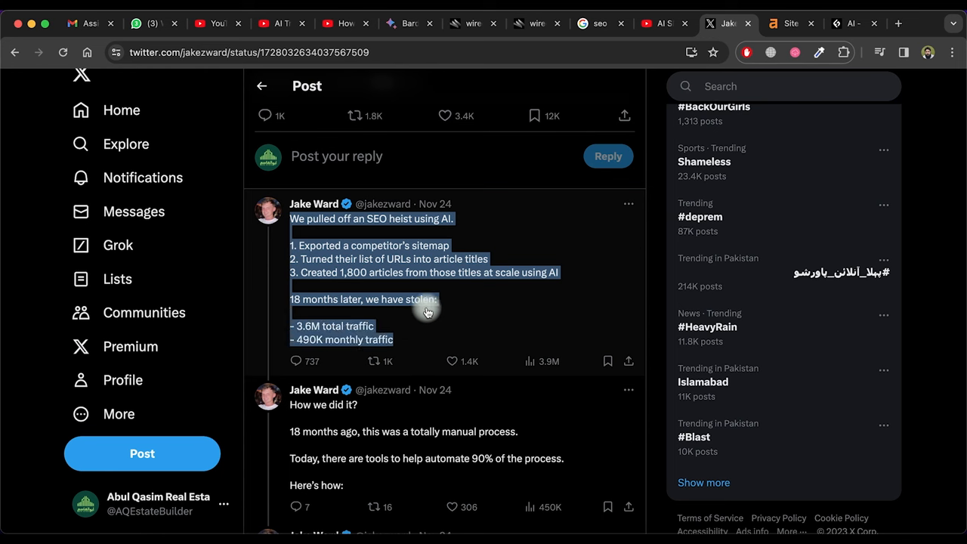
{"action": "mouse_move", "coordinate": [447, 319]}
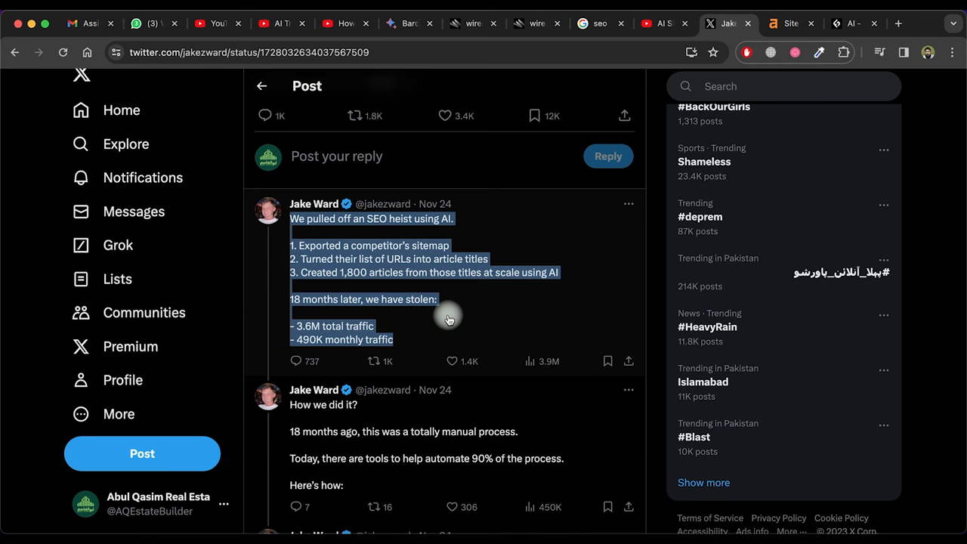
{"action": "scroll", "scroll_direction": "down", "scroll_amount": 3}
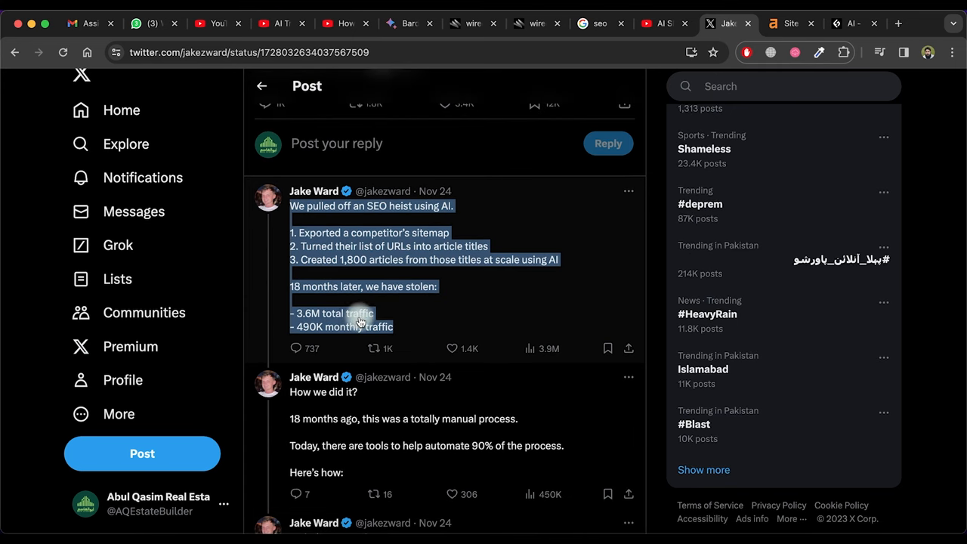
{"action": "scroll", "scroll_direction": "down", "scroll_amount": 3}
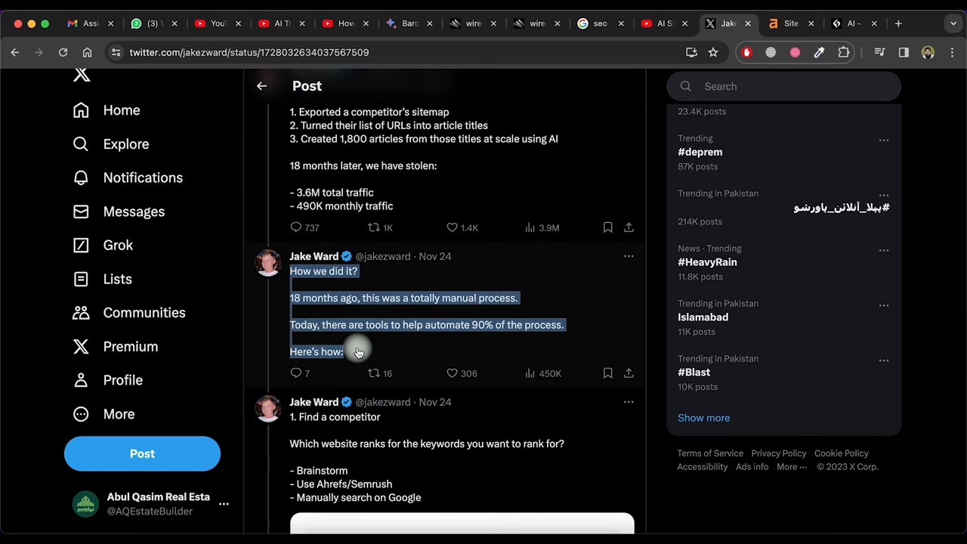
{"action": "mouse_move", "coordinate": [332, 302]}
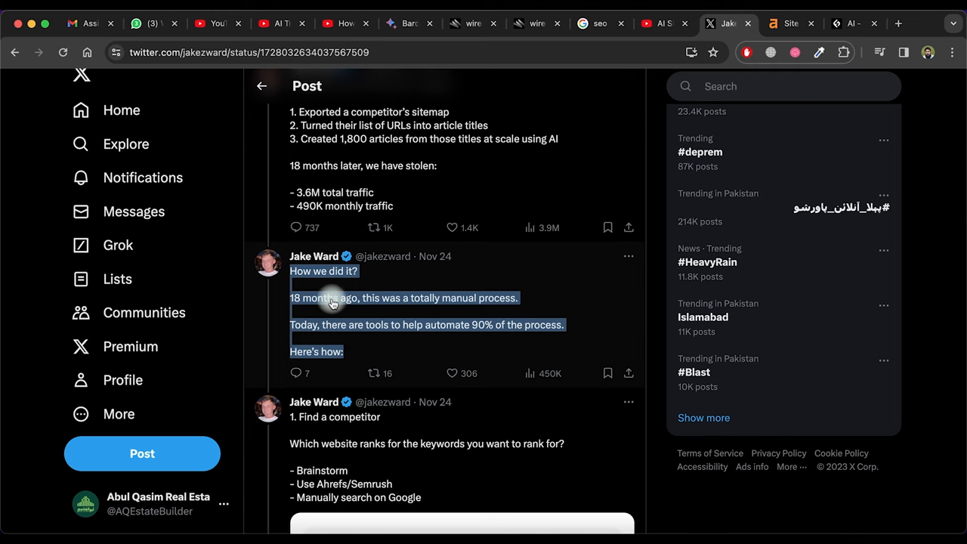
{"action": "mouse_move", "coordinate": [468, 317]}
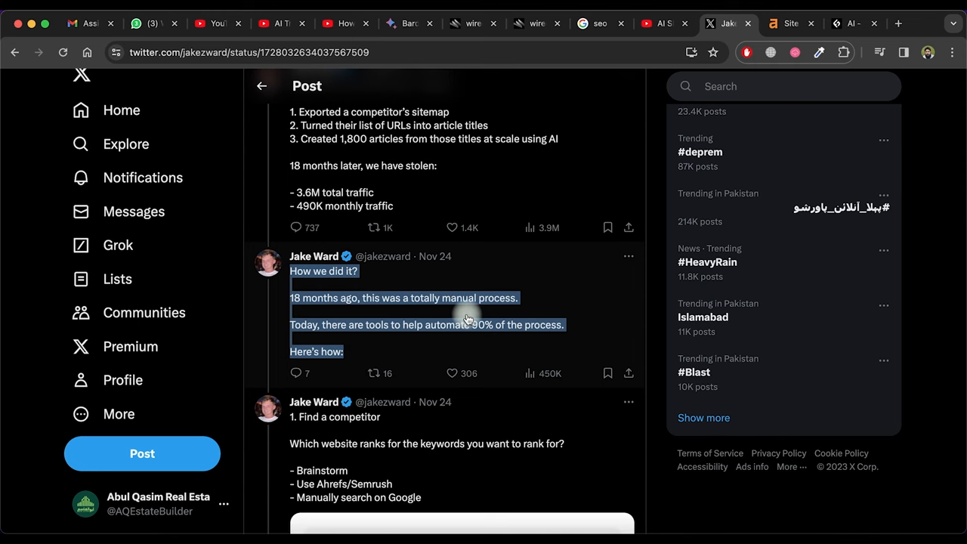
{"action": "scroll", "scroll_direction": "down", "scroll_amount": 3}
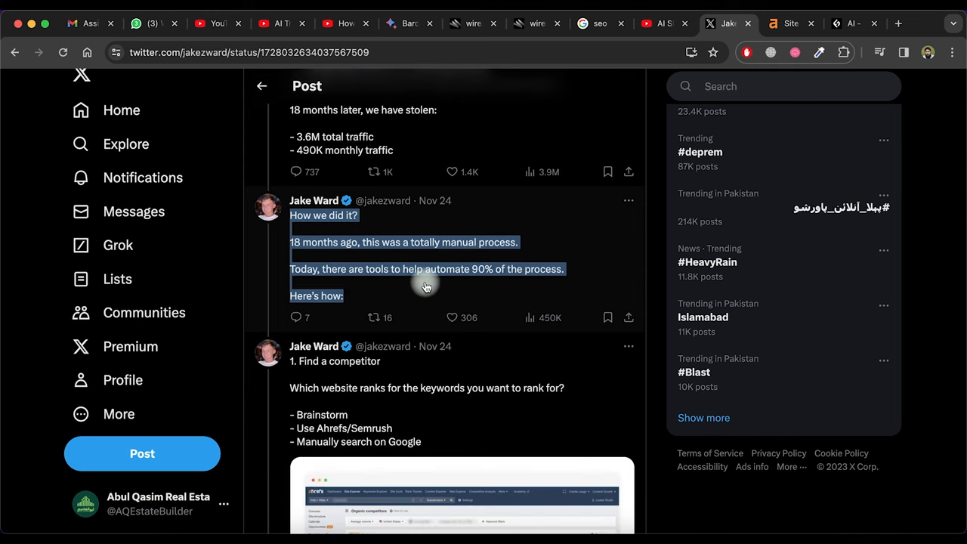
Step: Read through thread steps 1 and '2. See their sitemap' down to '3. Export sitemap'
{"action": "scroll", "scroll_direction": "down", "scroll_amount": 3}
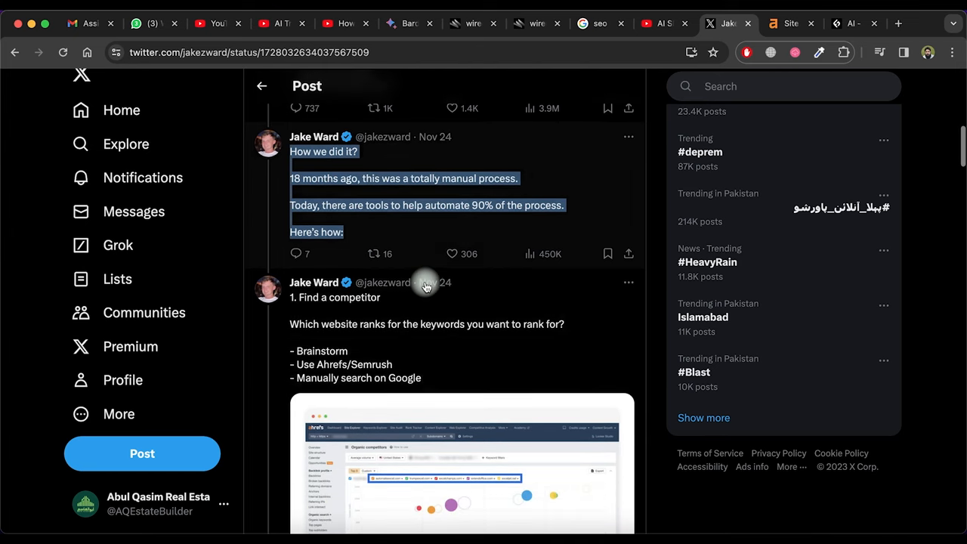
{"action": "scroll", "scroll_direction": "down", "scroll_amount": 3}
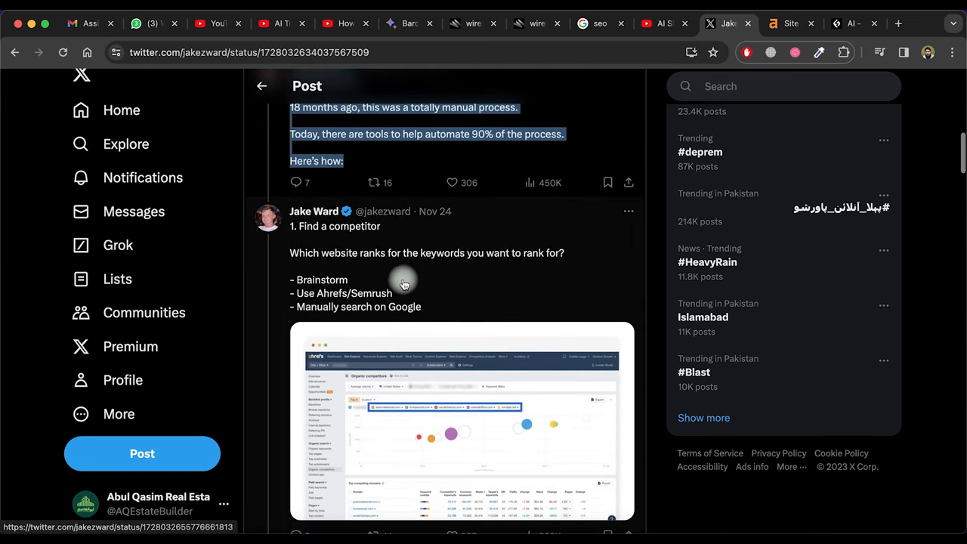
{"action": "mouse_move", "coordinate": [363, 264]}
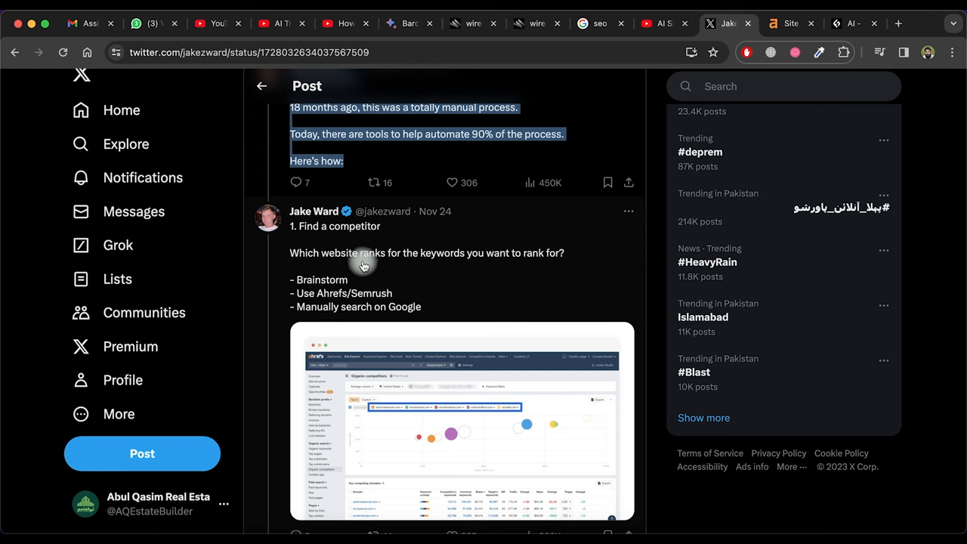
{"action": "mouse_move", "coordinate": [434, 306]}
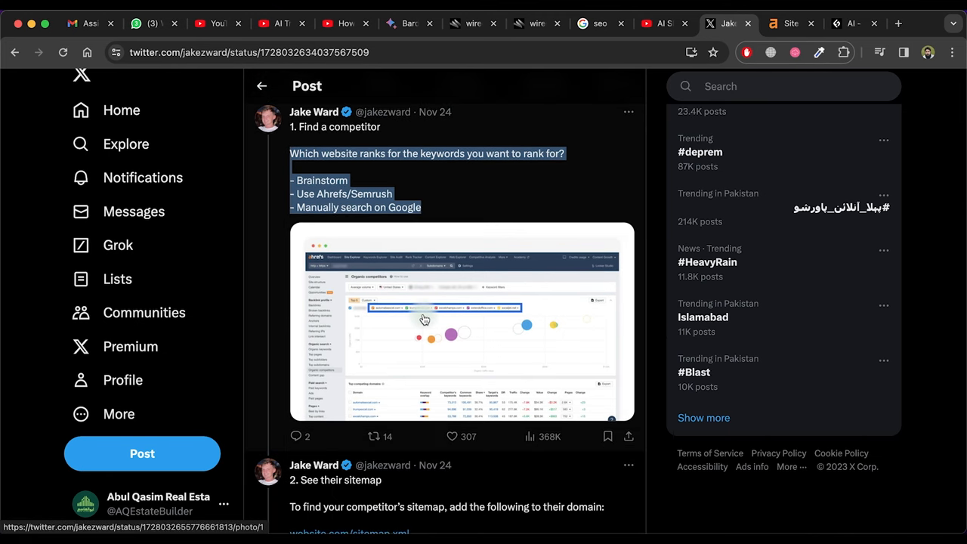
{"action": "scroll", "scroll_direction": "down", "scroll_amount": 3}
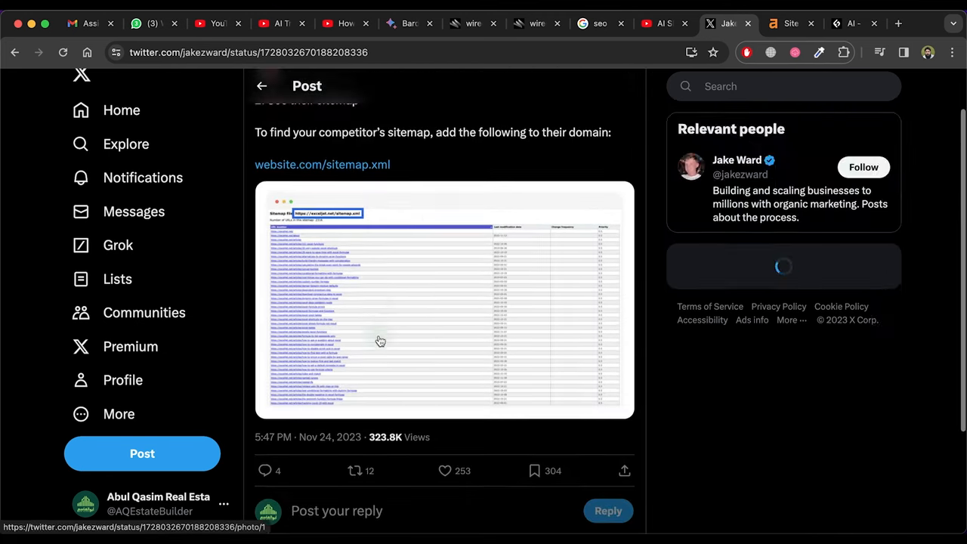
{"action": "scroll", "scroll_direction": "up", "scroll_amount": 3}
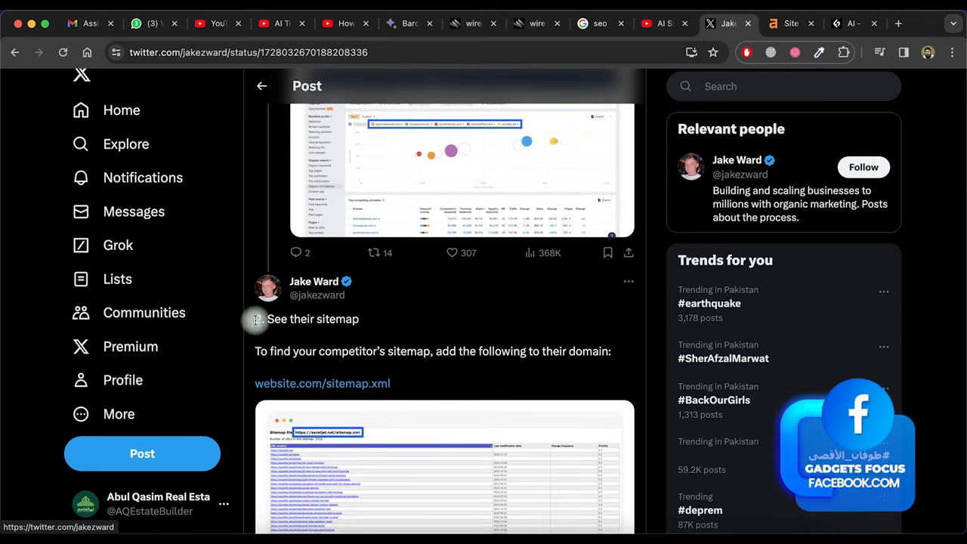
{"action": "scroll", "scroll_direction": "down", "scroll_amount": 3}
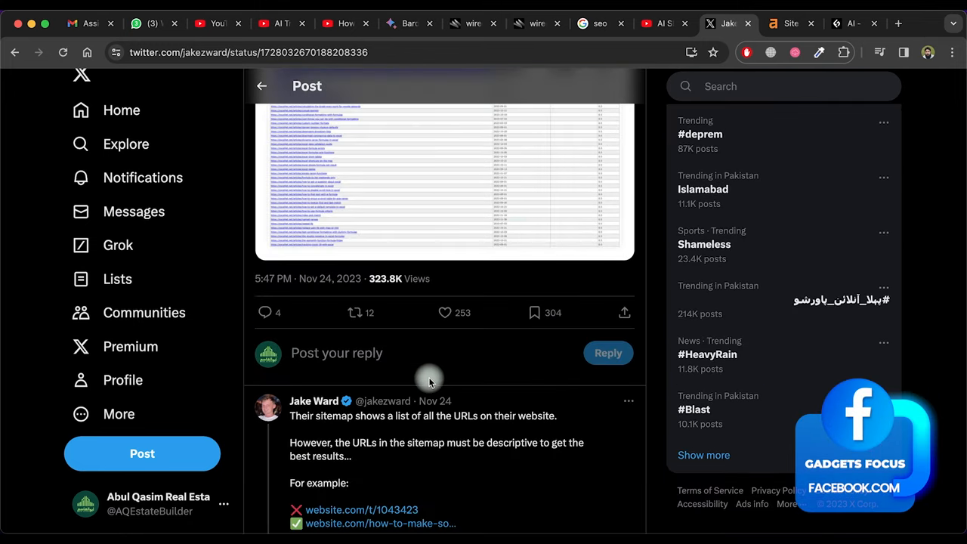
{"action": "scroll", "scroll_direction": "up", "scroll_amount": 3}
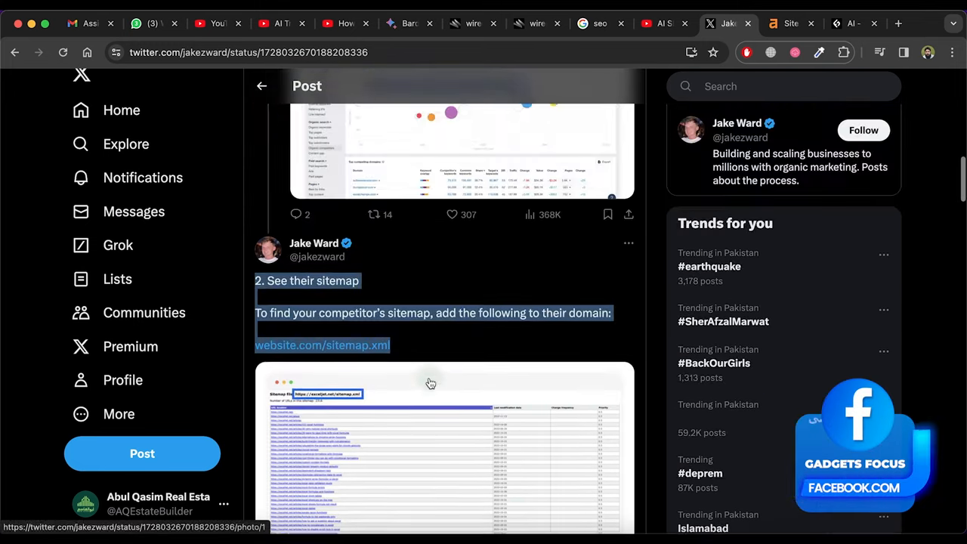
{"action": "scroll", "scroll_direction": "down", "scroll_amount": 3}
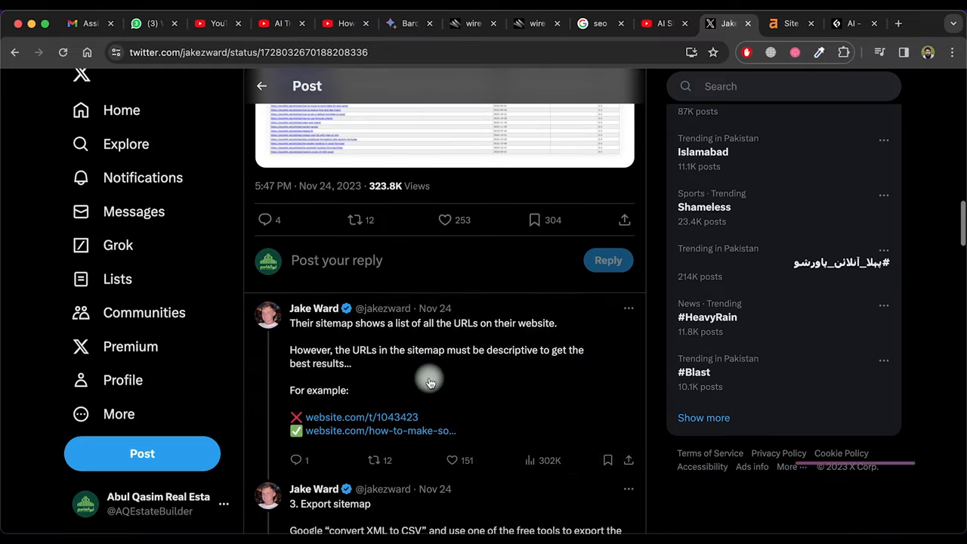
{"action": "scroll", "scroll_direction": "down", "scroll_amount": 3}
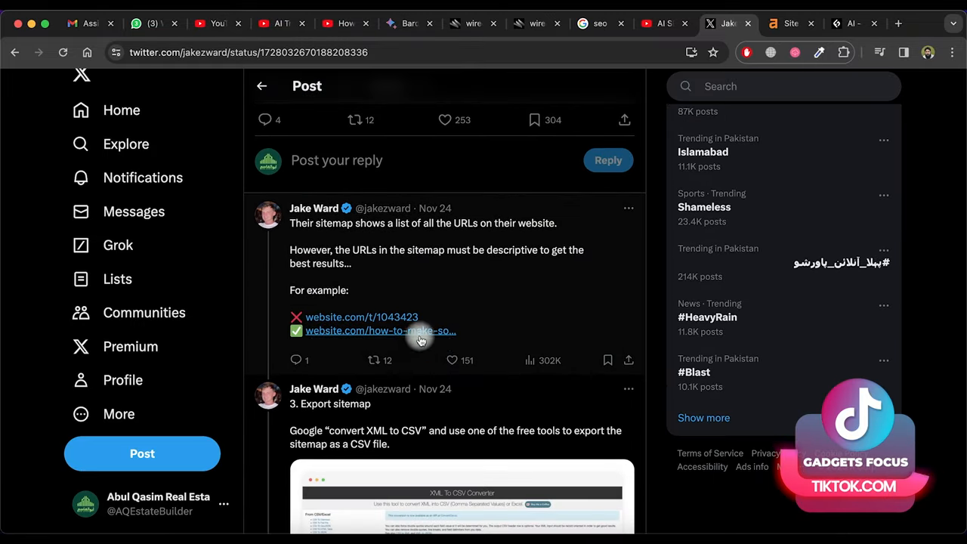
{"action": "scroll", "scroll_direction": "down", "scroll_amount": 3}
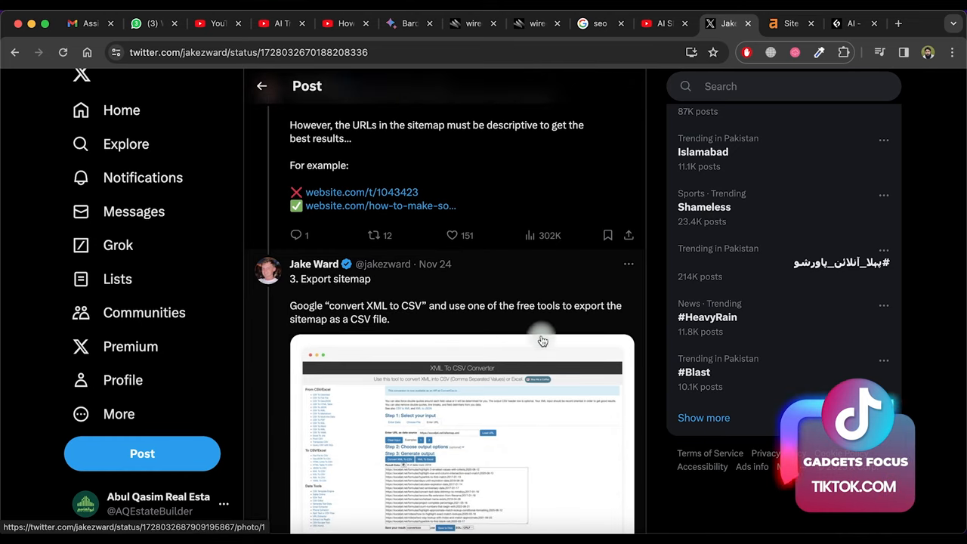
{"action": "scroll", "scroll_direction": "down", "scroll_amount": 3}
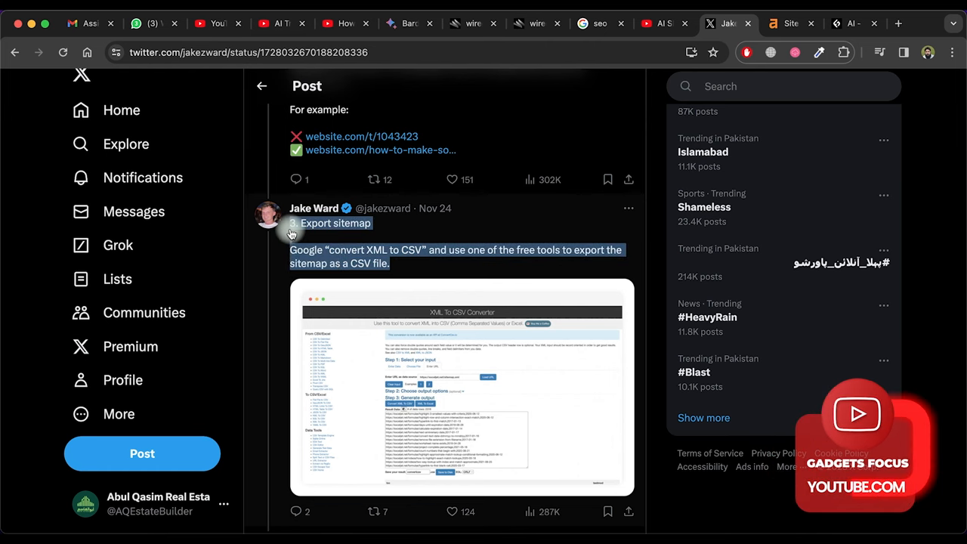
{"action": "scroll", "scroll_direction": "down", "scroll_amount": 3}
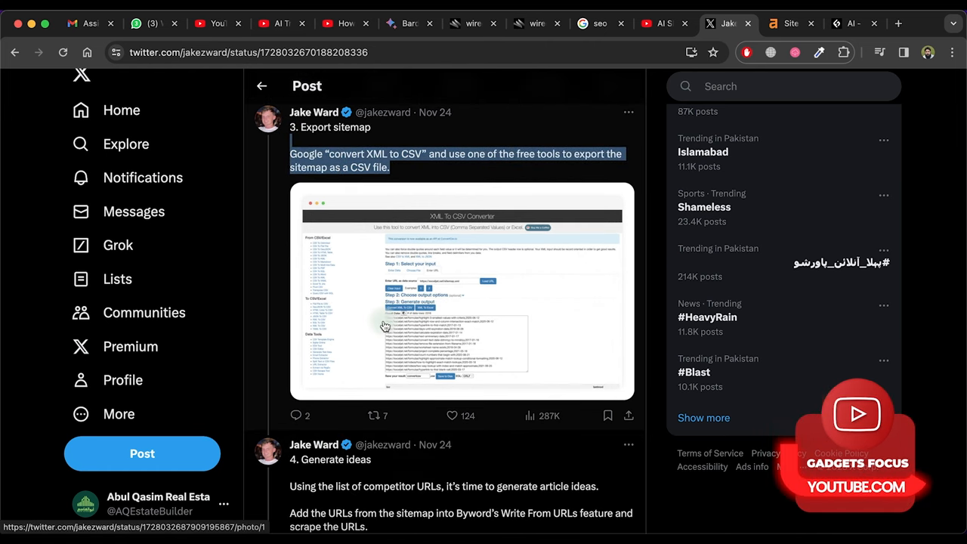
{"action": "scroll", "scroll_direction": "down", "scroll_amount": 3}
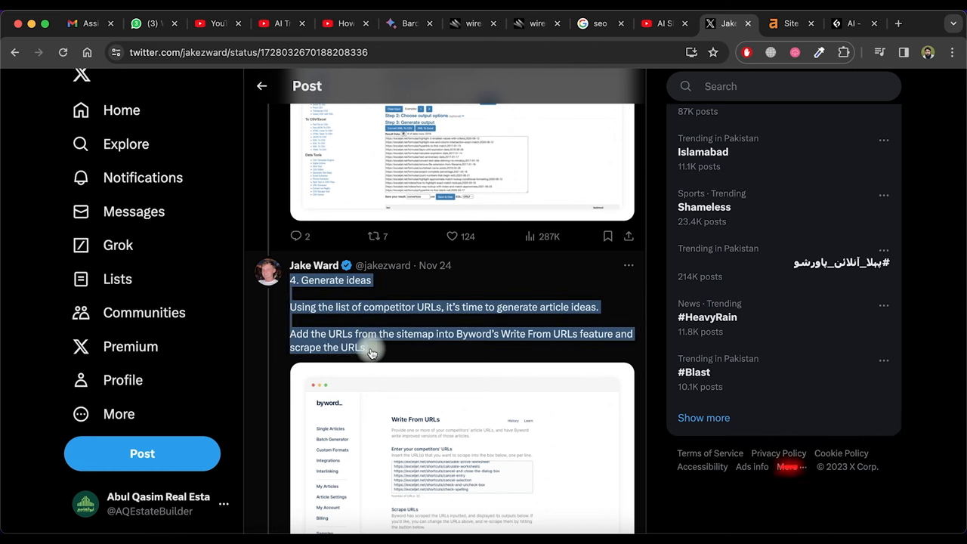
{"action": "scroll", "scroll_direction": "down", "scroll_amount": 3}
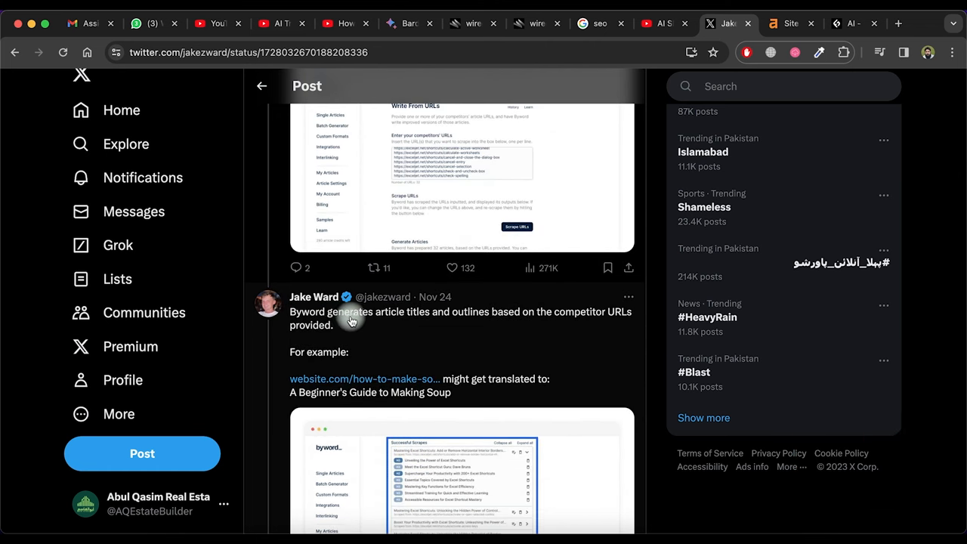
{"action": "scroll", "scroll_direction": "down", "scroll_amount": 3}
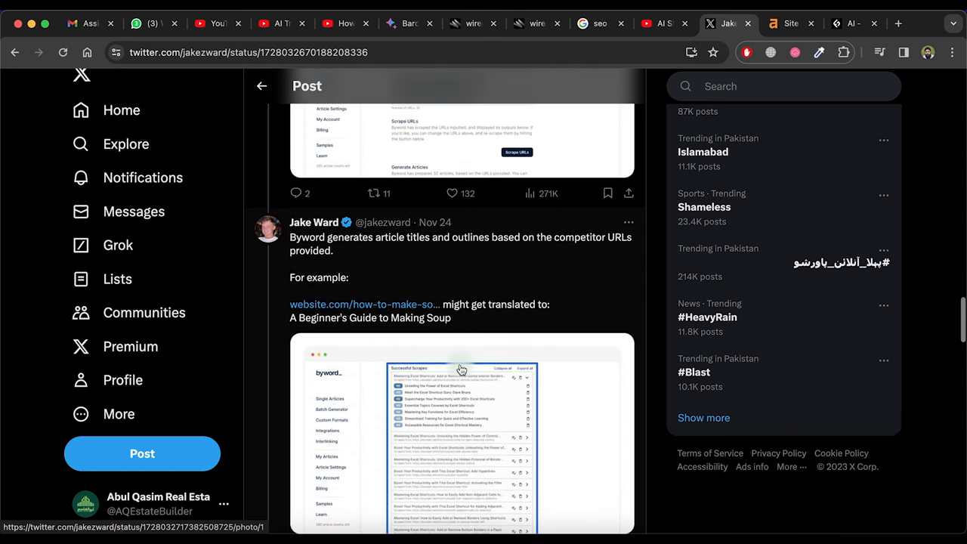
{"action": "scroll", "scroll_direction": "down", "scroll_amount": 3}
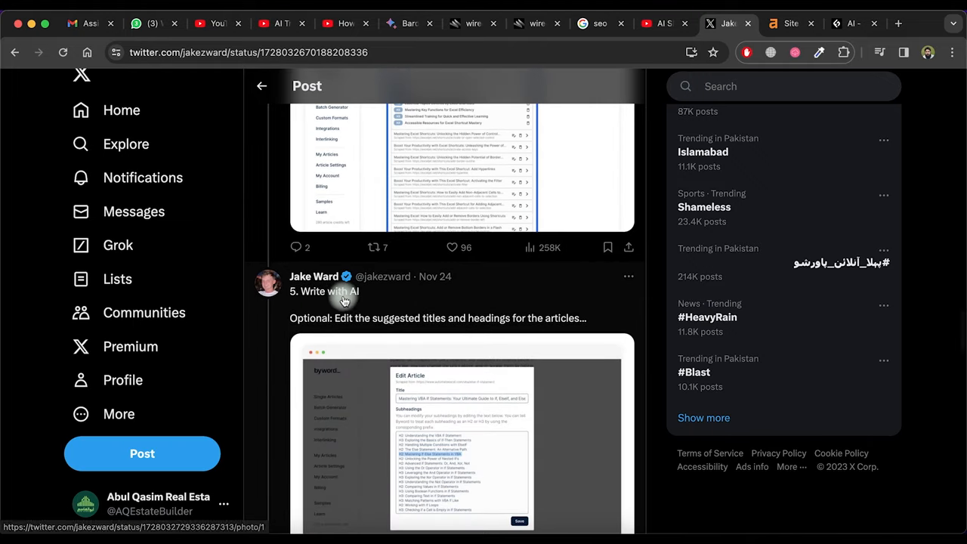
{"action": "scroll", "scroll_direction": "down", "scroll_amount": 3}
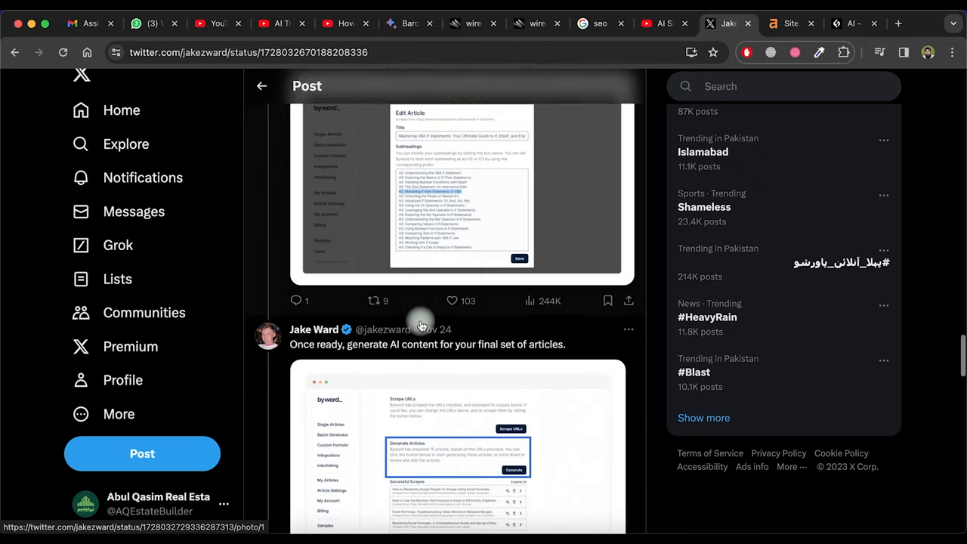
{"action": "scroll", "scroll_direction": "down", "scroll_amount": 3}
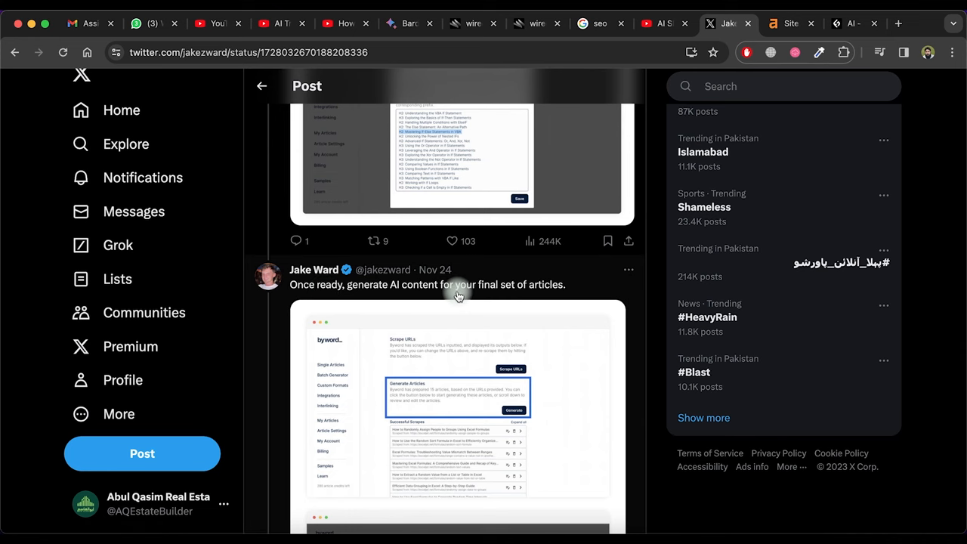
{"action": "scroll", "scroll_direction": "down", "scroll_amount": 3}
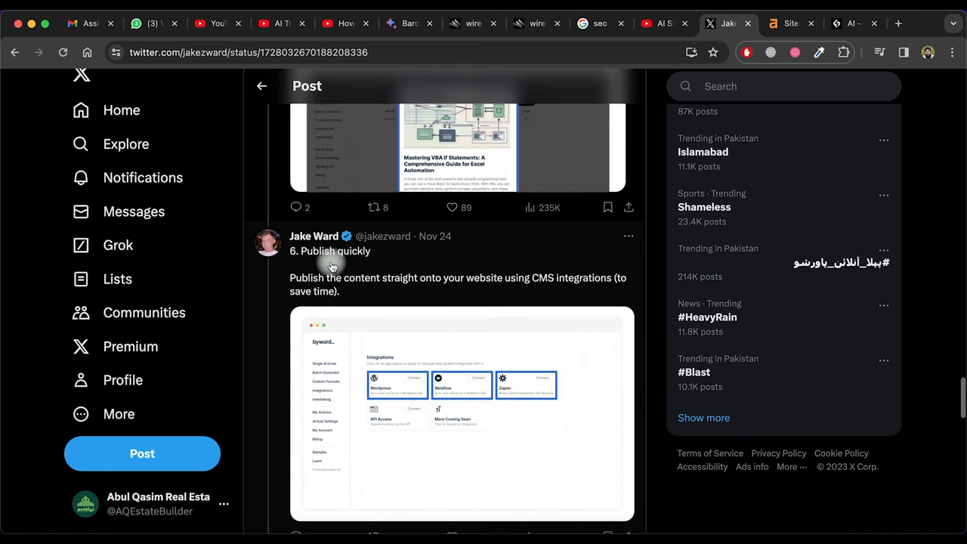
{"action": "mouse_move", "coordinate": [511, 285]}
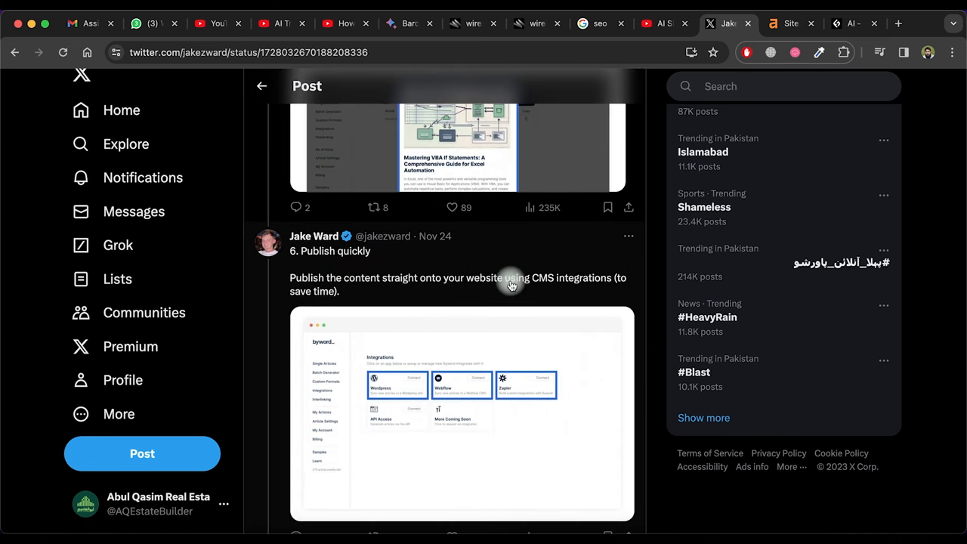
{"action": "scroll", "scroll_direction": "down", "scroll_amount": 3}
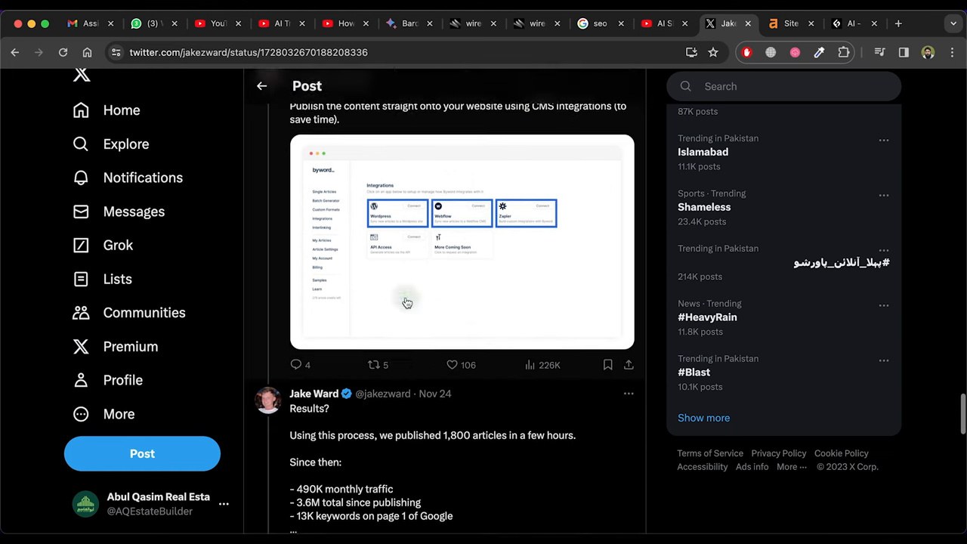
{"action": "scroll", "scroll_direction": "down", "scroll_amount": 3}
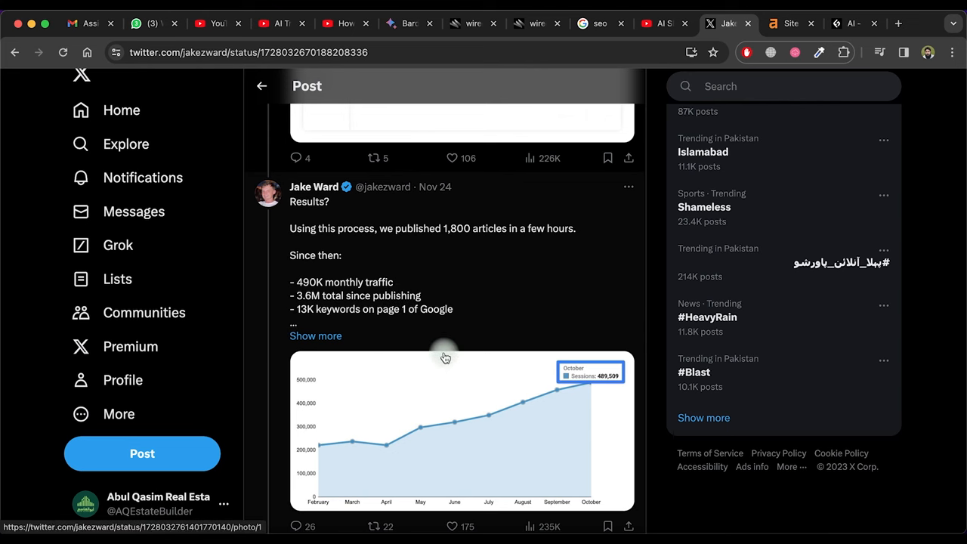
{"action": "scroll", "scroll_direction": "down", "scroll_amount": 3}
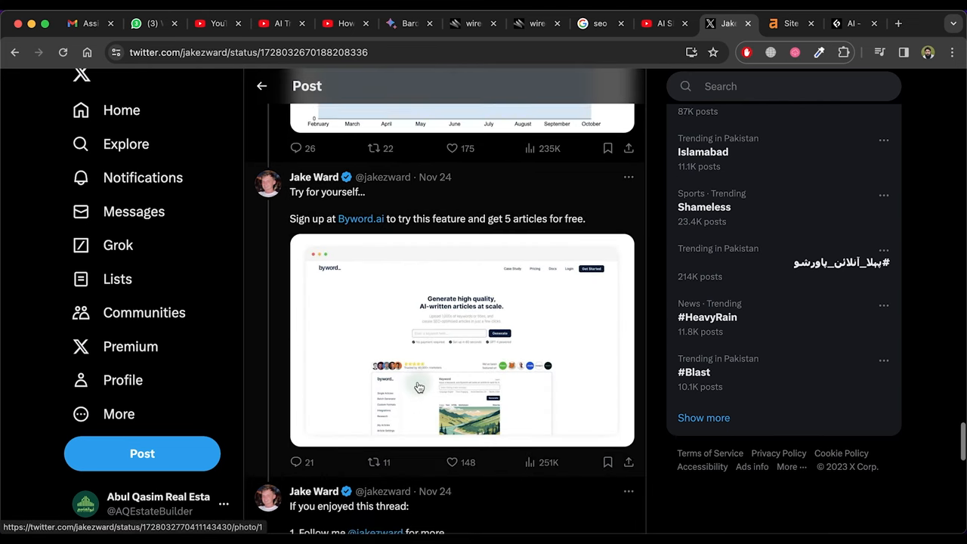
{"action": "scroll", "scroll_direction": "down", "scroll_amount": 3}
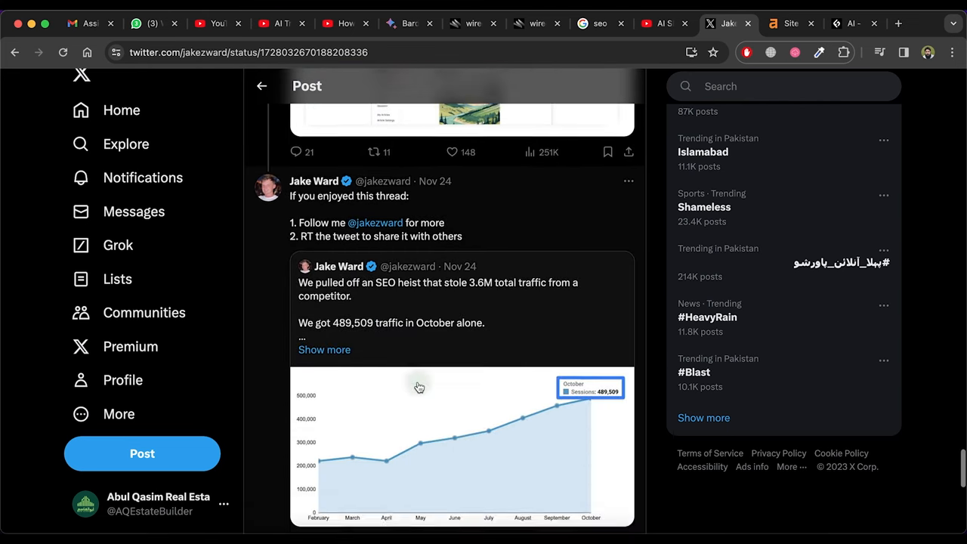
{"action": "scroll", "scroll_direction": "down", "scroll_amount": 3}
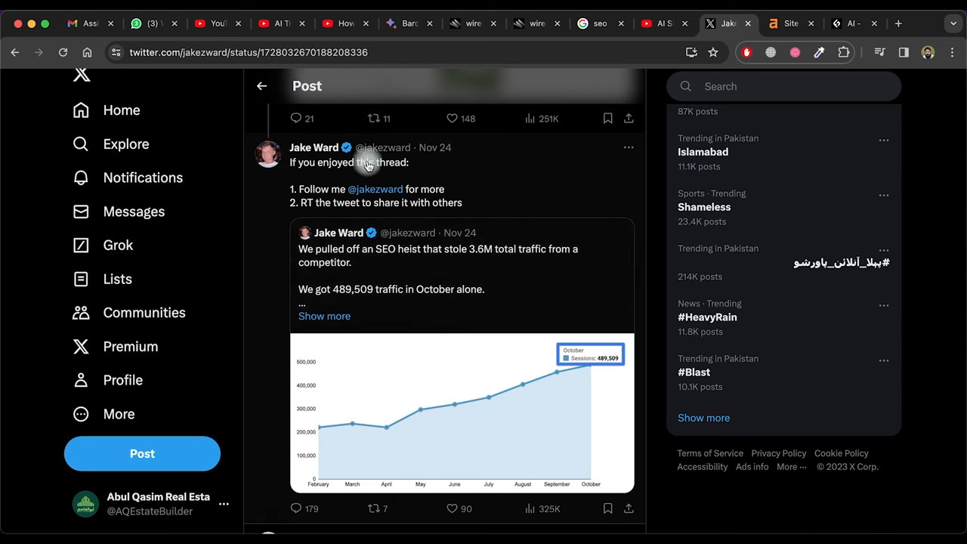
Step: Open TechRadar's 'News about Phones' page from the 'smartphone news' Google results
{"action": "left_click", "coordinate": [578, 23]}
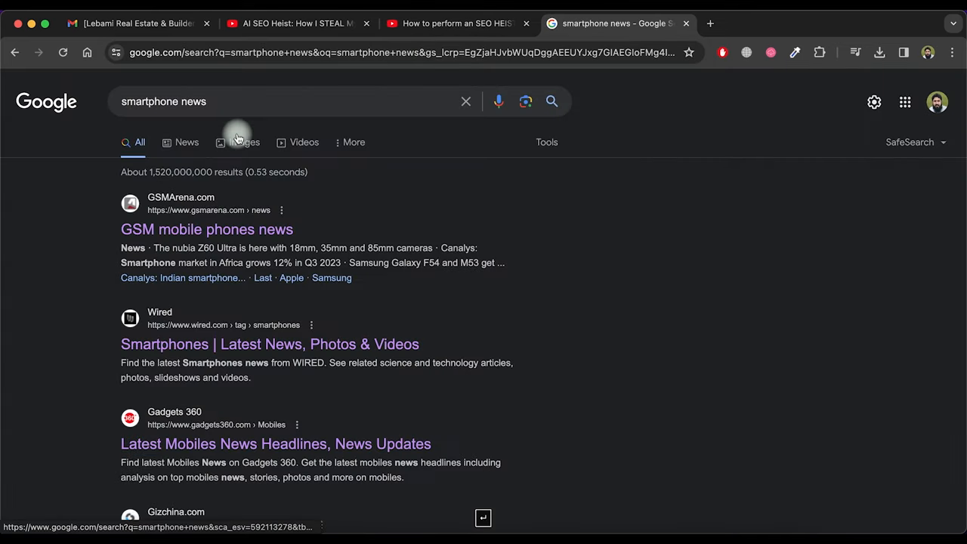
{"action": "mouse_move", "coordinate": [262, 289]}
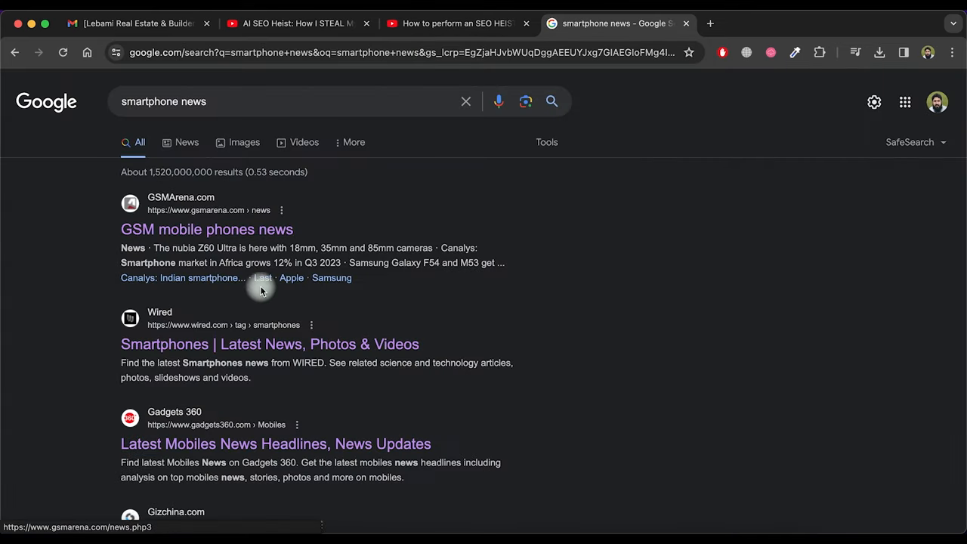
{"action": "scroll", "scroll_direction": "down", "scroll_amount": 3}
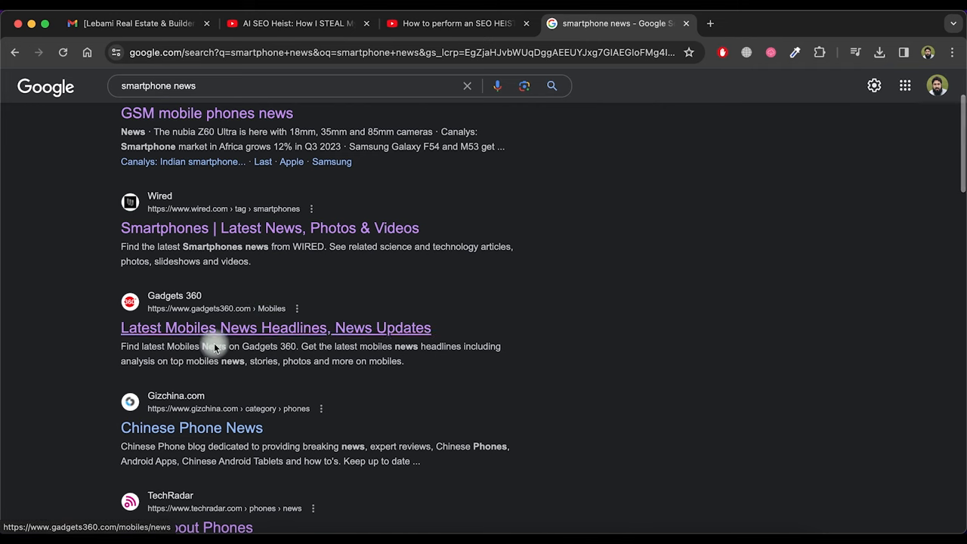
{"action": "scroll", "scroll_direction": "down", "scroll_amount": 3}
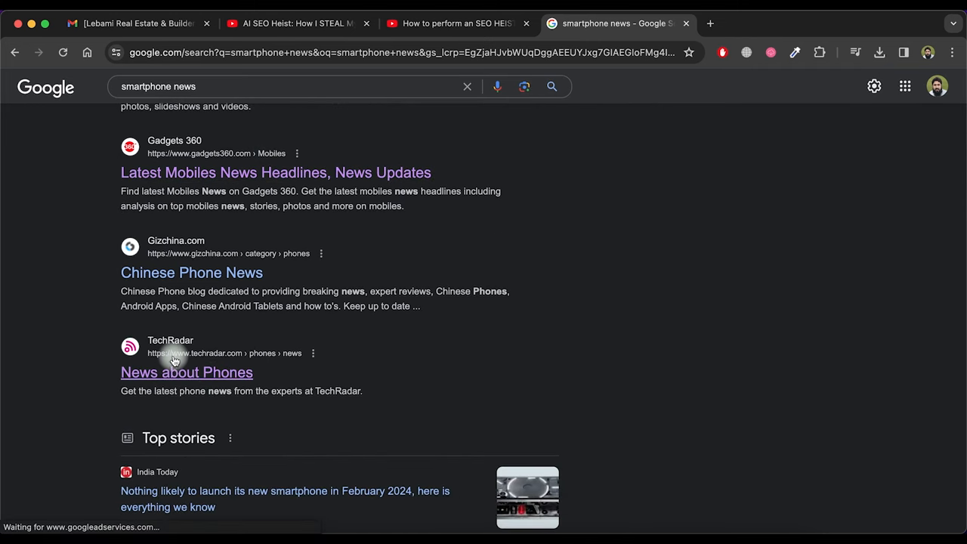
{"action": "left_click", "coordinate": [187, 371]}
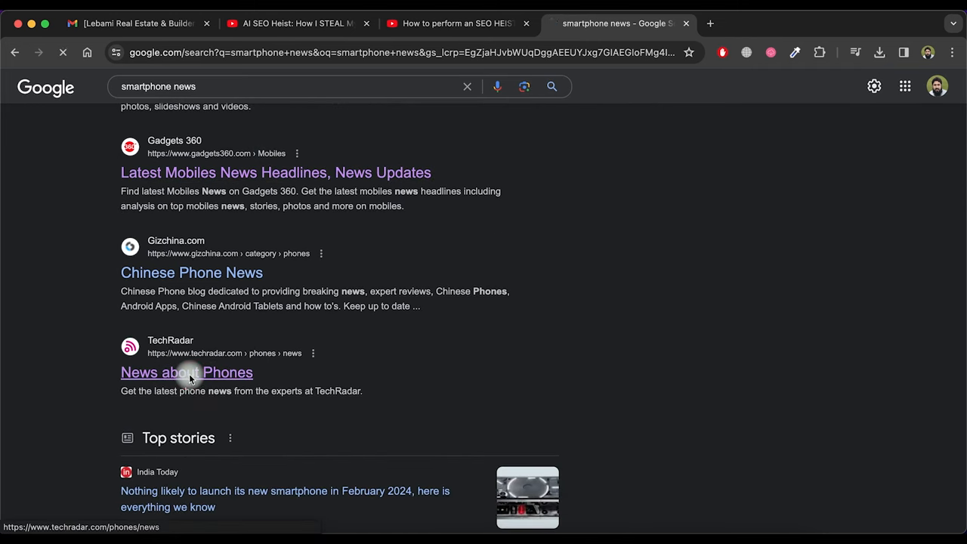
{"action": "left_click", "coordinate": [187, 371]}
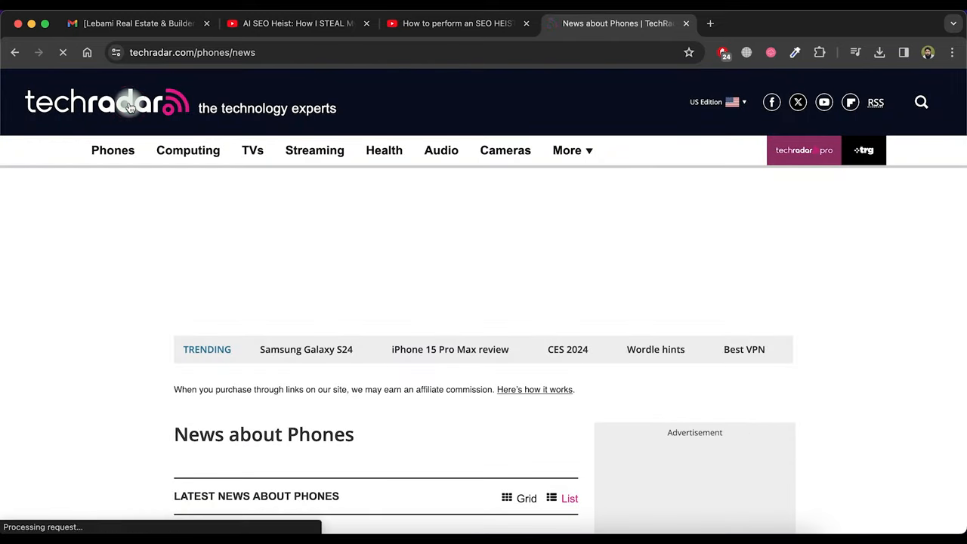
Step: Load TechRadar's sitemap index by editing the address to techradar.com/sitemap.xml
{"action": "left_click", "coordinate": [105, 105]}
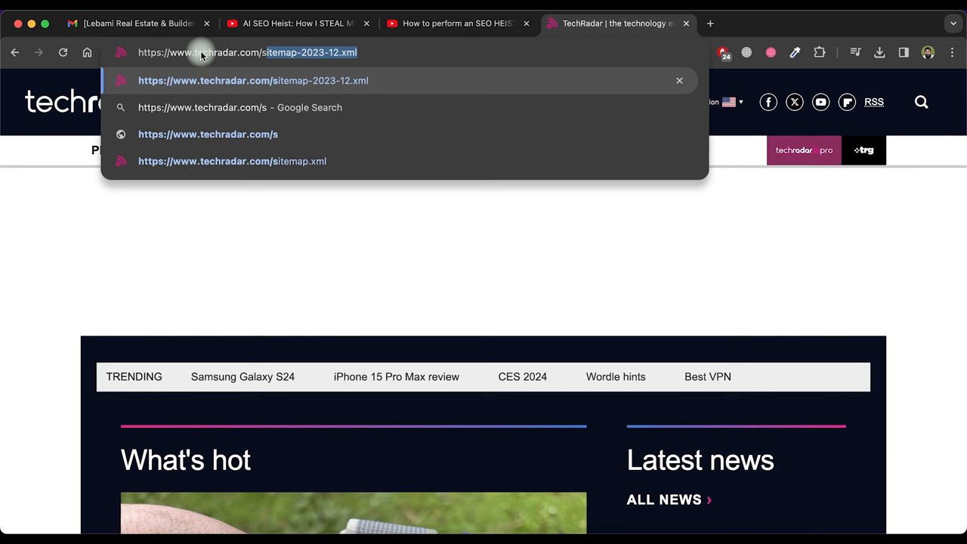
{"action": "type", "text": "itemap.xml"}
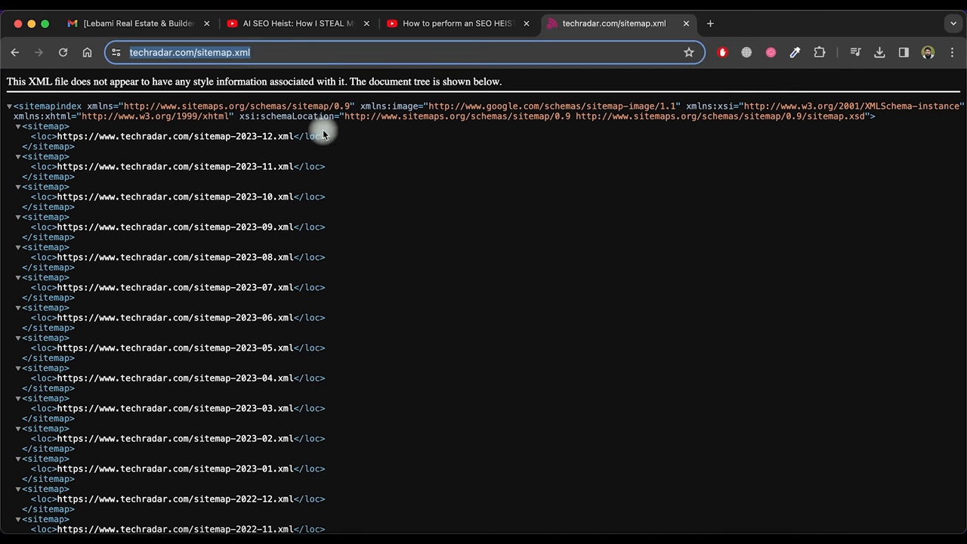
{"action": "mouse_move", "coordinate": [283, 156]}
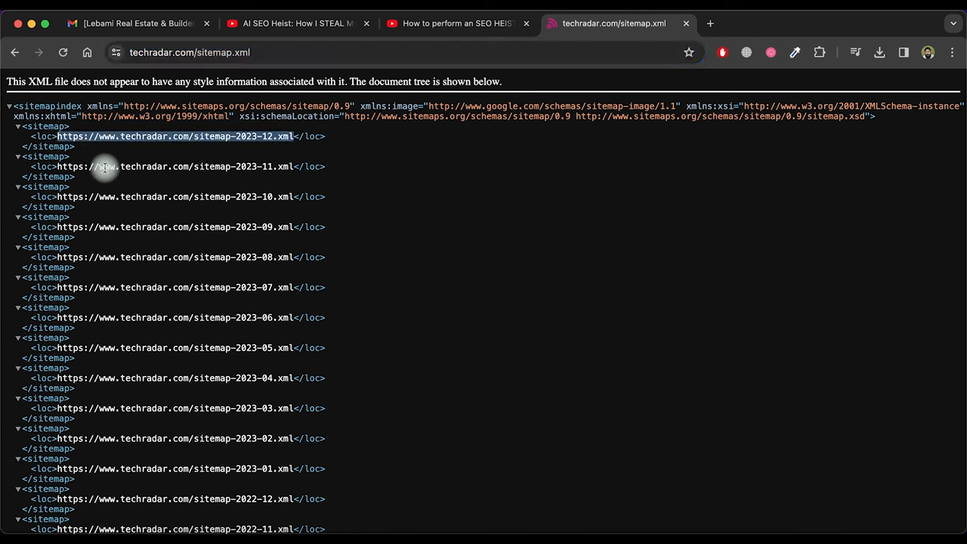
{"action": "mouse_move", "coordinate": [708, 27]}
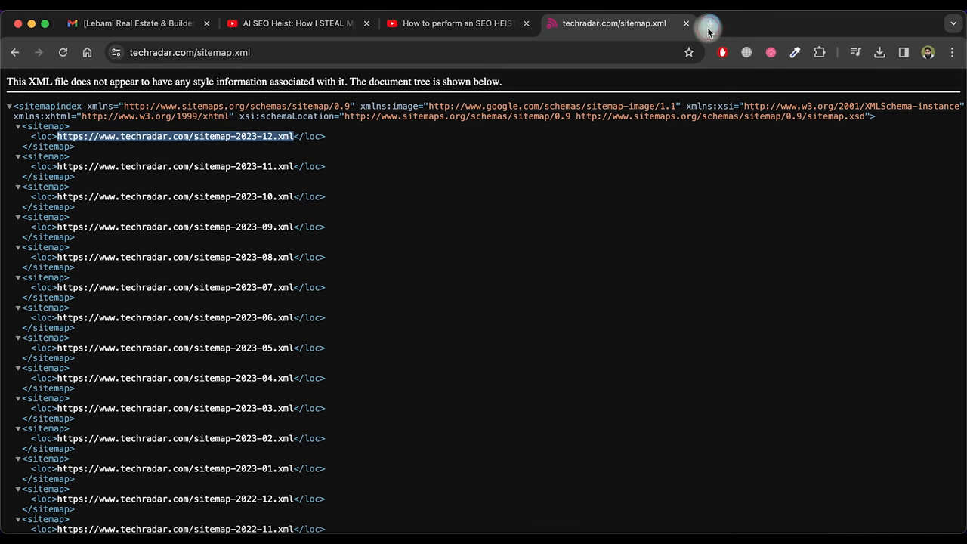
Step: Open sitemap-2023-12.xml in a new tab and start another tab to search 'xml to csv'
{"action": "left_click", "coordinate": [176, 136]}
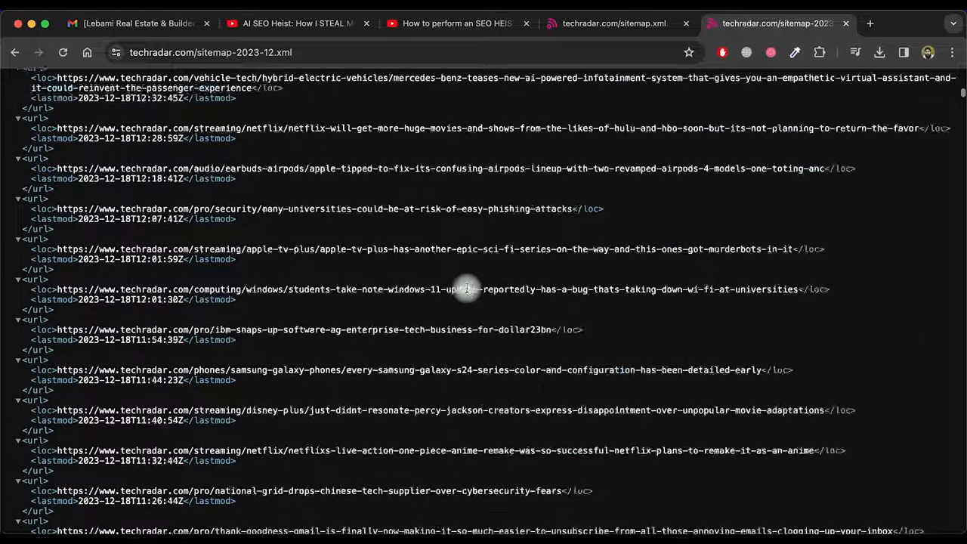
{"action": "scroll", "scroll_direction": "up", "scroll_amount": 3}
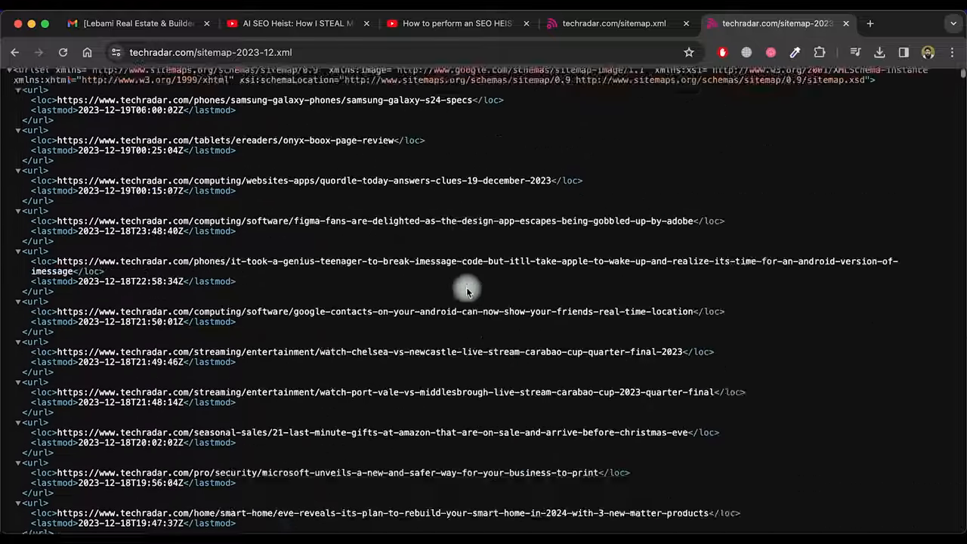
{"action": "scroll", "scroll_direction": "up", "scroll_amount": 3}
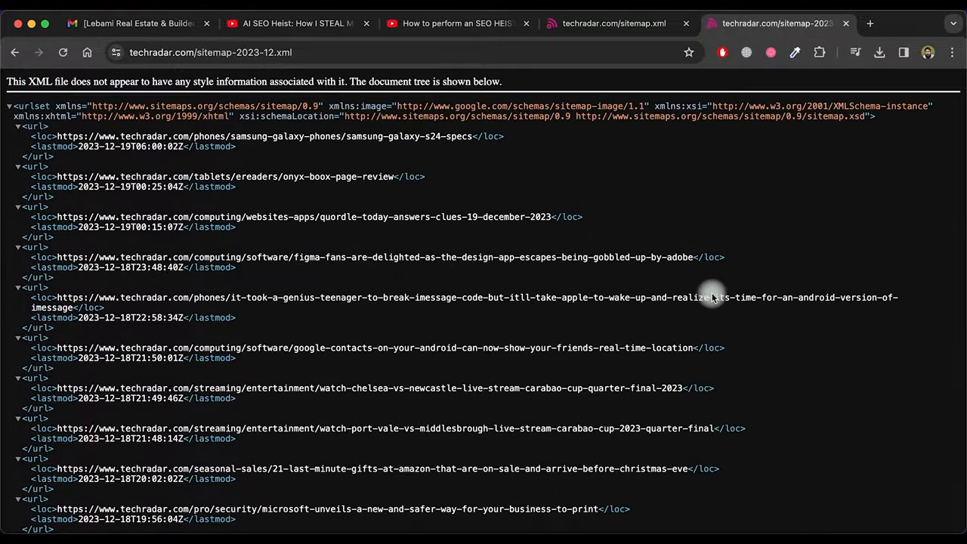
{"action": "mouse_move", "coordinate": [800, 137]}
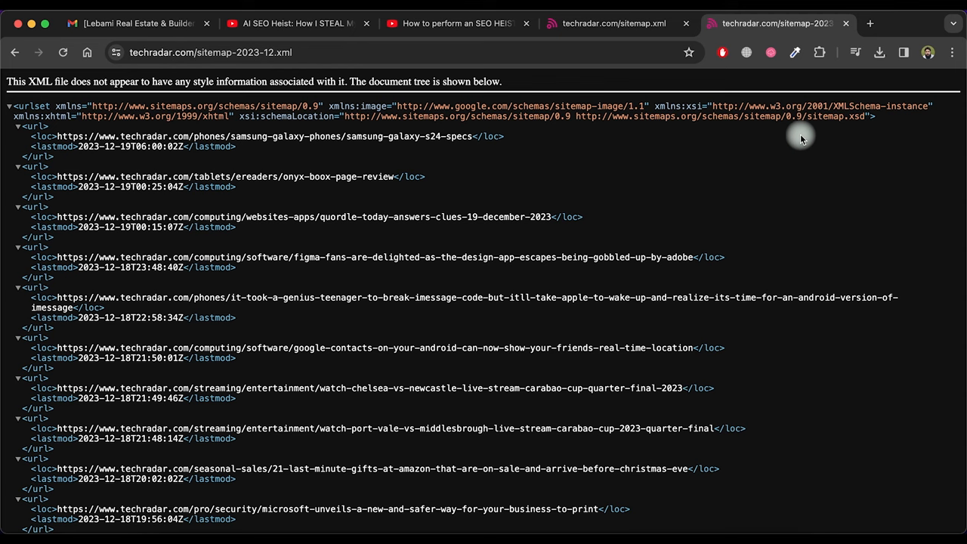
{"action": "mouse_move", "coordinate": [598, 170]}
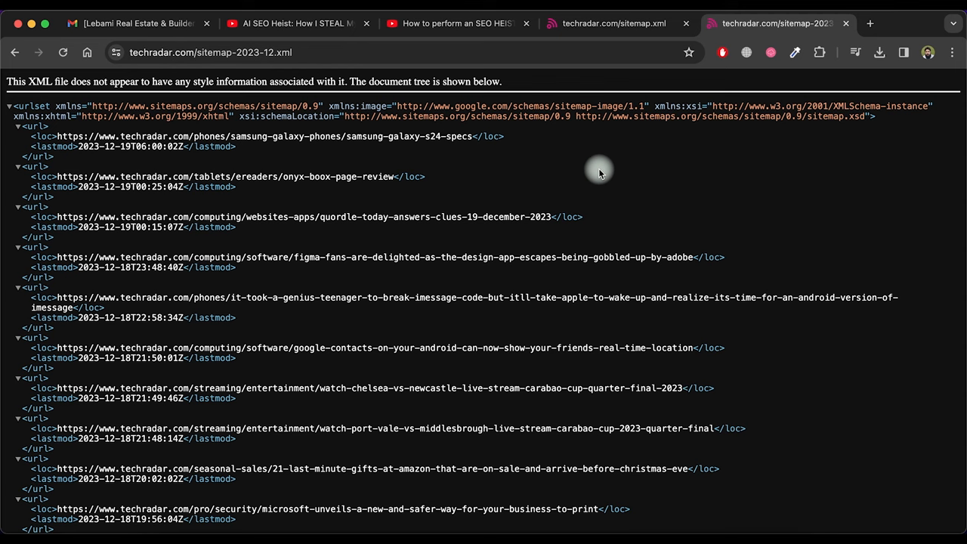
{"action": "mouse_move", "coordinate": [370, 219]}
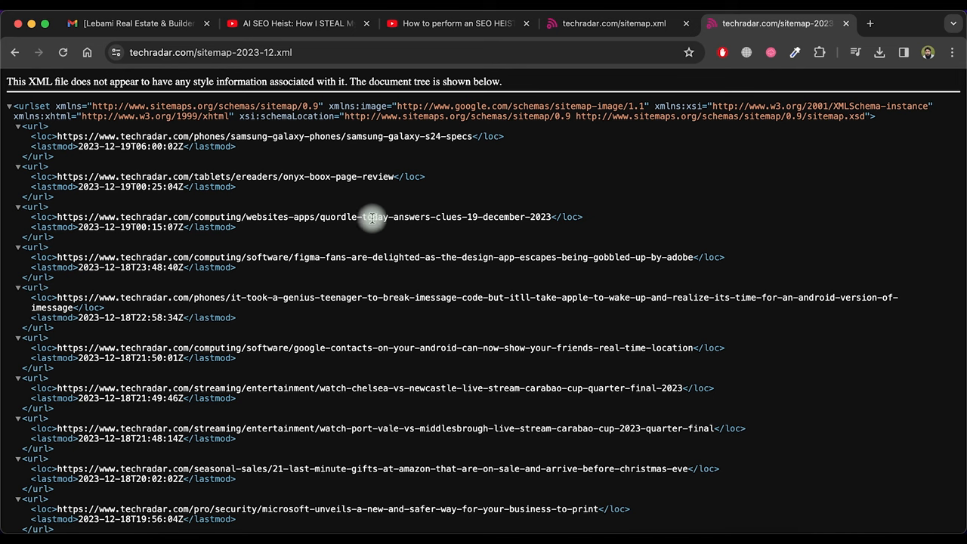
{"action": "mouse_move", "coordinate": [365, 225]}
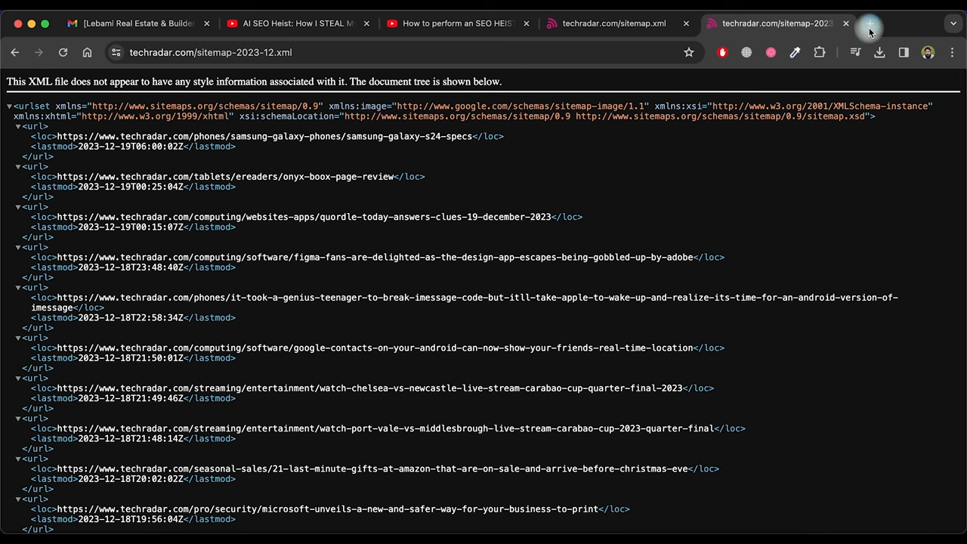
{"action": "left_click", "coordinate": [898, 24]}
{"action": "type", "text": "xml to csv"}
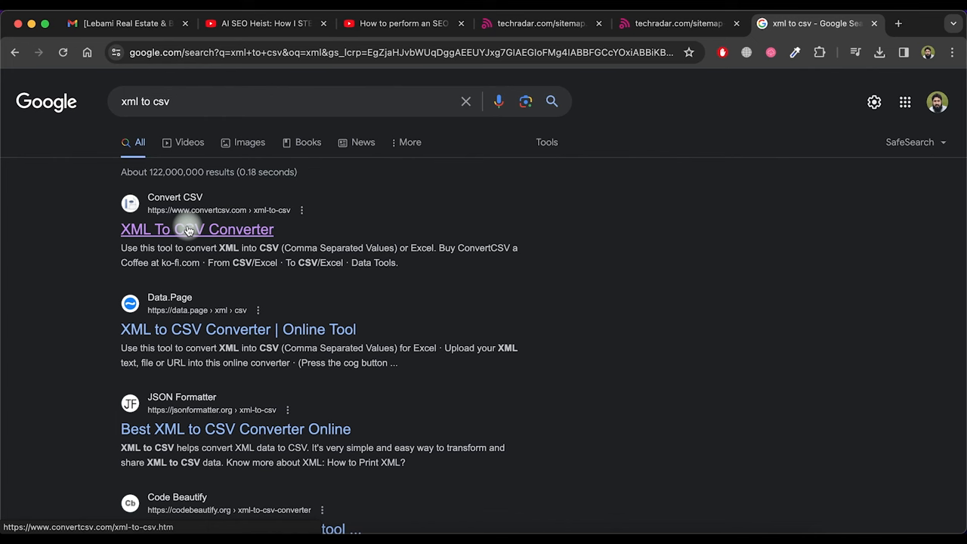
Step: Convert the December 2023 sitemap URL to CSV in ConvertCSV, yielding 1107 URL rows
{"action": "left_click", "coordinate": [196, 229]}
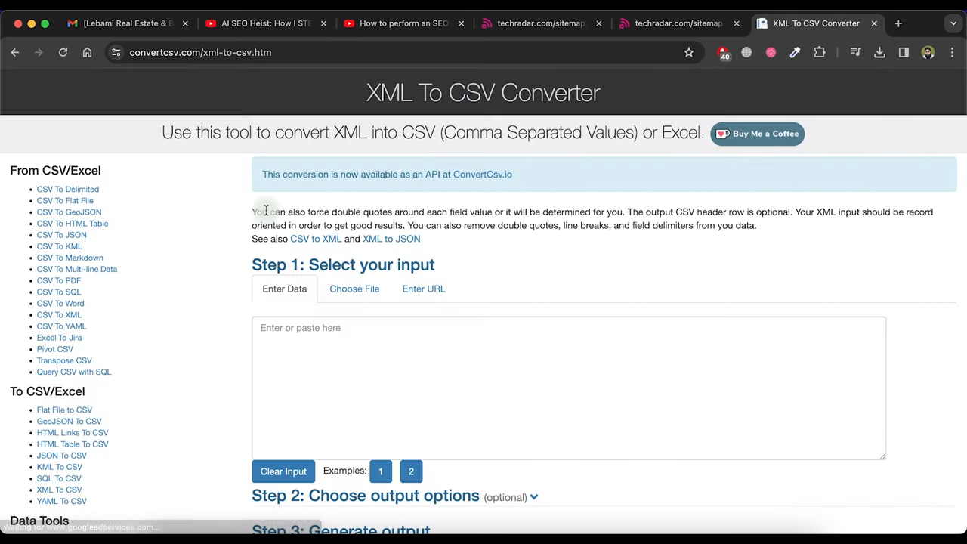
{"action": "scroll", "scroll_direction": "down", "scroll_amount": 3}
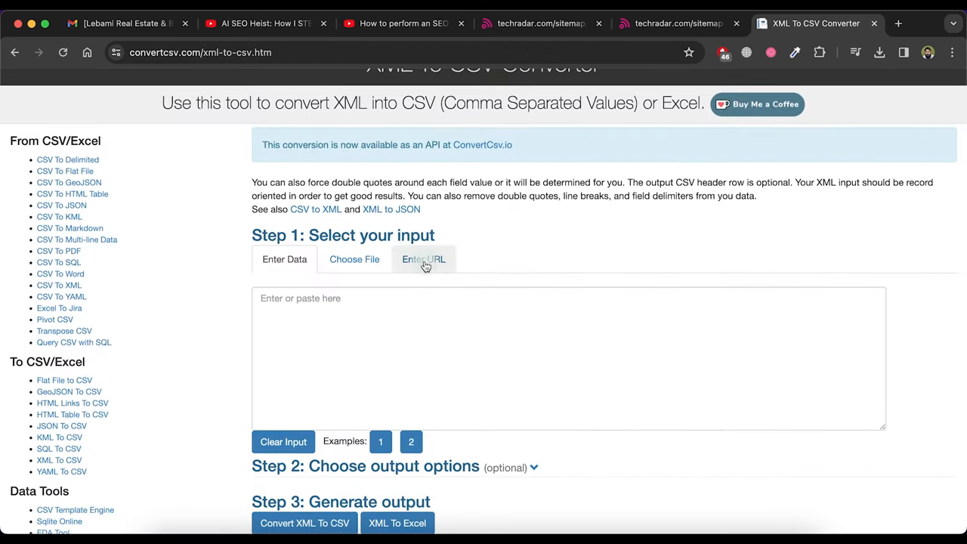
{"action": "left_click", "coordinate": [423, 259]}
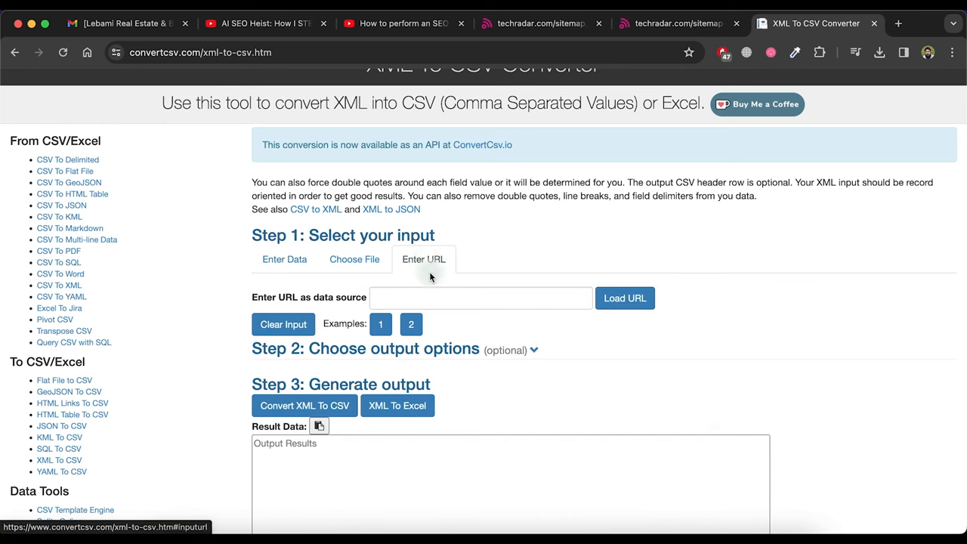
{"action": "left_click", "coordinate": [481, 297]}
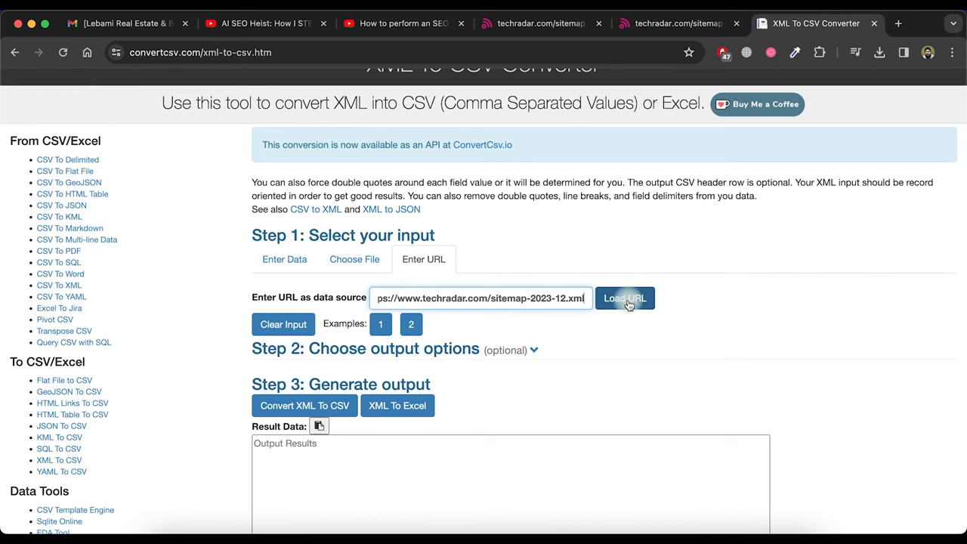
{"action": "left_click", "coordinate": [624, 298]}
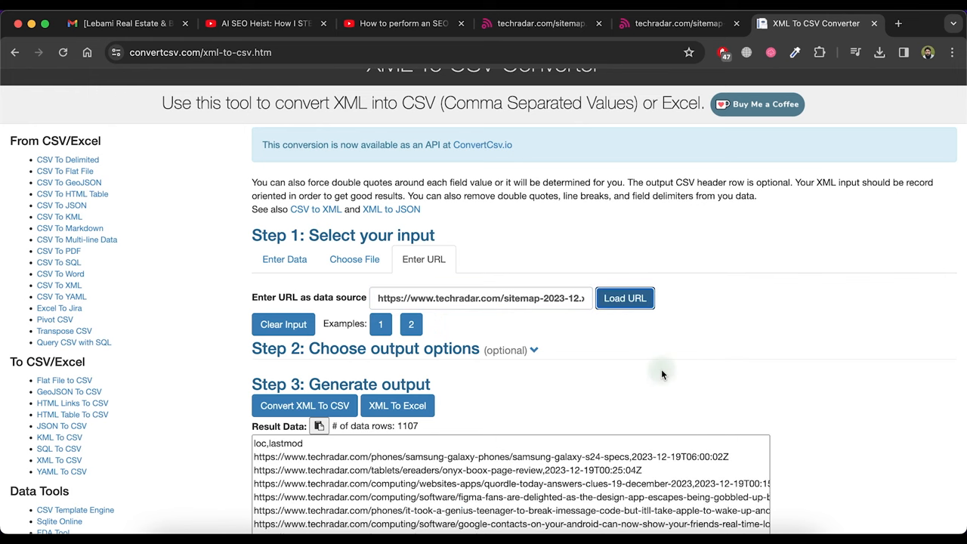
{"action": "scroll", "scroll_direction": "down", "scroll_amount": 3}
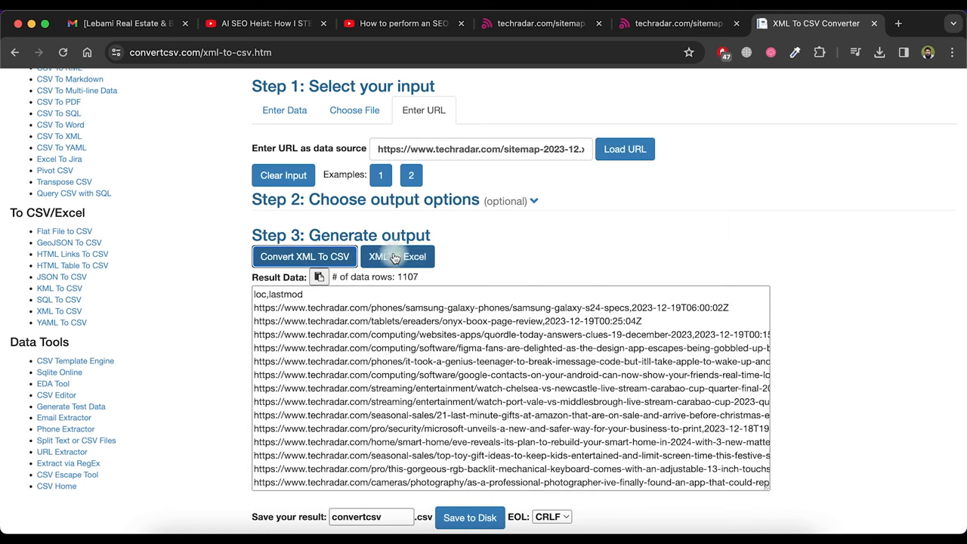
{"action": "scroll", "scroll_direction": "down", "scroll_amount": 3}
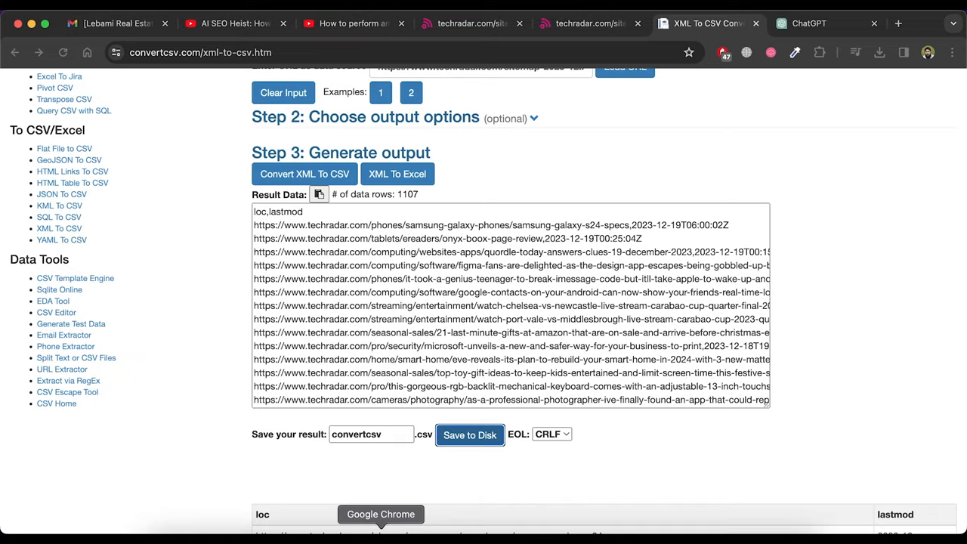
Step: Send ChatGPT the title prompt with the TechRadar URL list and review the 49 titles
{"action": "left_click", "coordinate": [823, 23]}
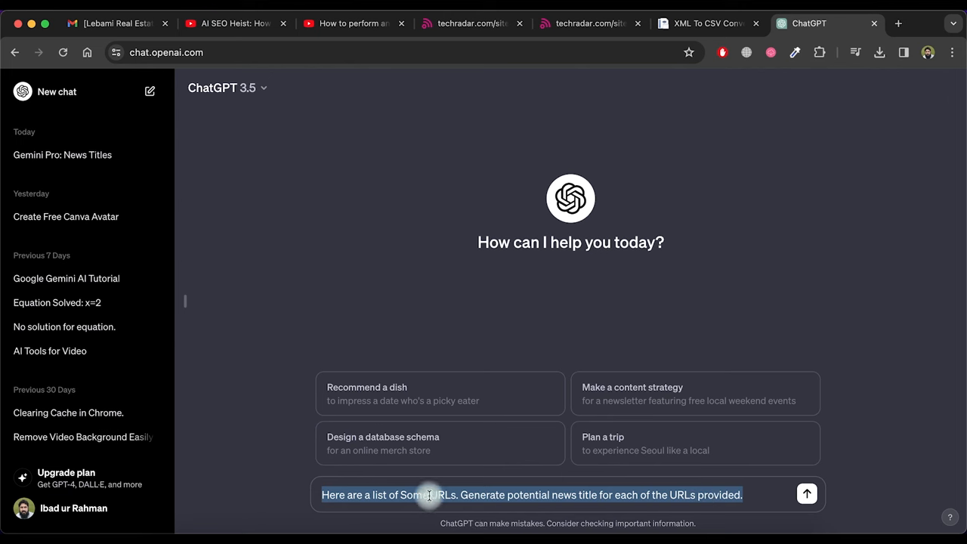
{"action": "mouse_move", "coordinate": [569, 495]}
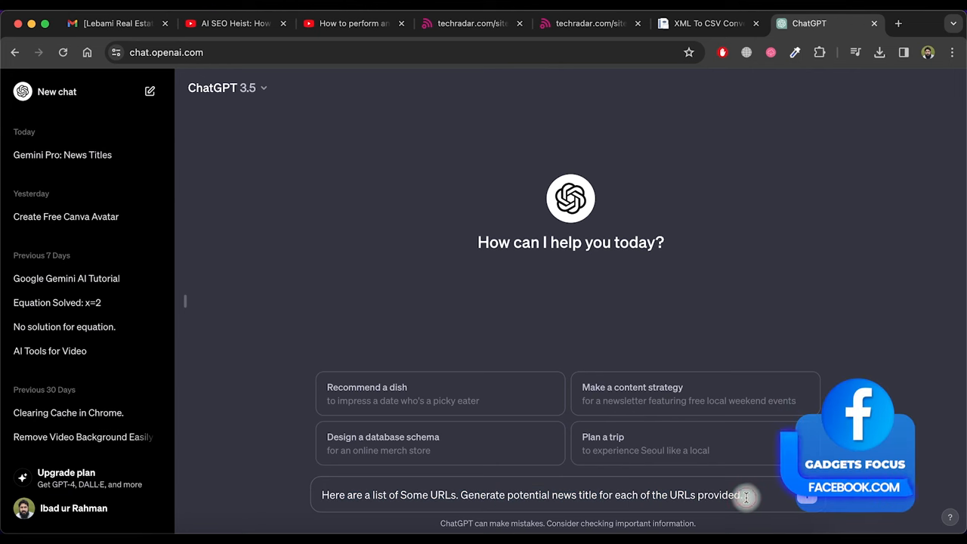
{"action": "key", "text": "space"}
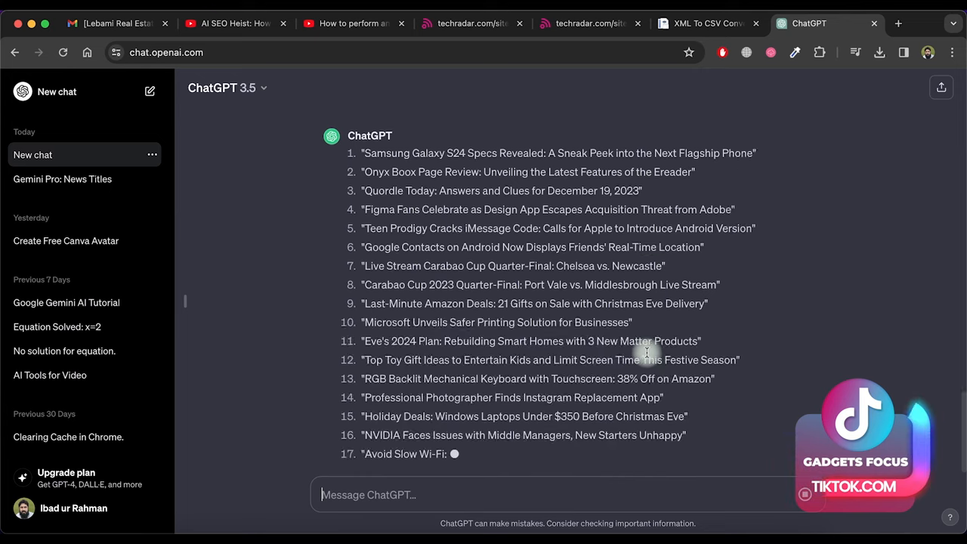
{"action": "scroll", "scroll_direction": "down", "scroll_amount": 3}
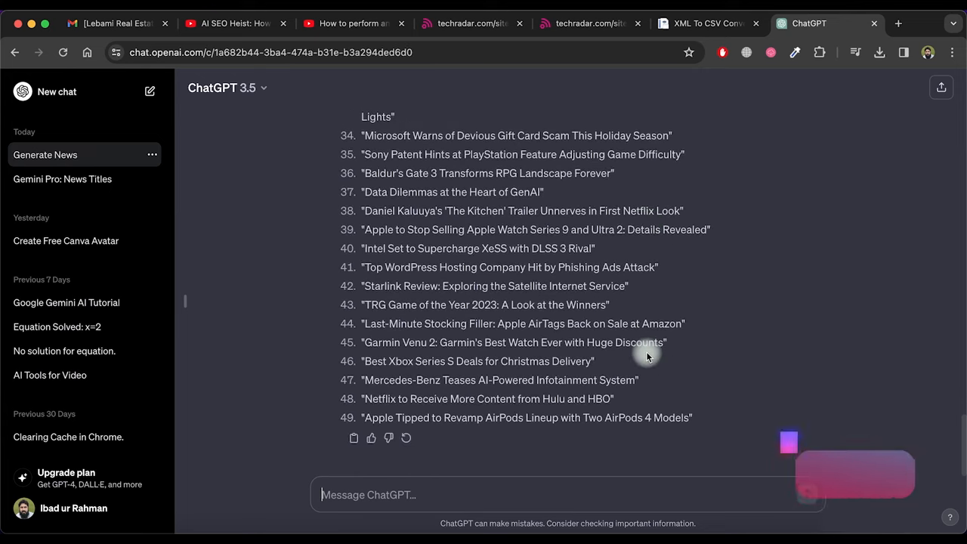
{"action": "scroll", "scroll_direction": "up", "scroll_amount": 3}
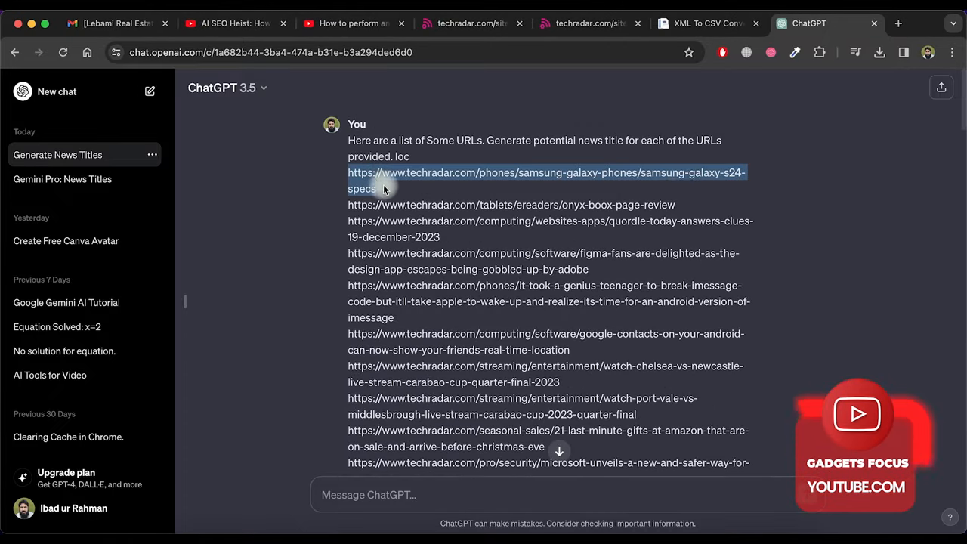
{"action": "scroll", "scroll_direction": "down", "scroll_amount": 3}
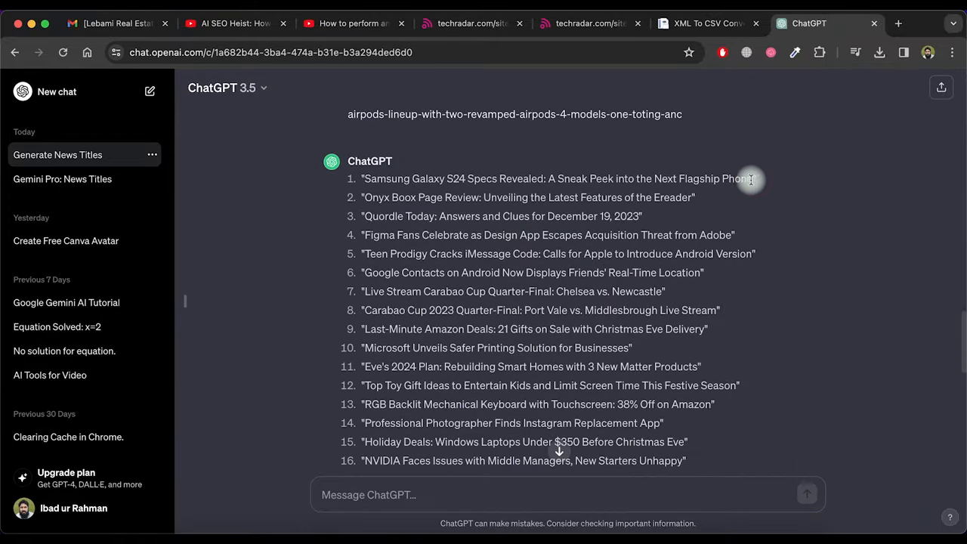
{"action": "scroll", "scroll_direction": "down", "scroll_amount": 3}
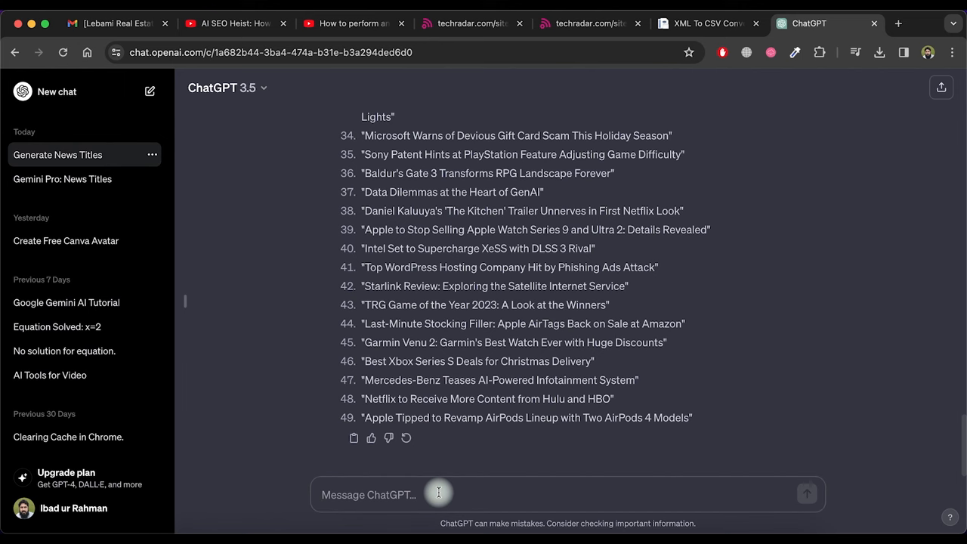
Step: Send 'Here are a list of Some More URLs...' with the next 50 Excel URLs and review the titles
{"action": "type", "text": "Here are a list of Some More URLs. Generate potential news title for each of the URLs provided."}
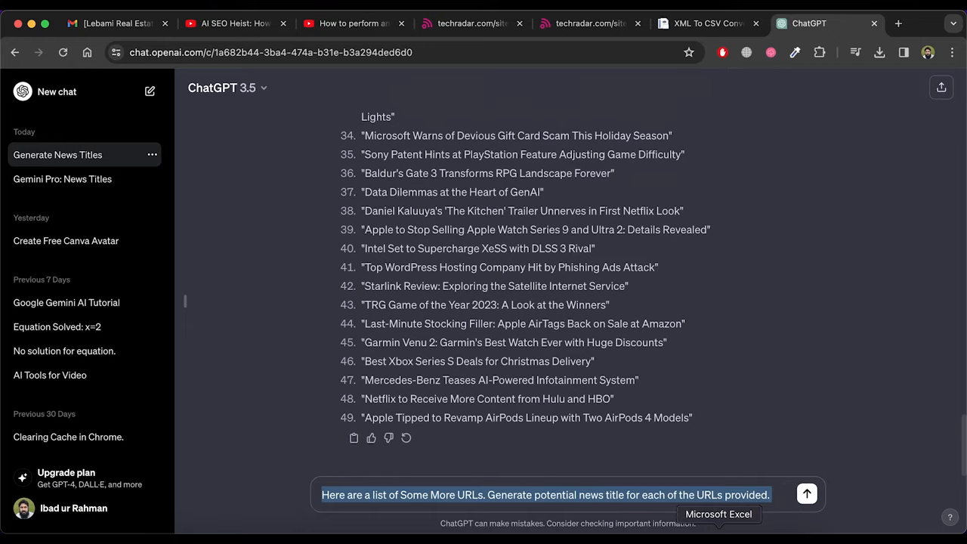
{"action": "left_click", "coordinate": [718, 514]}
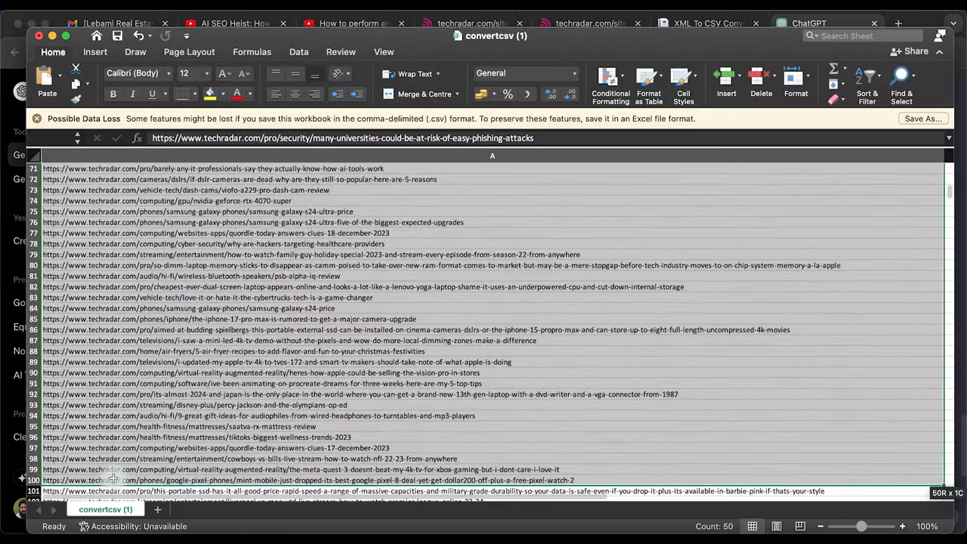
{"action": "left_click", "coordinate": [808, 23]}
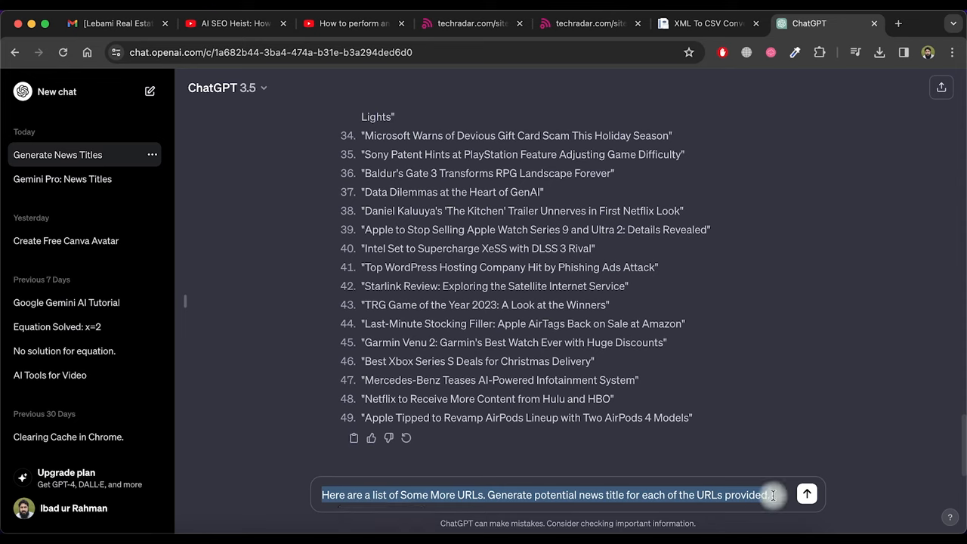
{"action": "left_click", "coordinate": [806, 494]}
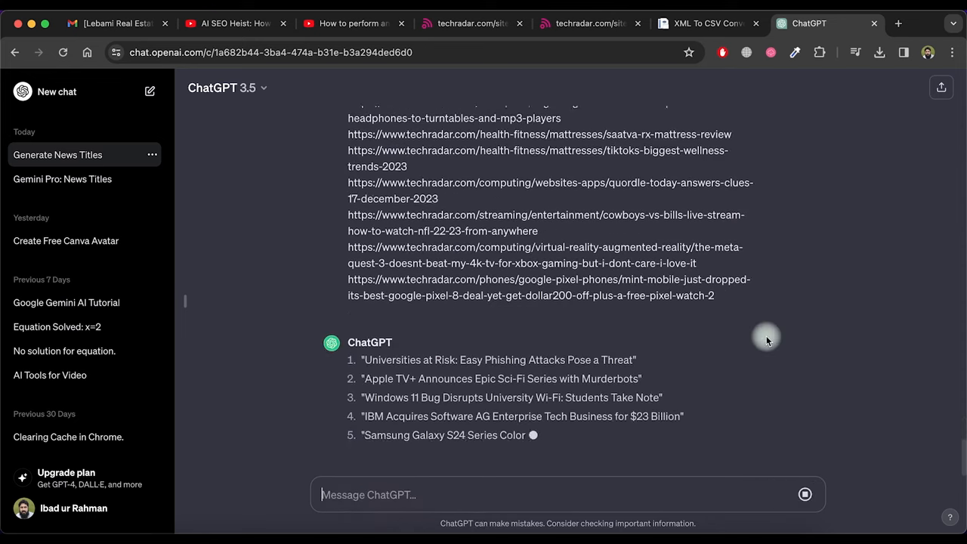
{"action": "scroll", "scroll_direction": "down", "scroll_amount": 3}
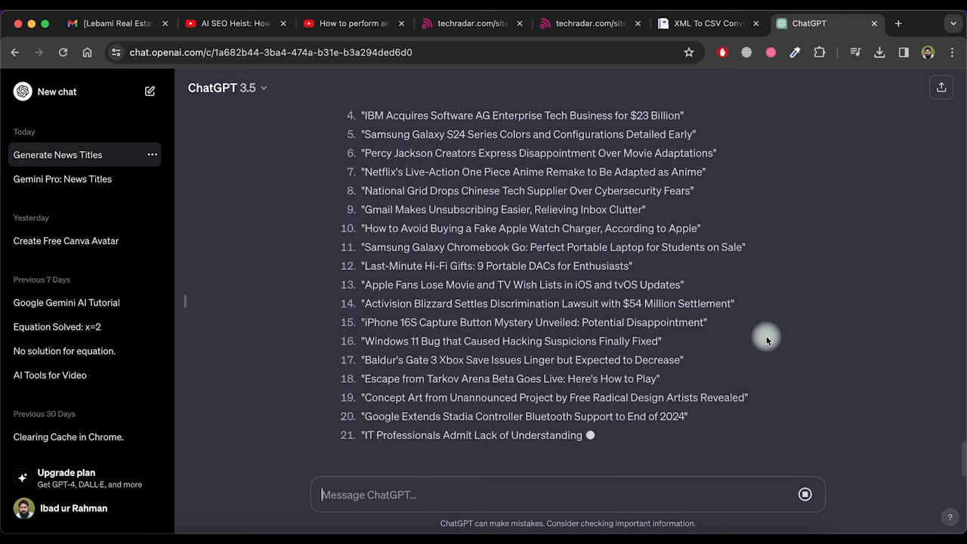
{"action": "scroll", "scroll_direction": "down", "scroll_amount": 3}
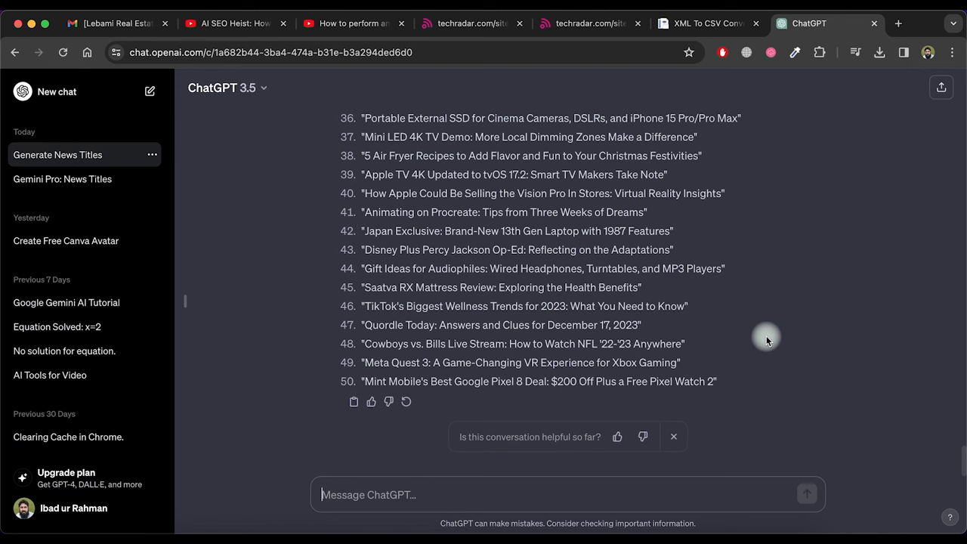
{"action": "scroll", "scroll_direction": "down", "scroll_amount": 3}
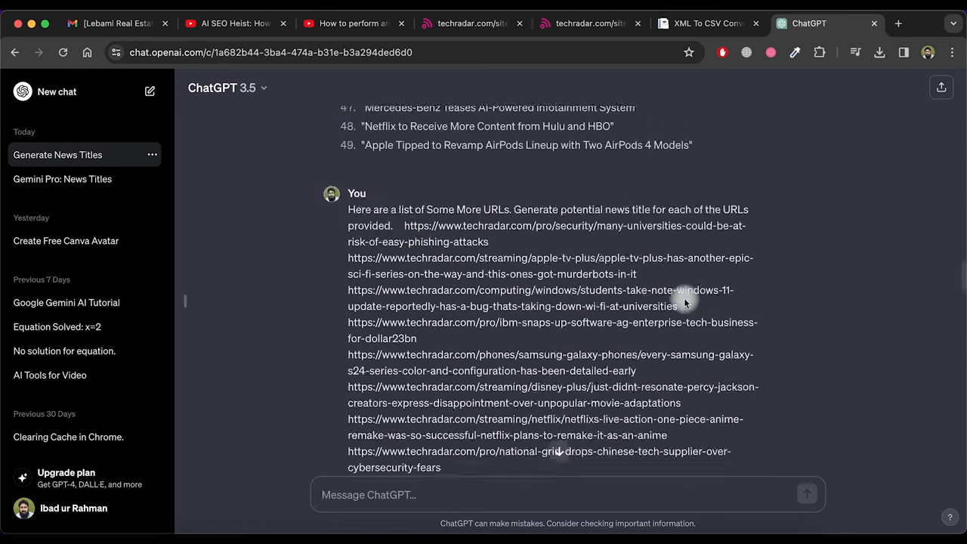
{"action": "scroll", "scroll_direction": "up", "scroll_amount": 3}
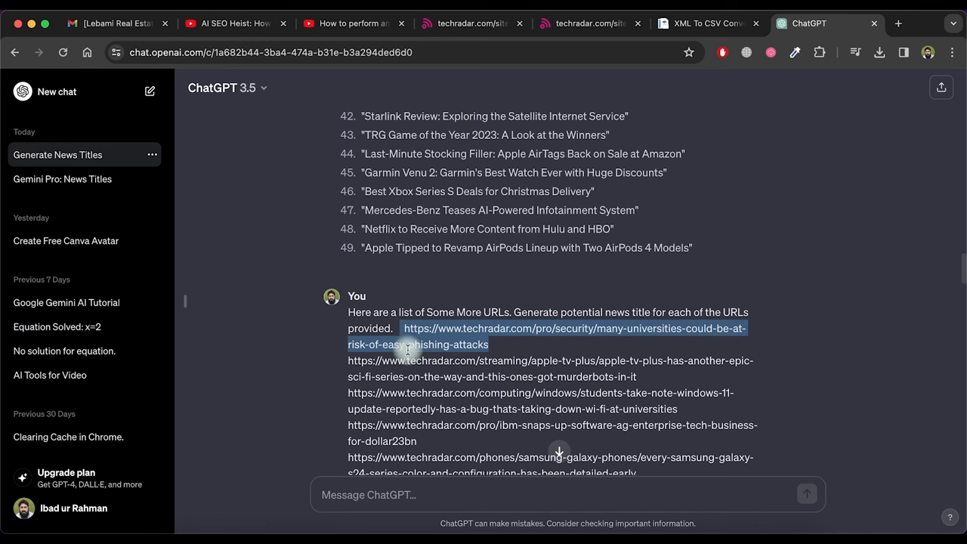
{"action": "scroll", "scroll_direction": "down", "scroll_amount": 3}
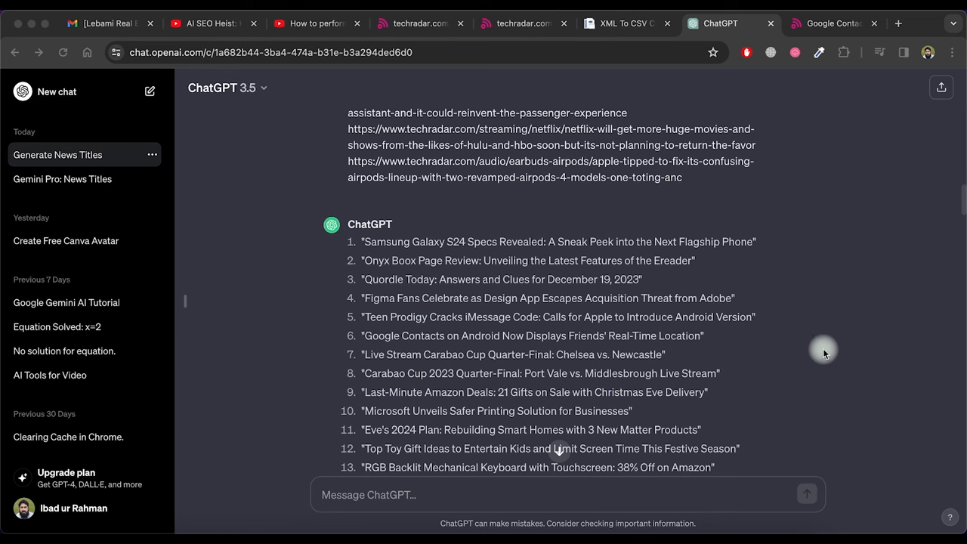
{"action": "mouse_move", "coordinate": [807, 378]}
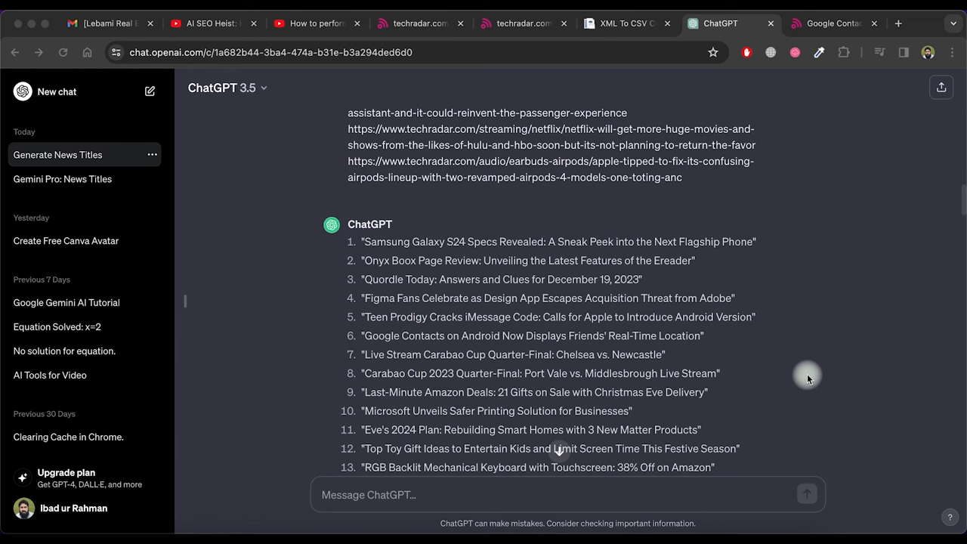
{"action": "mouse_move", "coordinate": [781, 381]}
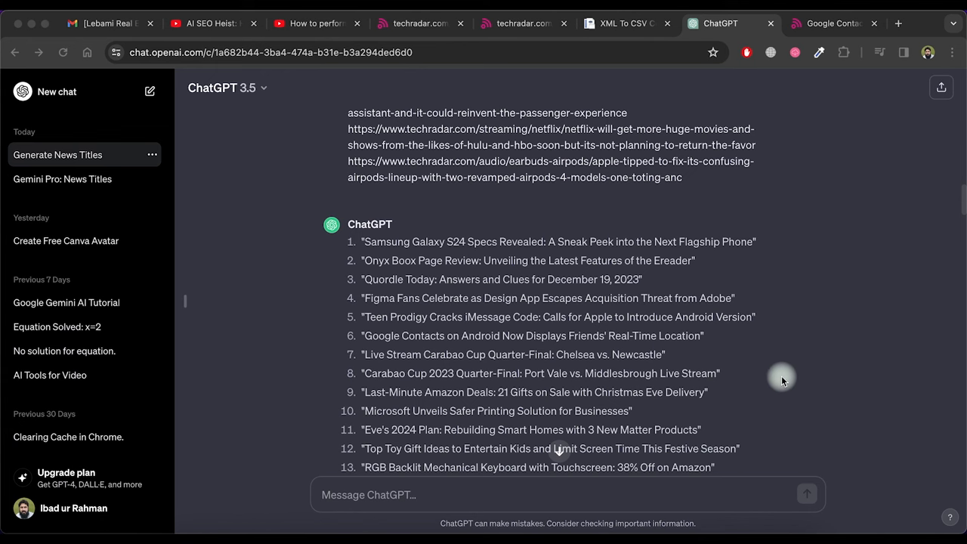
{"action": "mouse_move", "coordinate": [495, 276]}
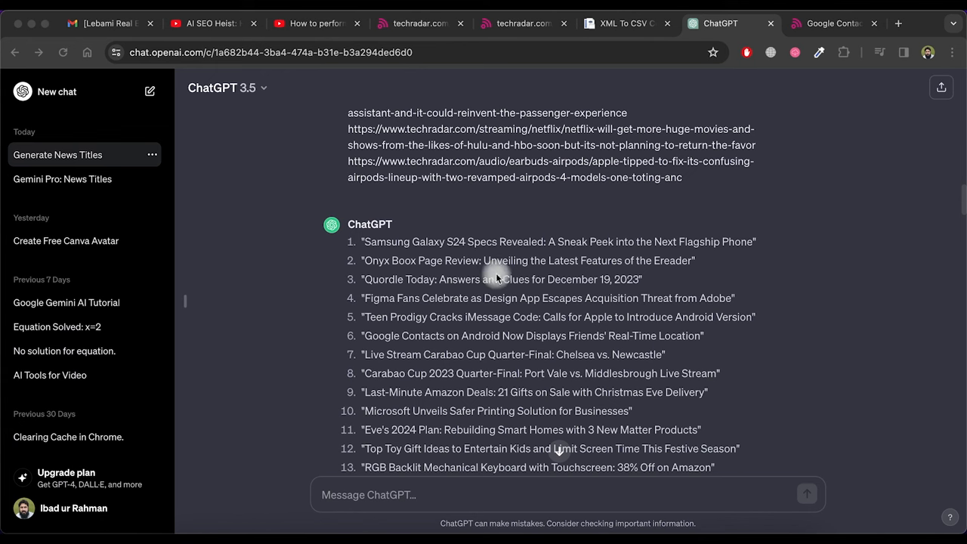
{"action": "mouse_move", "coordinate": [301, 222]}
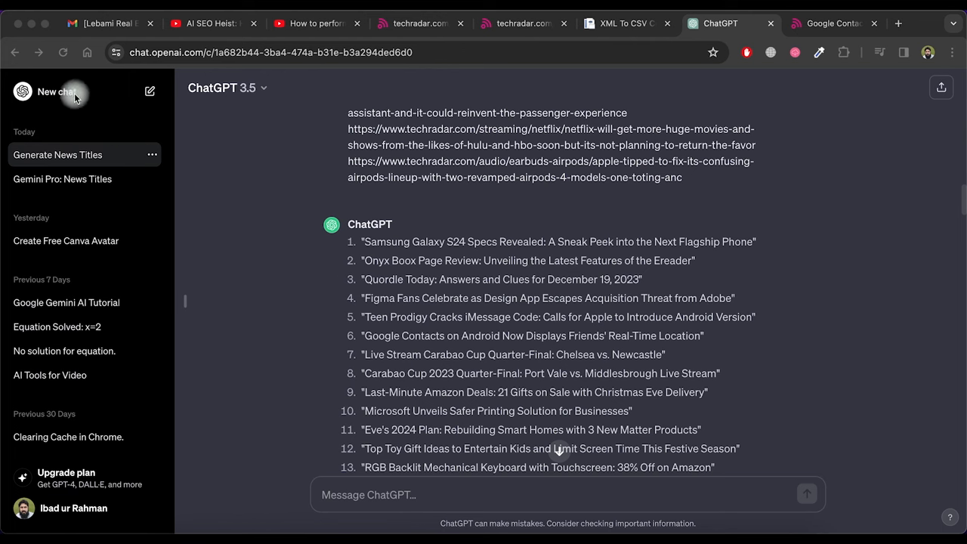
Step: In a new chat, request a news article for 'Google Contacts on Android Now Displays Friends' Real-Time Location'
{"action": "right_click", "coordinate": [57, 92]}
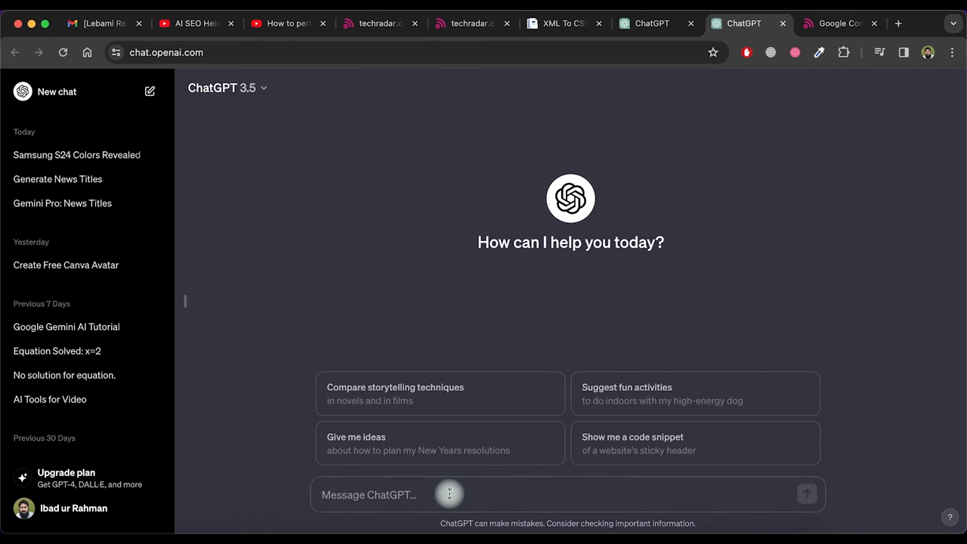
{"action": "type", "text": "Write a Good news article for this title."}
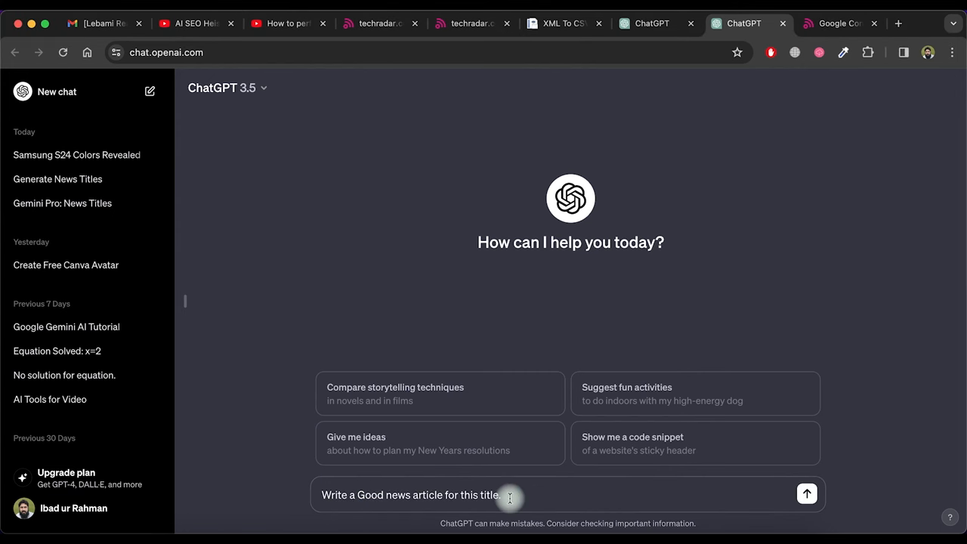
{"action": "type", "text": "\"Google Contacts on Android Now Displays Friends' Real-Time Location\""}
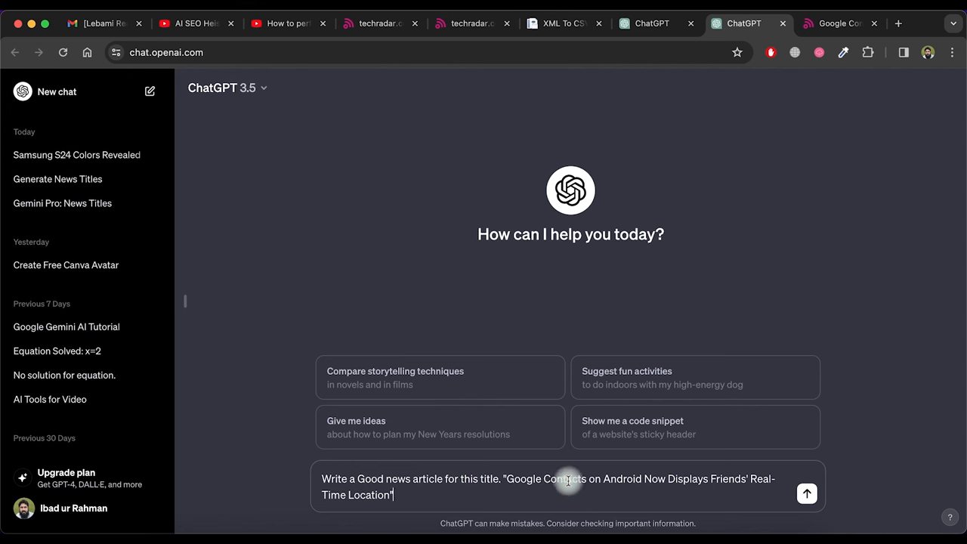
{"action": "left_click", "coordinate": [806, 493]}
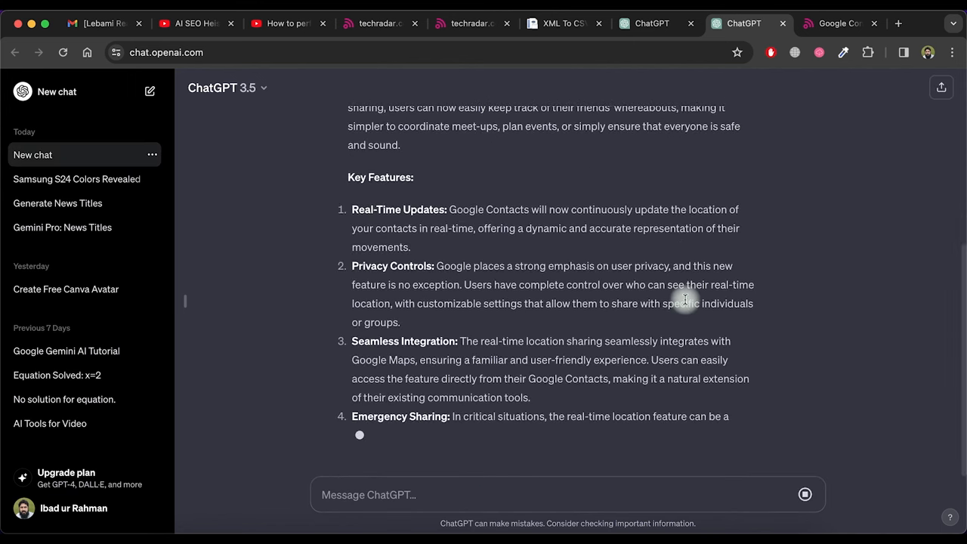
{"action": "scroll", "scroll_direction": "down", "scroll_amount": 3}
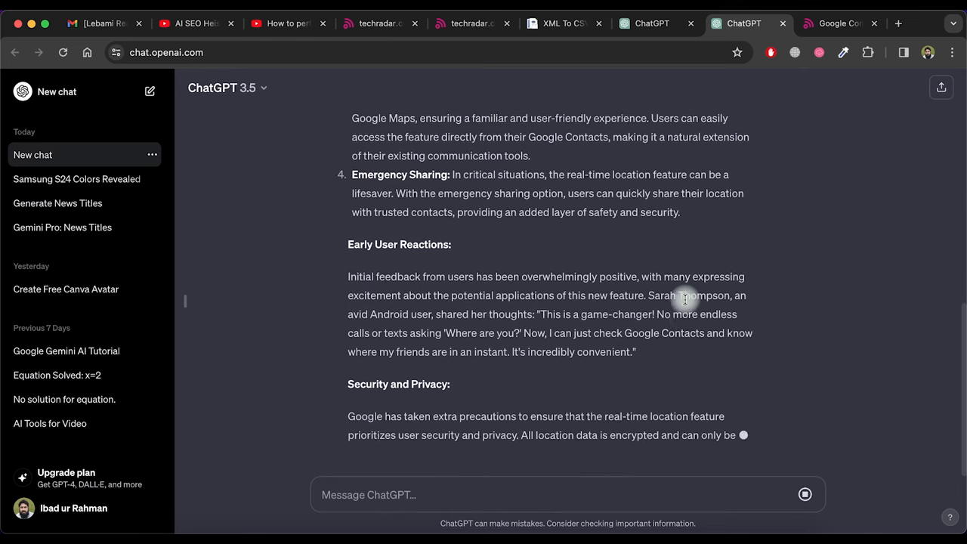
{"action": "scroll", "scroll_direction": "down", "scroll_amount": 3}
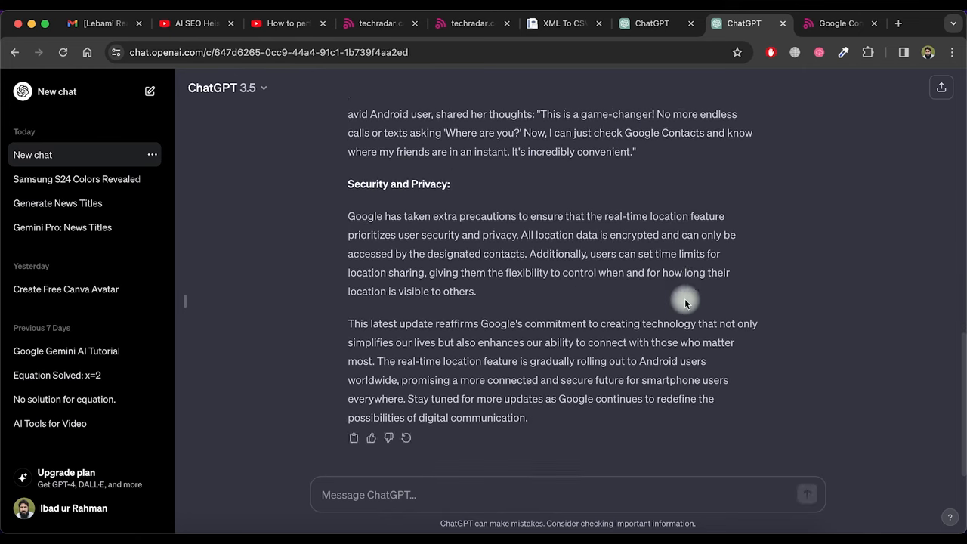
{"action": "scroll", "scroll_direction": "up", "scroll_amount": 3}
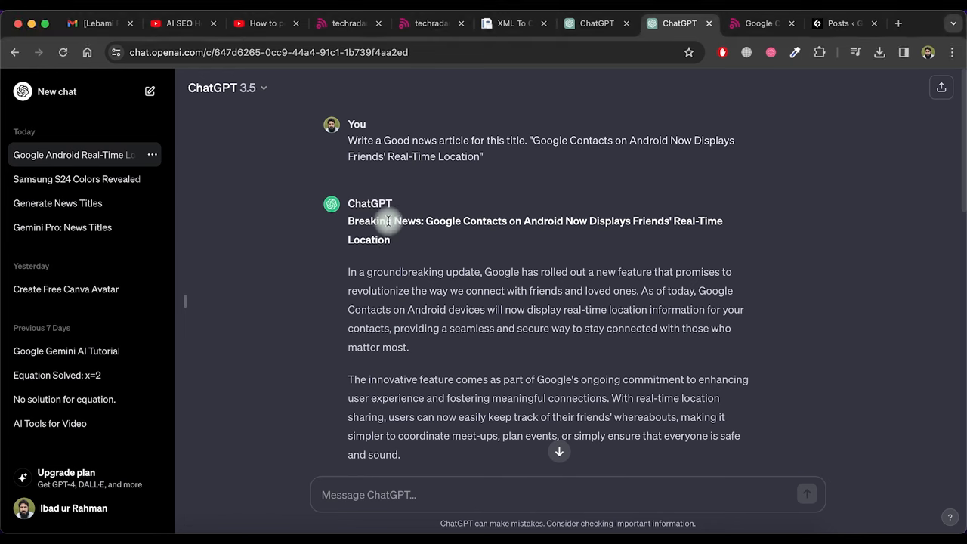
Step: Create a new WordPress post titled 'Google Contacts on Android Now Displays Friends' Real-Time Location' with the article
{"action": "left_click", "coordinate": [839, 23]}
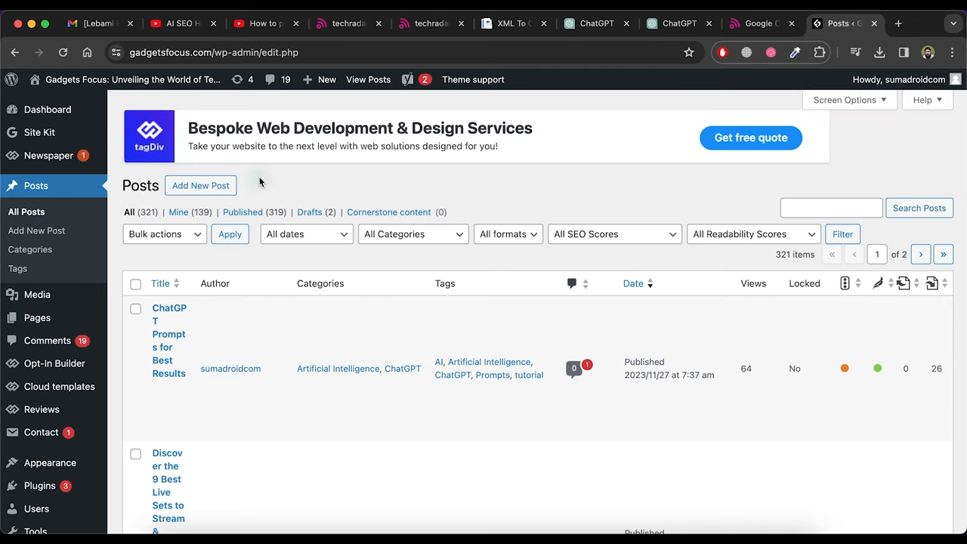
{"action": "left_click", "coordinate": [200, 185]}
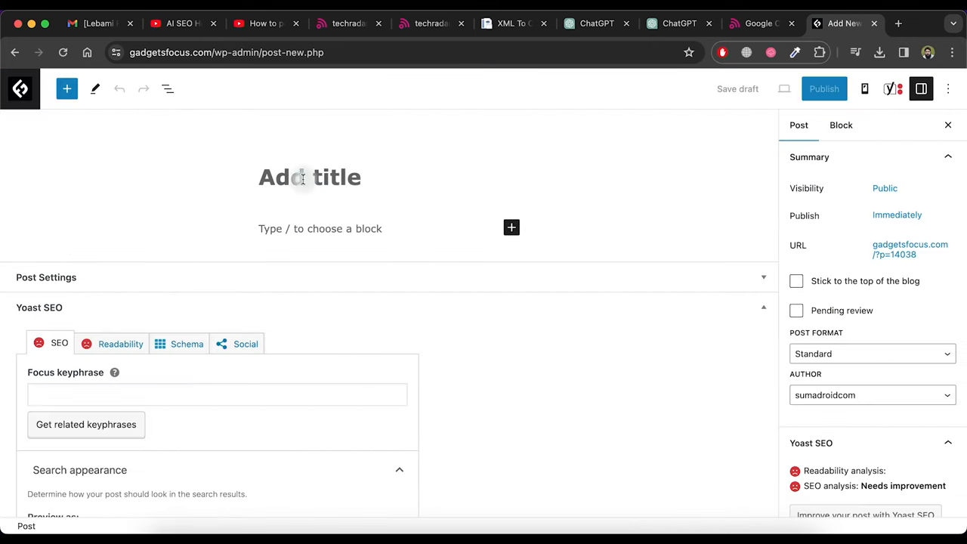
{"action": "type", "text": "Google Contacts on Android Now Displays Friends' Real-Time Location"}
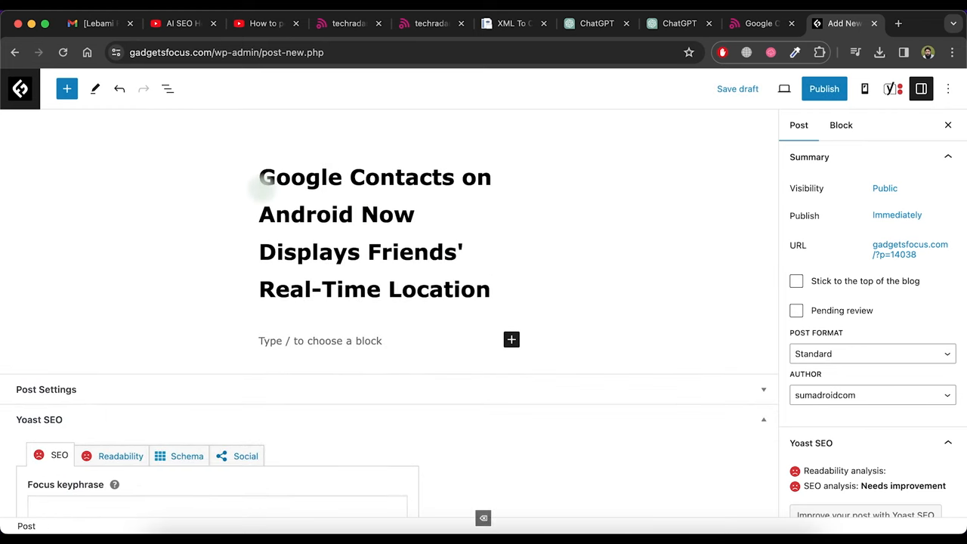
{"action": "left_click", "coordinate": [671, 23]}
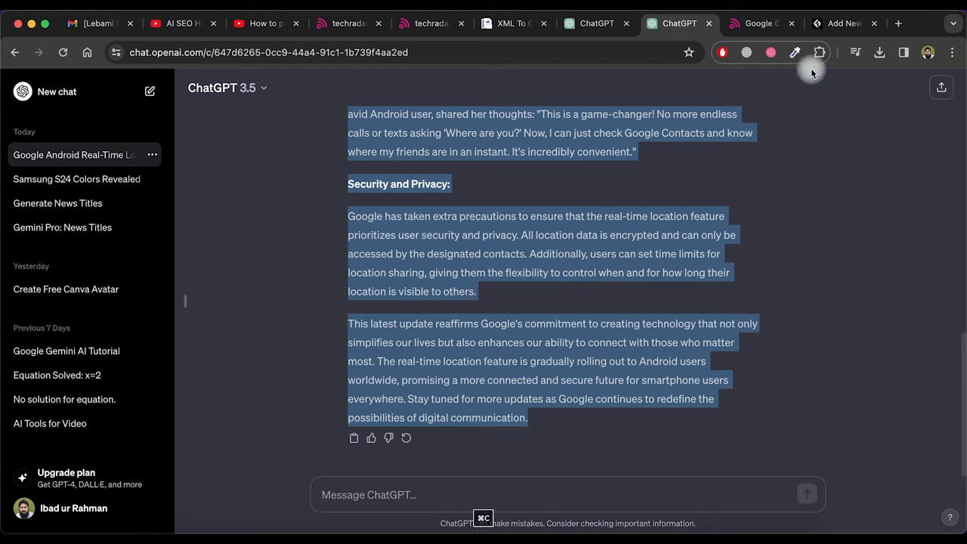
{"action": "left_click", "coordinate": [844, 23]}
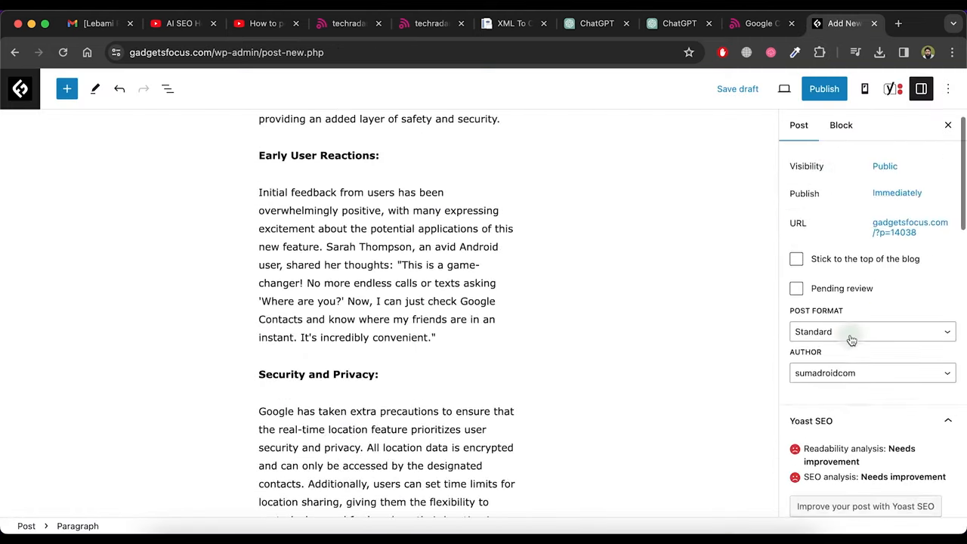
Step: Tag the post article, news and story, and open the featured image uploader
{"action": "scroll", "scroll_direction": "down", "scroll_amount": 3}
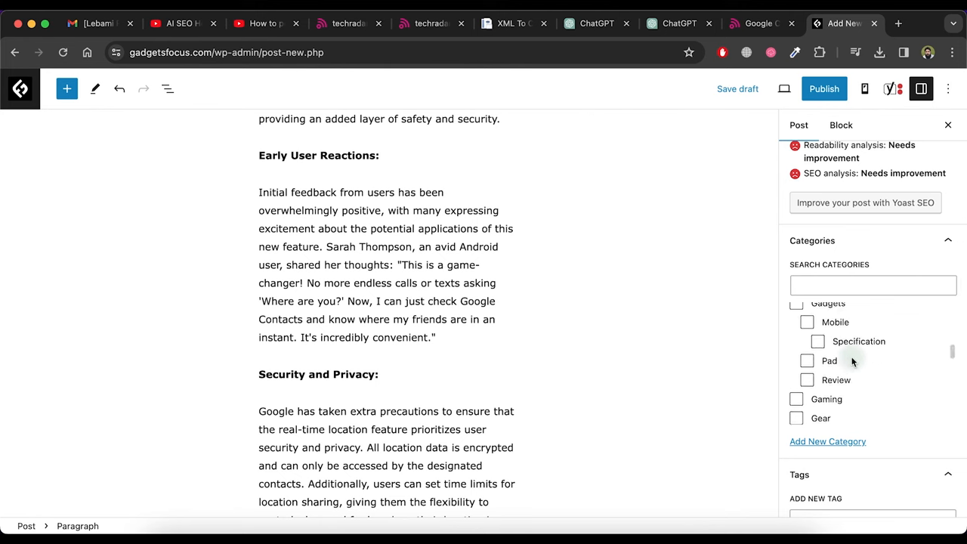
{"action": "scroll", "scroll_direction": "down", "scroll_amount": 3}
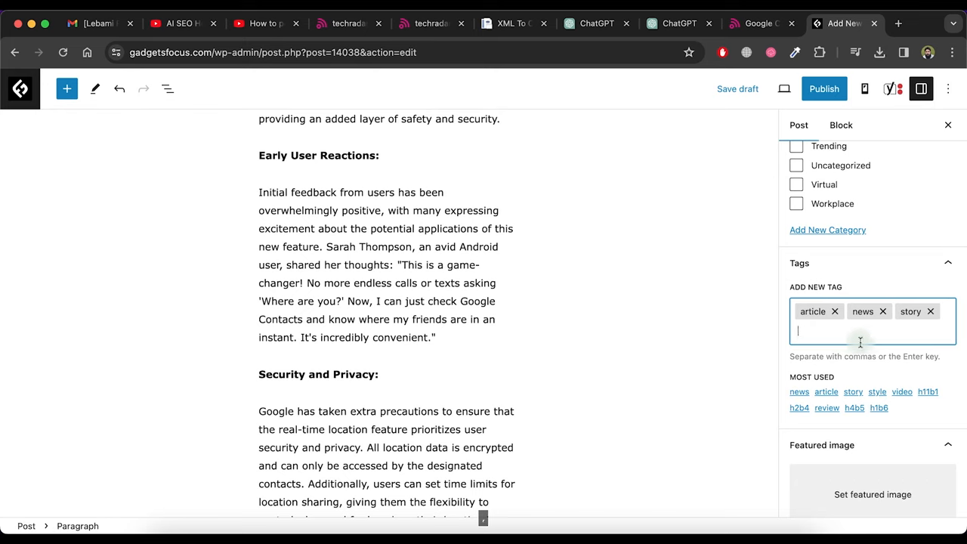
{"action": "left_click", "coordinate": [872, 494]}
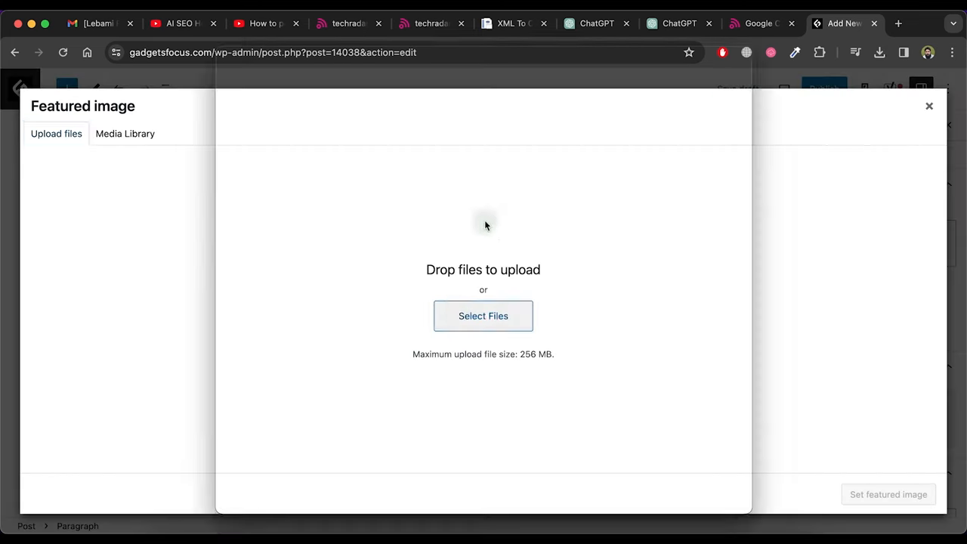
{"action": "left_click", "coordinate": [929, 106]}
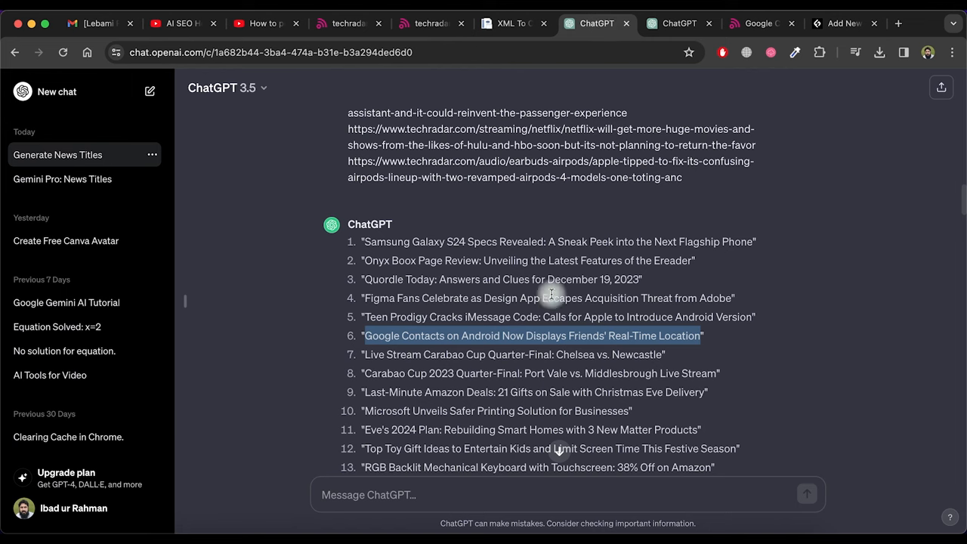
Step: Enter the slug google-contacts-on-your-android-can-now-show-your-friends-real-time-location in Yoast's Slug field
{"action": "scroll", "scroll_direction": "down", "scroll_amount": 3}
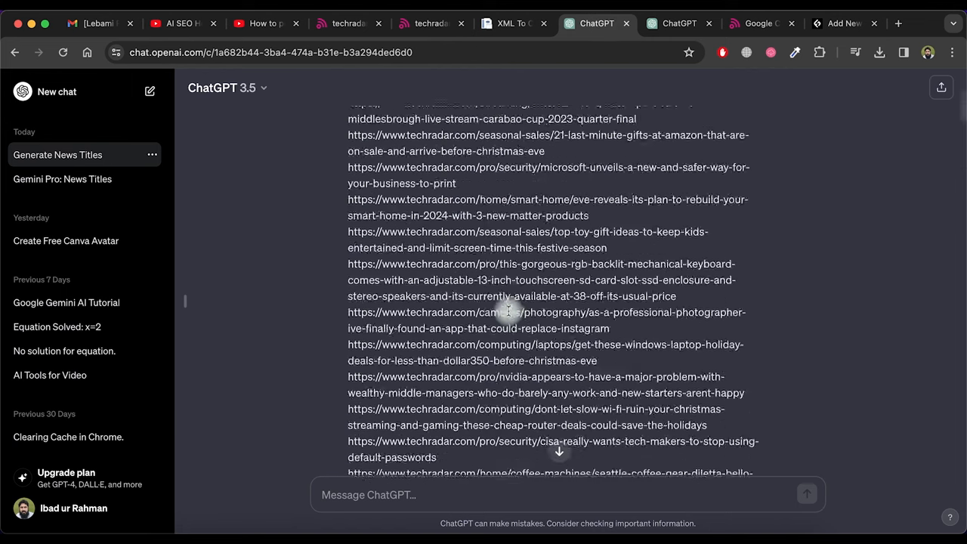
{"action": "scroll", "scroll_direction": "up", "scroll_amount": 3}
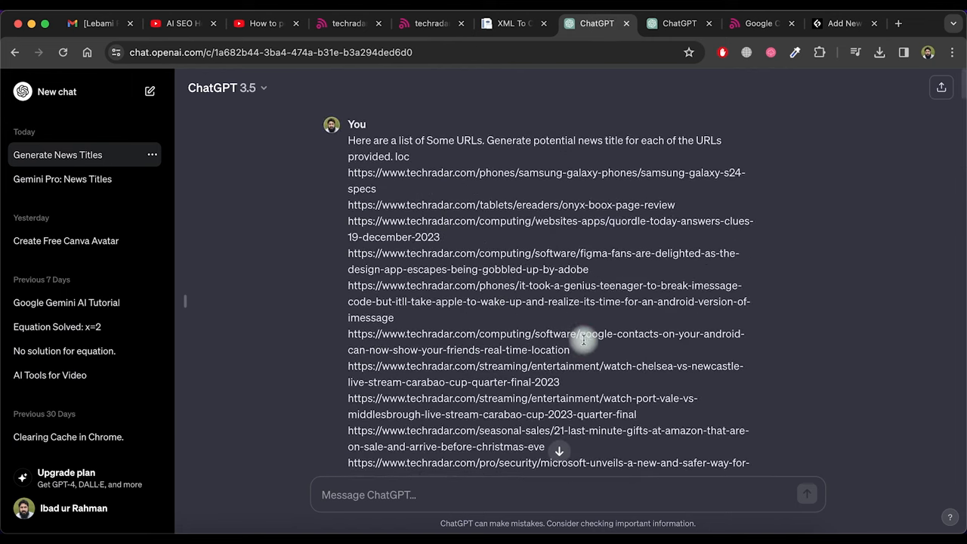
{"action": "left_click", "coordinate": [844, 23]}
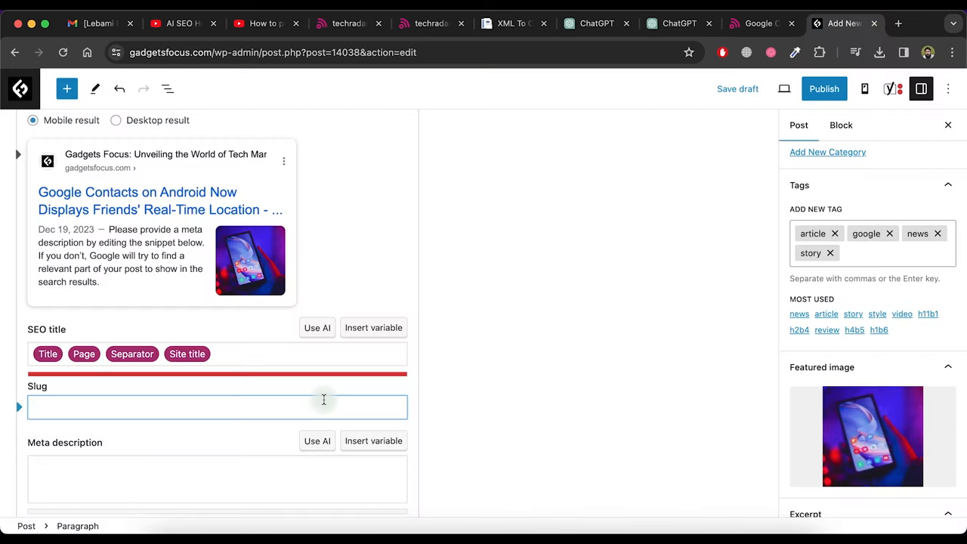
{"action": "scroll", "scroll_direction": "down", "scroll_amount": 3}
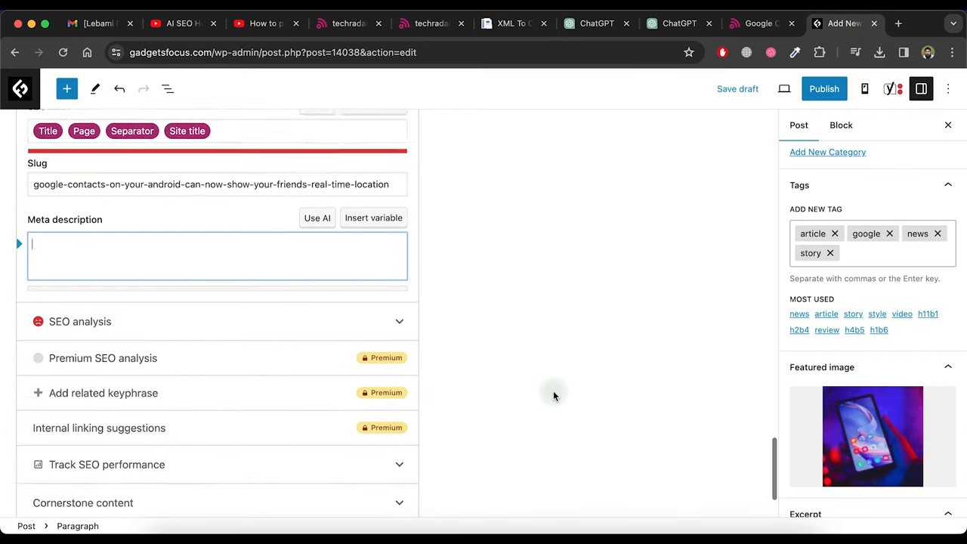
Step: Publish the post, confirm, and bring up the live article page
{"action": "left_click", "coordinate": [823, 89]}
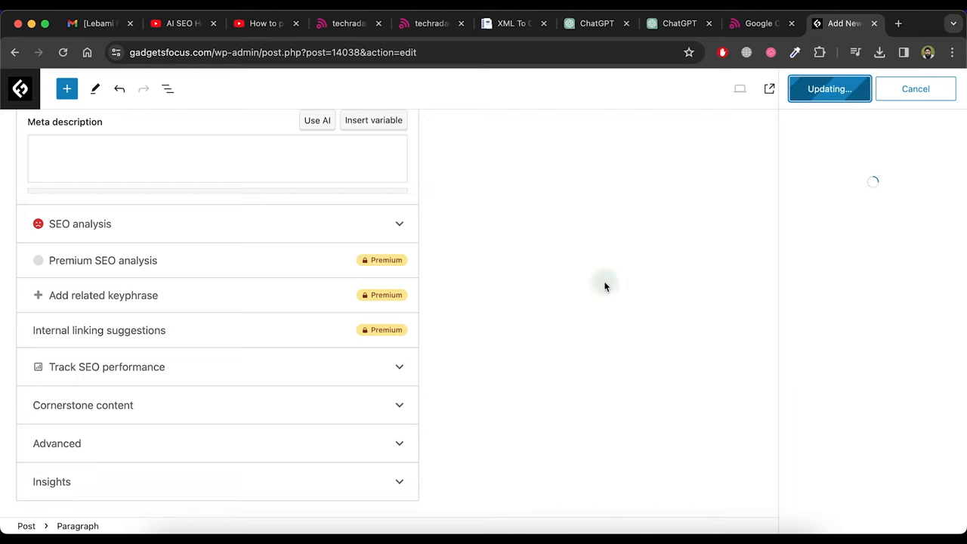
{"action": "left_click", "coordinate": [828, 89]}
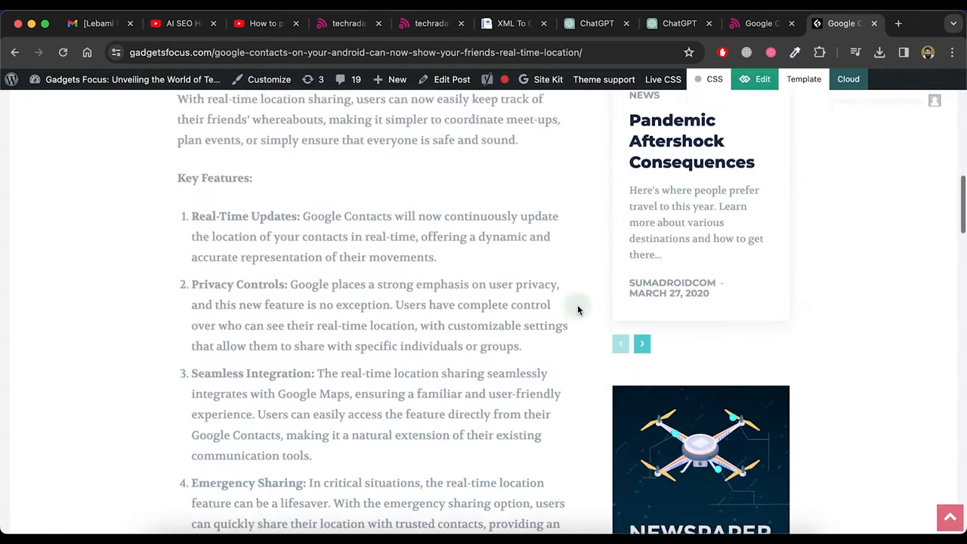
{"action": "left_click", "coordinate": [672, 24]}
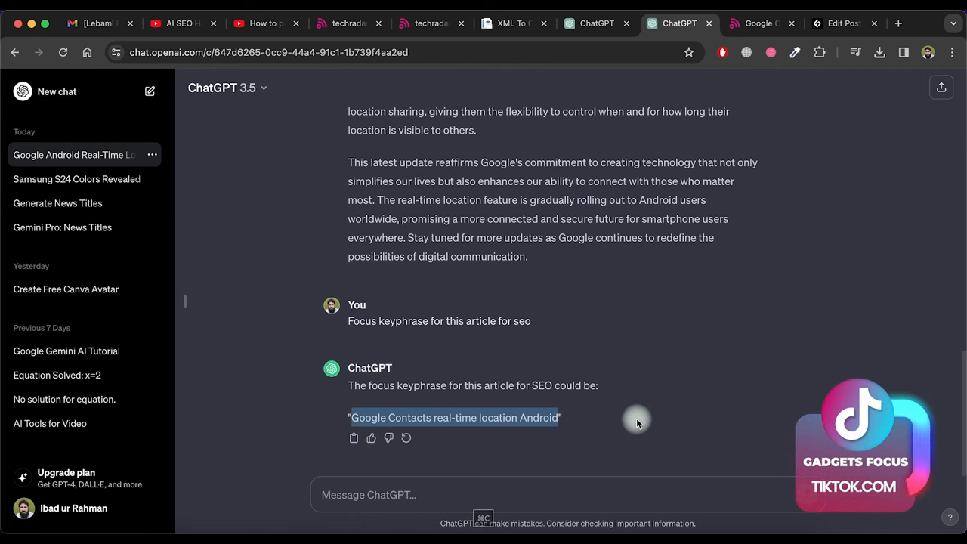
Step: Paste 'Google Contacts real-time location Android' into the post's Yoast focus keyphrase field
{"action": "left_click", "coordinate": [843, 23]}
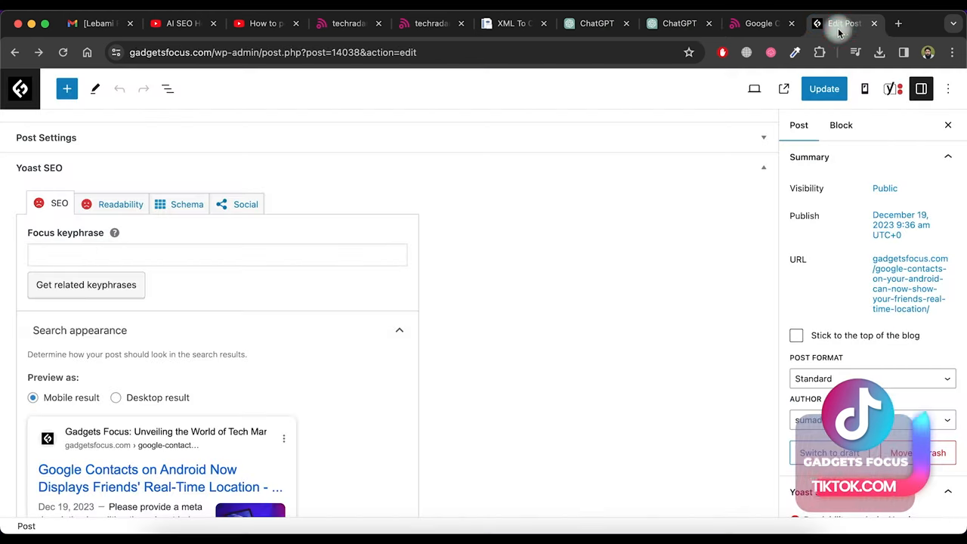
{"action": "type", "text": "Google Contacts real-time location Android"}
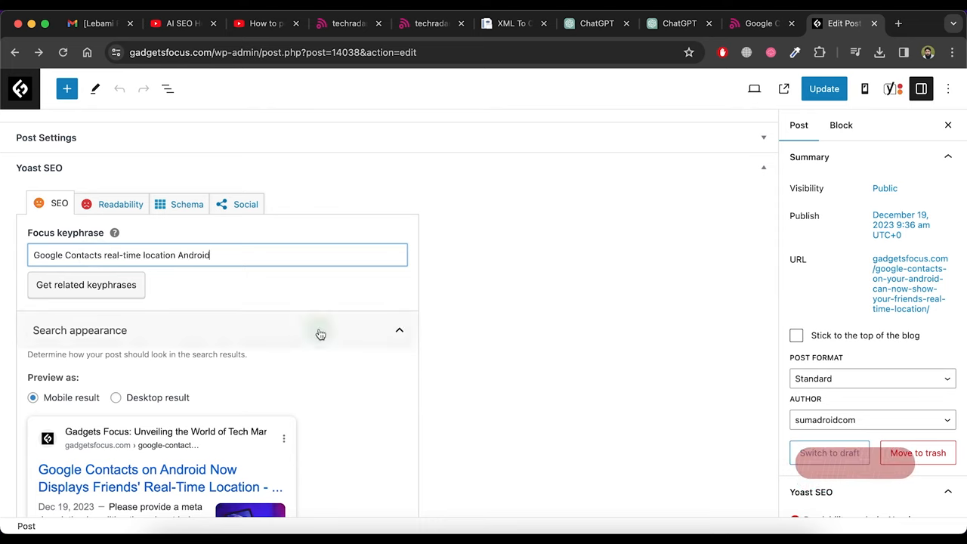
{"action": "scroll", "scroll_direction": "down", "scroll_amount": 3}
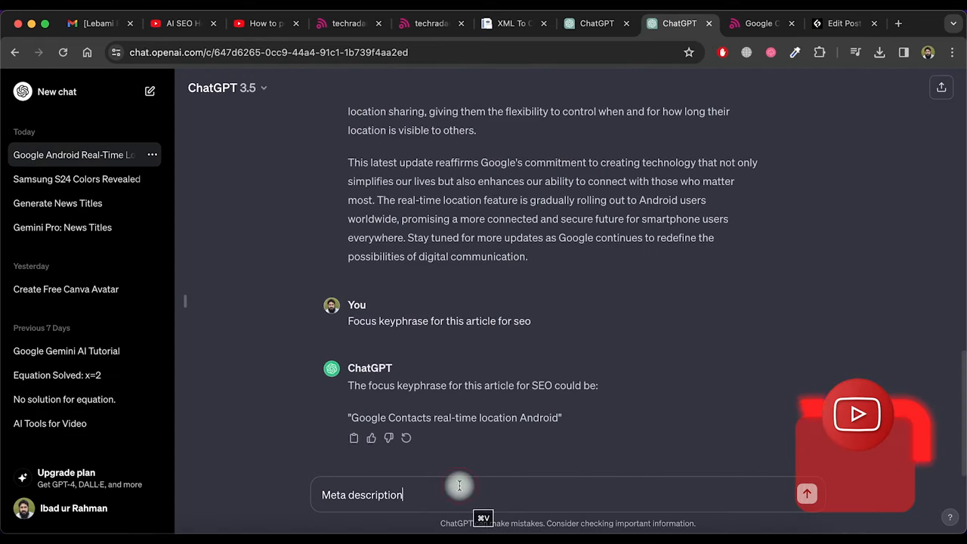
Step: Ask ChatGPT for a meta description for this article
{"action": "type", "text": "for th"}
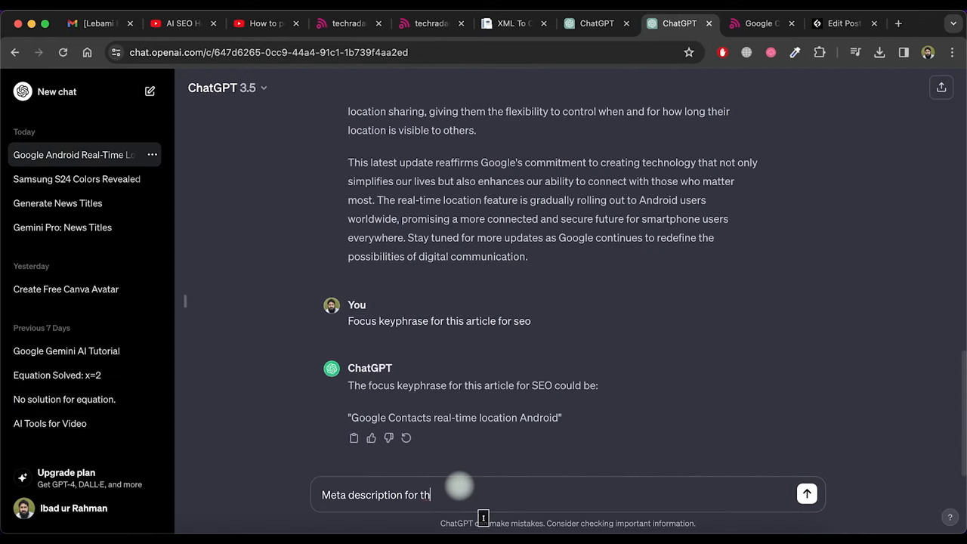
{"action": "type", "text": "is article f"}
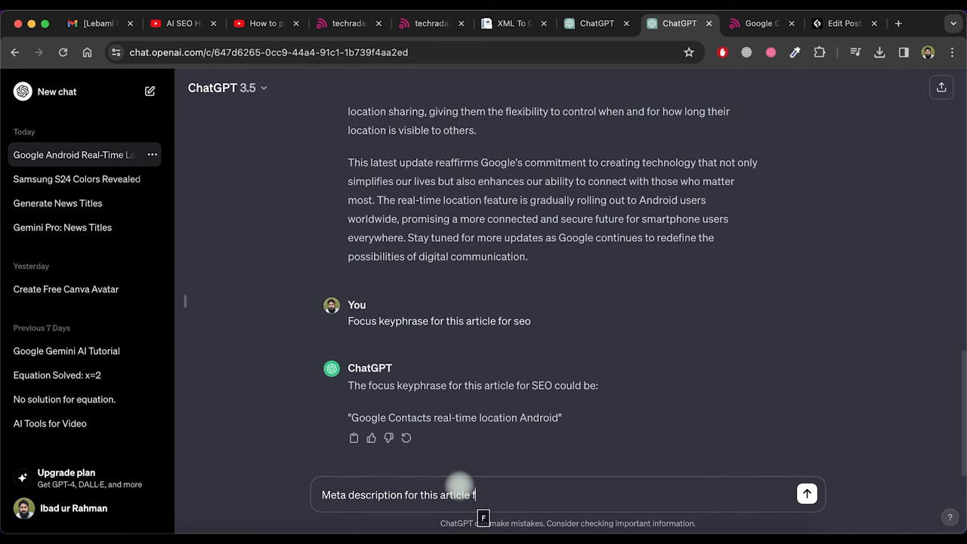
{"action": "left_click", "coordinate": [806, 493]}
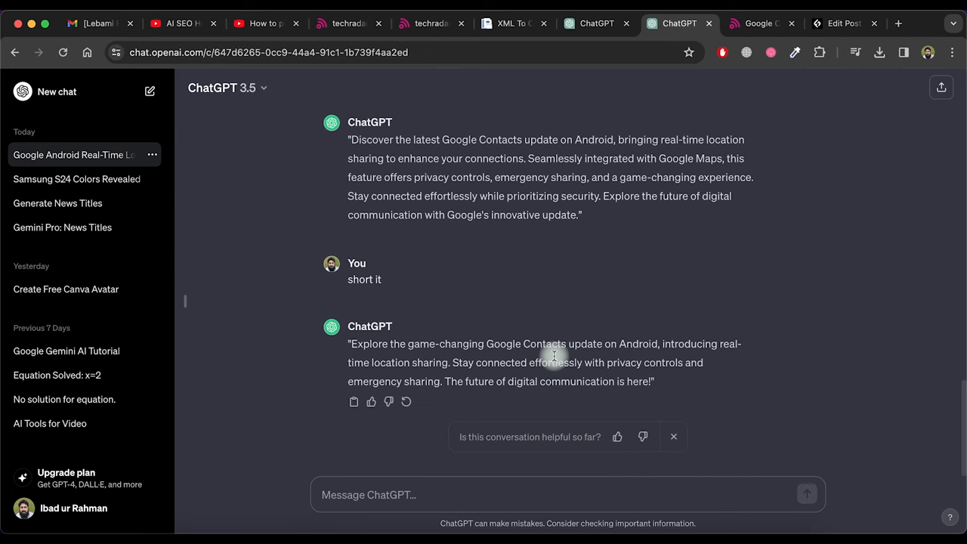
{"action": "mouse_move", "coordinate": [649, 384]}
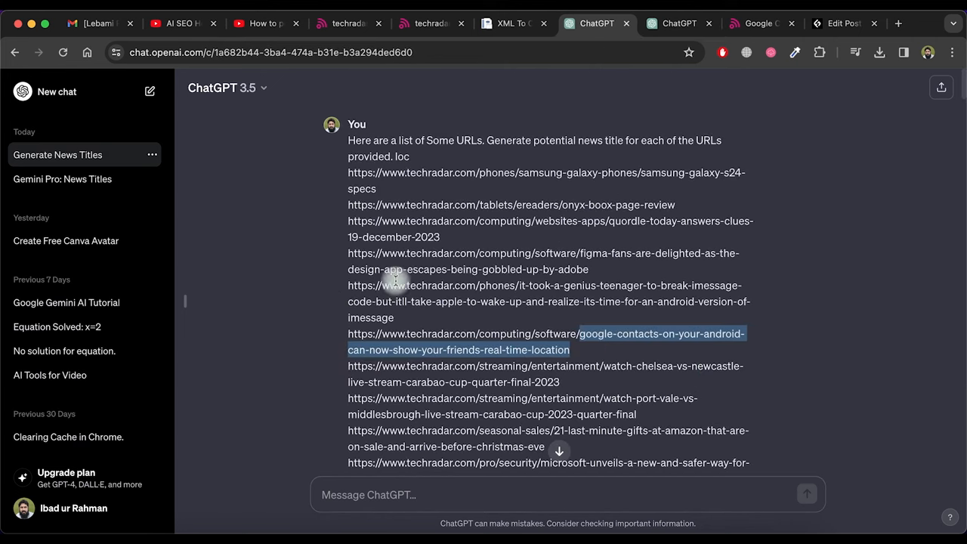
Step: Paste the shortened description into Yoast's meta description, deleting the final sentence so it ends at 'emergency sharing.'
{"action": "left_click", "coordinate": [844, 23]}
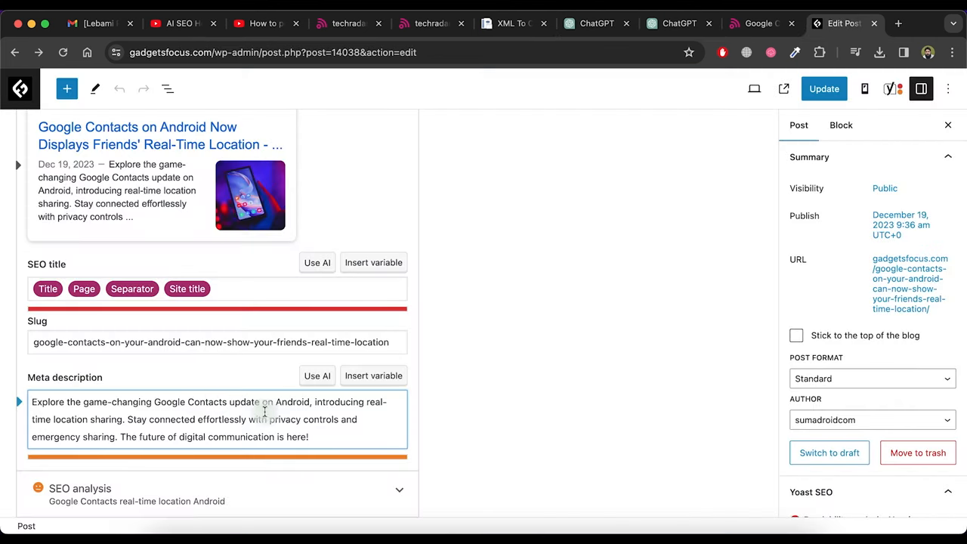
{"action": "key", "text": "Backspace"}
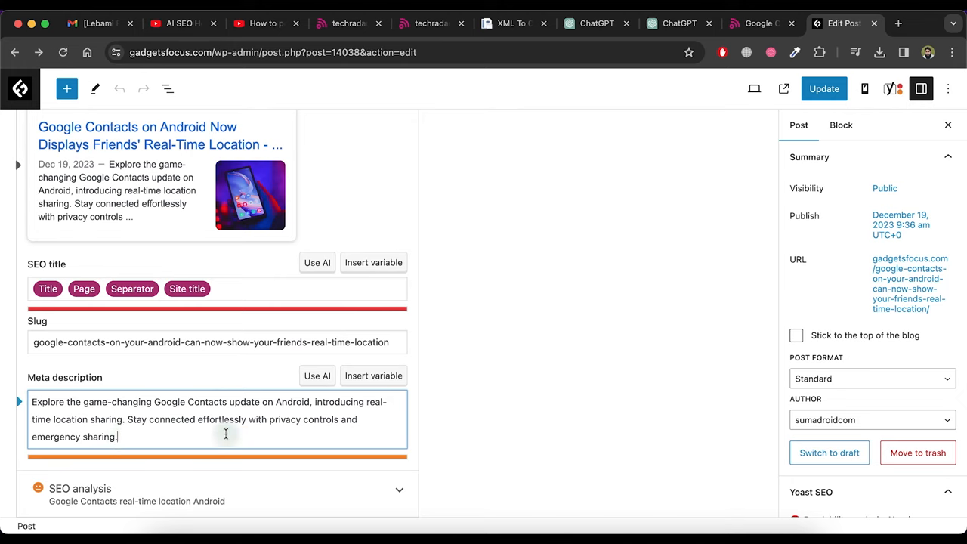
{"action": "left_click", "coordinate": [823, 89]}
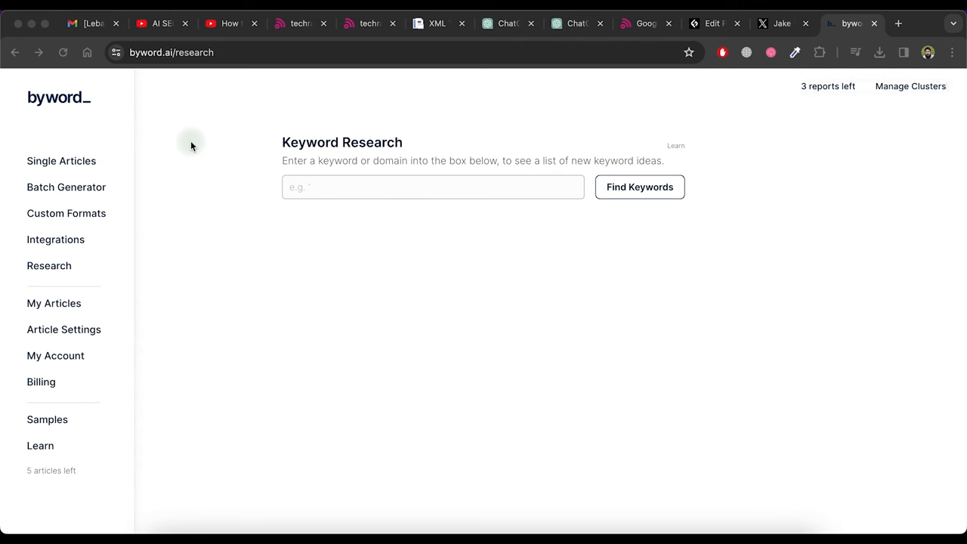
{"action": "mouse_move", "coordinate": [161, 158]}
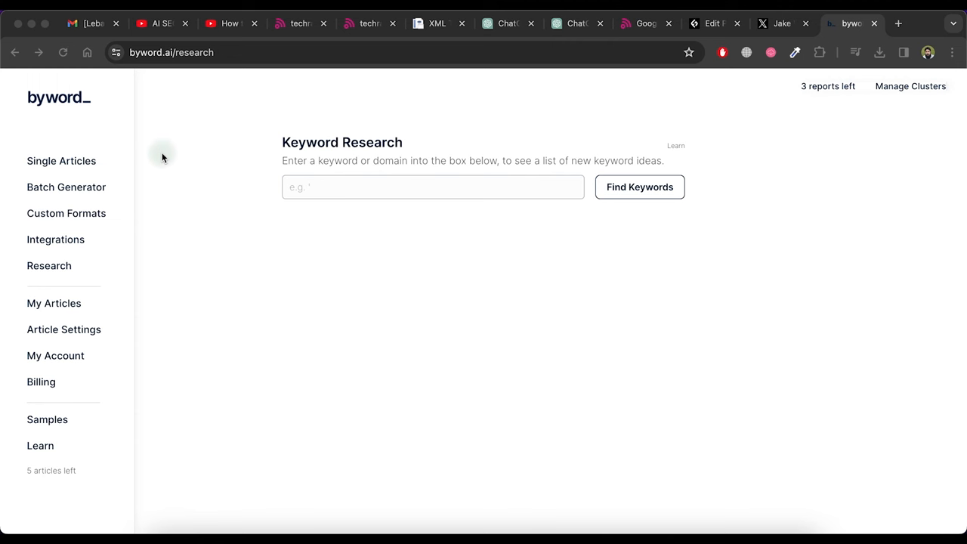
{"action": "mouse_move", "coordinate": [96, 181]}
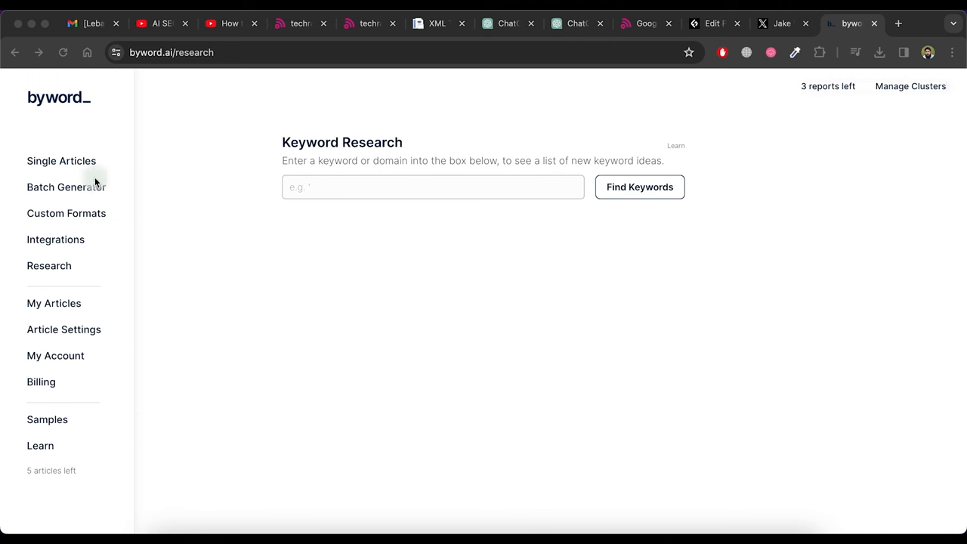
{"action": "mouse_move", "coordinate": [74, 187]}
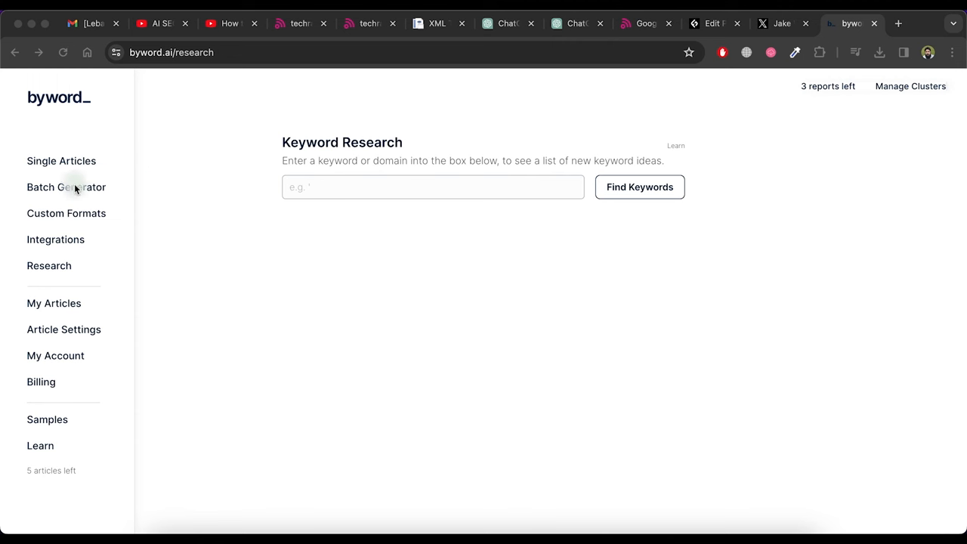
{"action": "mouse_move", "coordinate": [144, 111]}
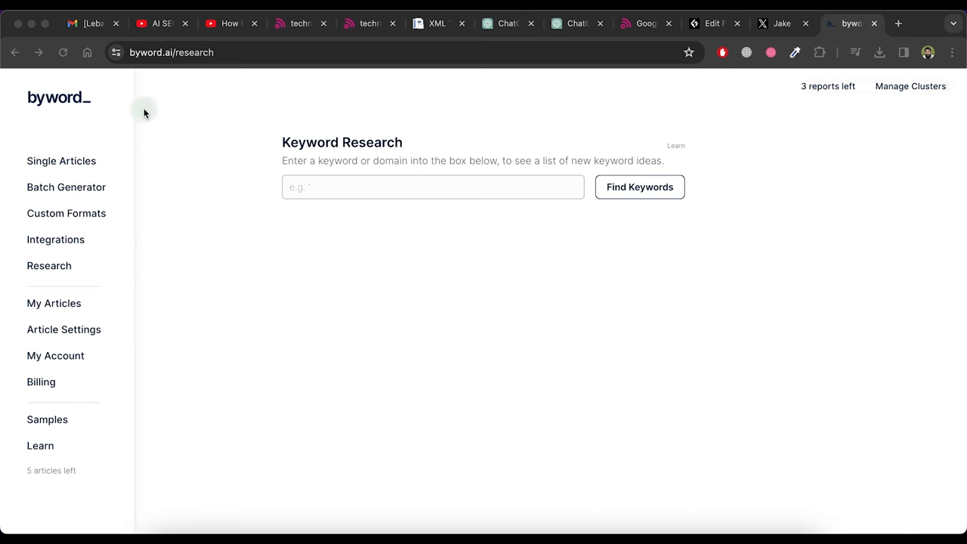
{"action": "mouse_move", "coordinate": [71, 187]}
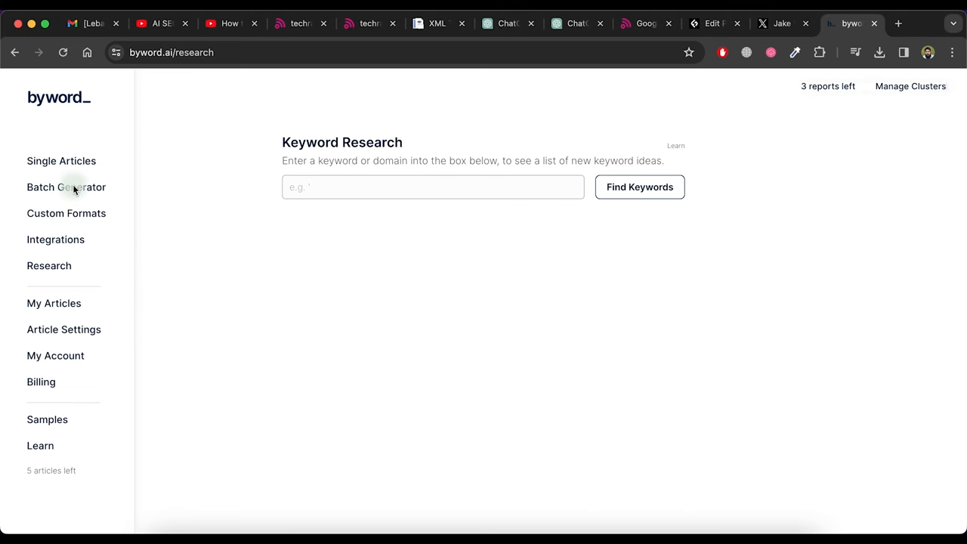
Step: Open Byword's Batch Generator from the left sidebar
{"action": "left_click", "coordinate": [66, 186]}
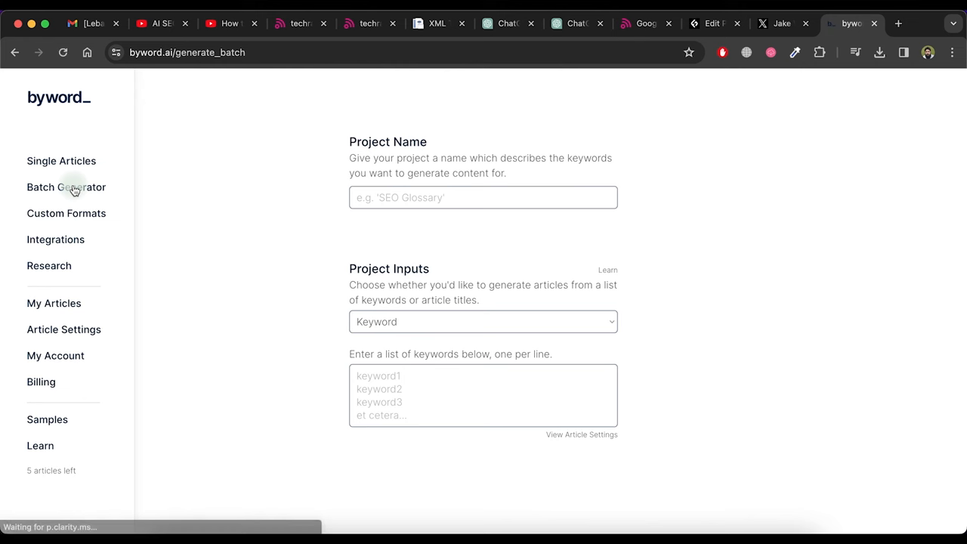
Step: Name the batch project 'News For Gadgets Focus' and set Project Inputs to Article Title
{"action": "left_click", "coordinate": [482, 197]}
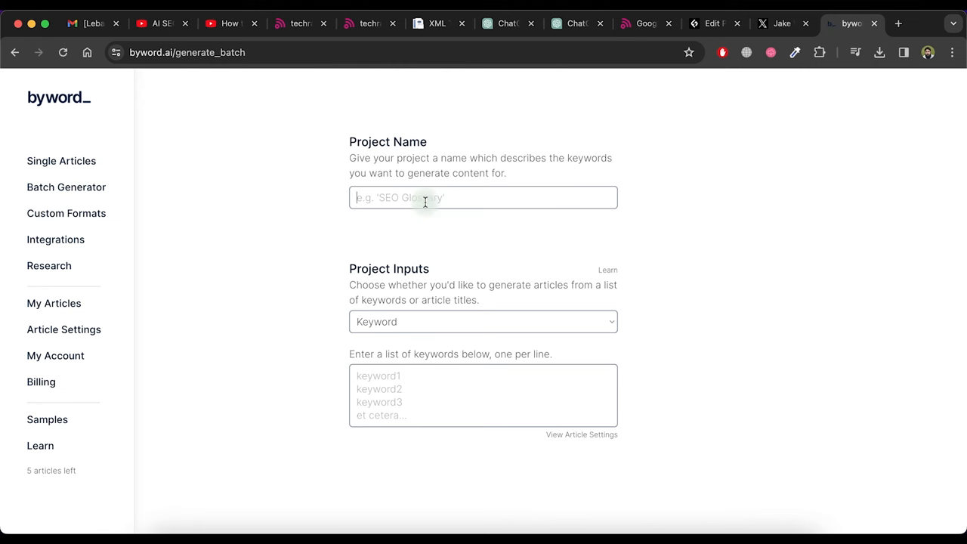
{"action": "type", "text": "News For Gadgets Focus"}
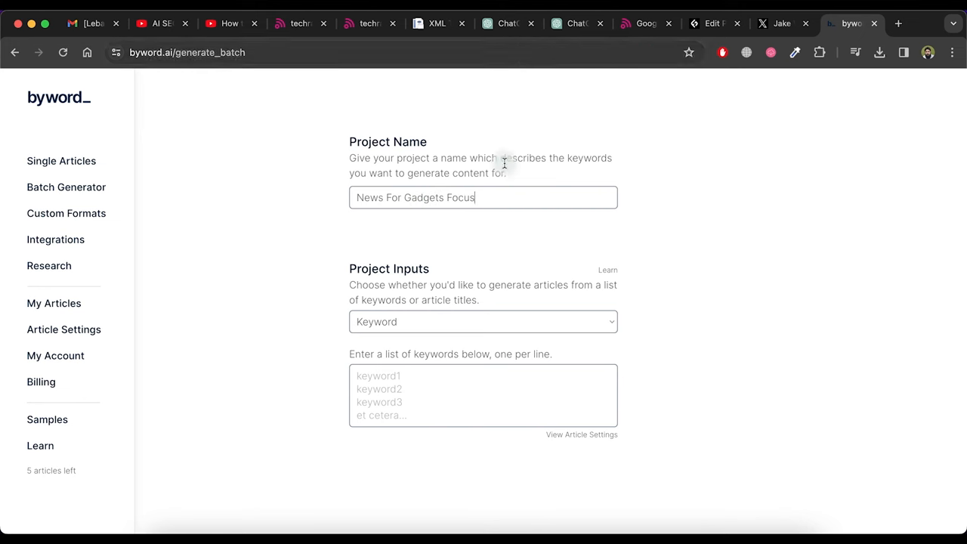
{"action": "left_click", "coordinate": [482, 321]}
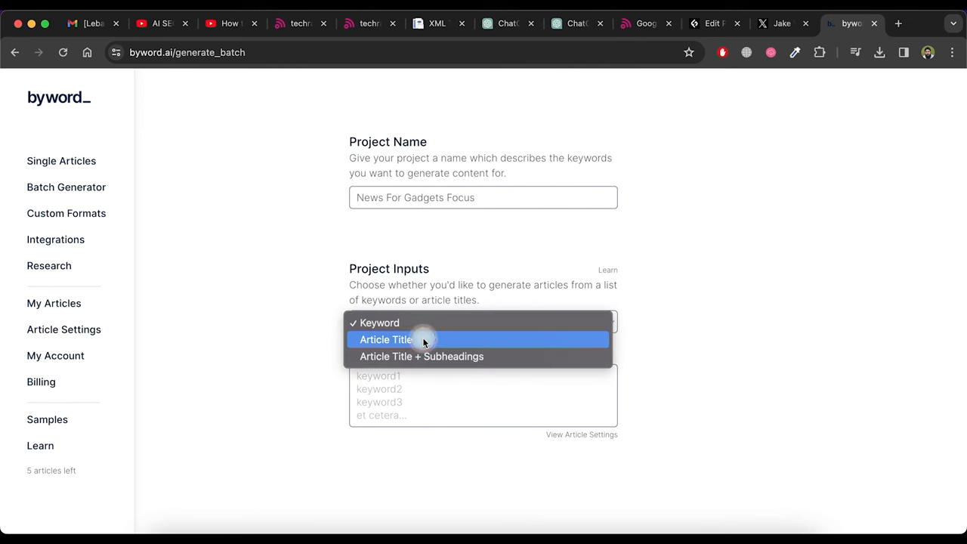
{"action": "left_click", "coordinate": [386, 339]}
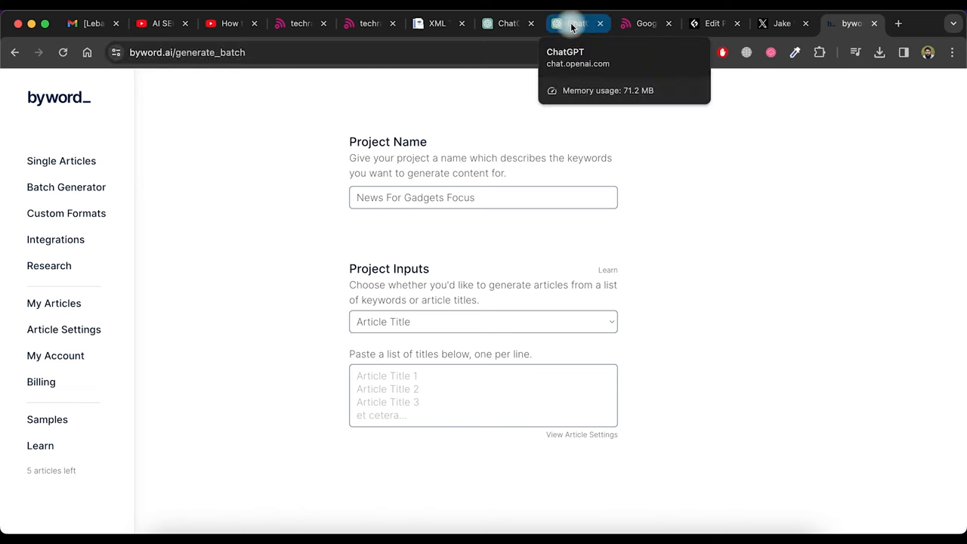
Step: Paste the first four ChatGPT titles into the titles box and start generating
{"action": "left_click", "coordinate": [576, 23]}
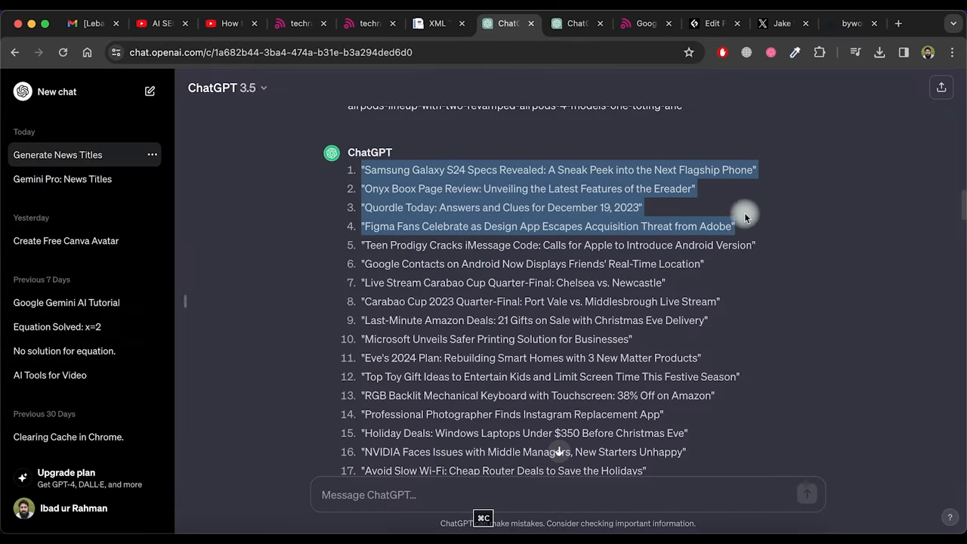
{"action": "left_click", "coordinate": [852, 24]}
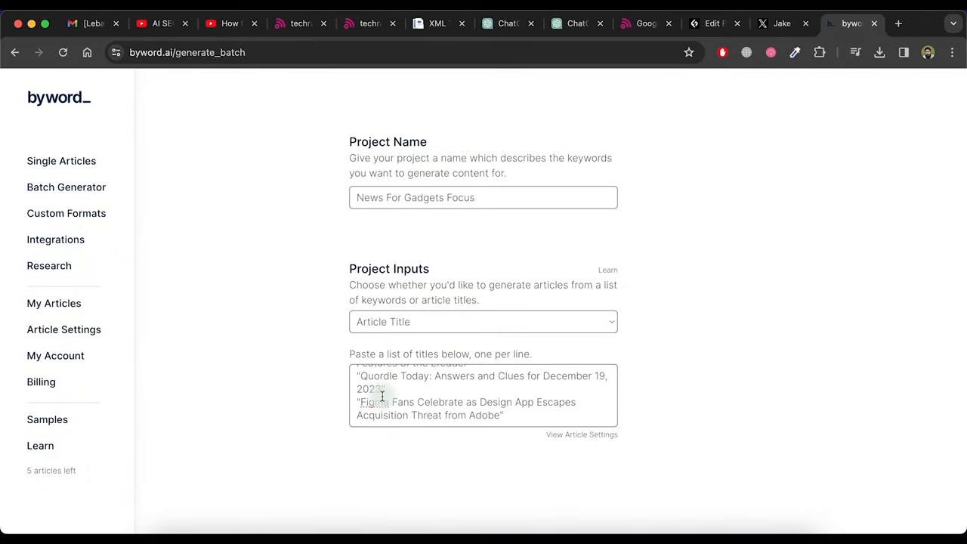
{"action": "scroll", "scroll_direction": "up", "scroll_amount": 3}
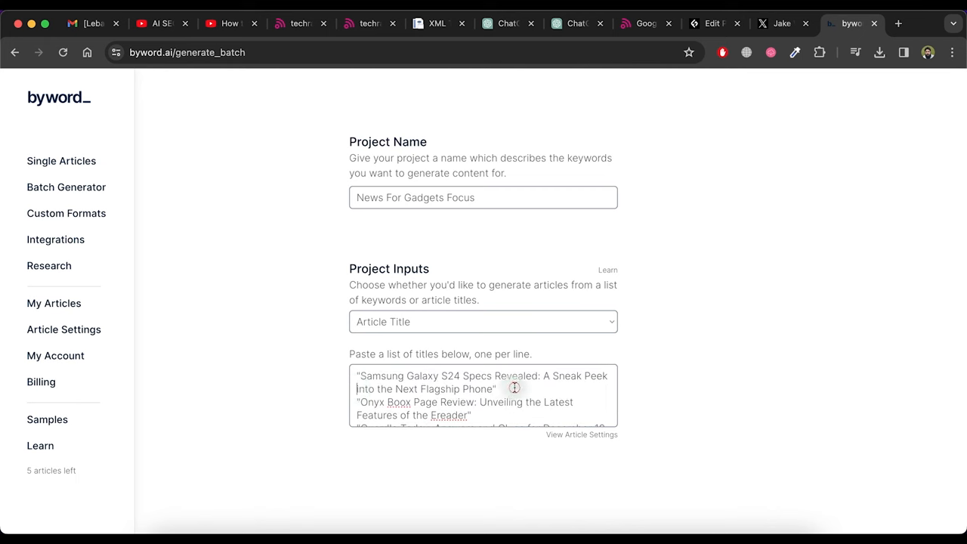
{"action": "scroll", "scroll_direction": "down", "scroll_amount": 3}
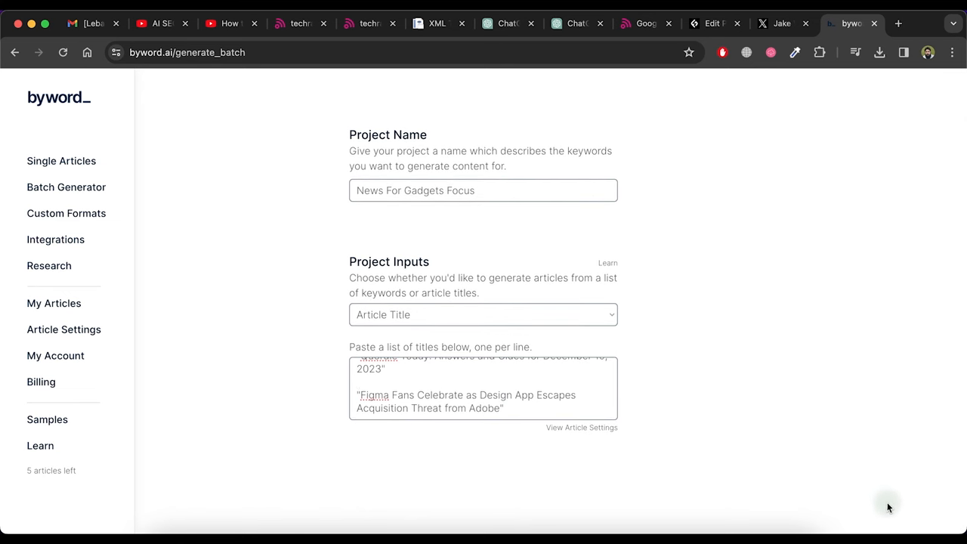
{"action": "scroll", "scroll_direction": "down", "scroll_amount": 3}
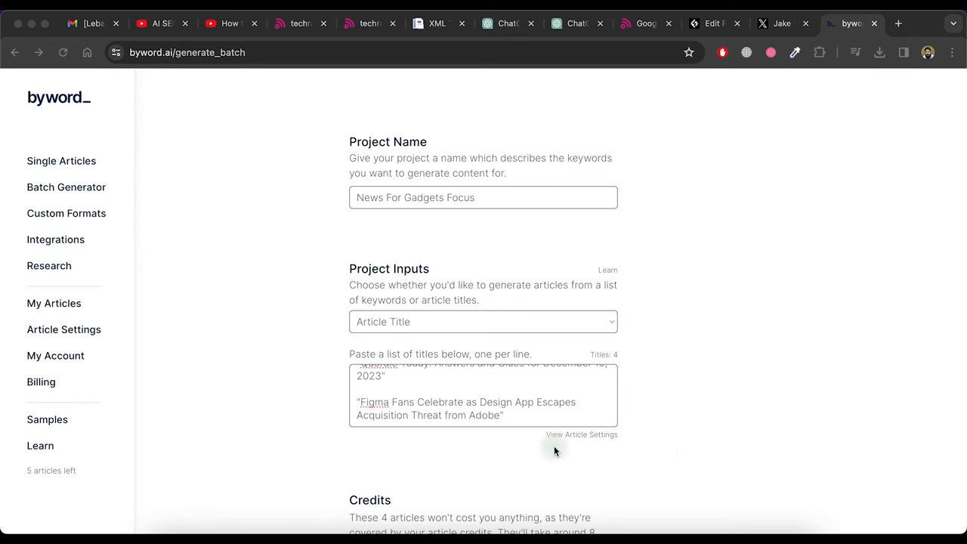
{"action": "mouse_move", "coordinate": [555, 434]}
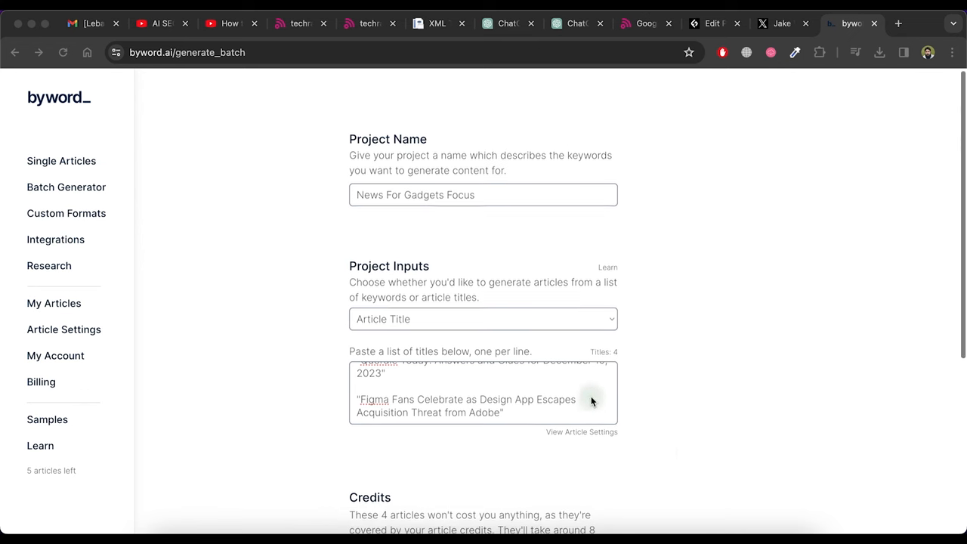
{"action": "scroll", "scroll_direction": "down", "scroll_amount": 3}
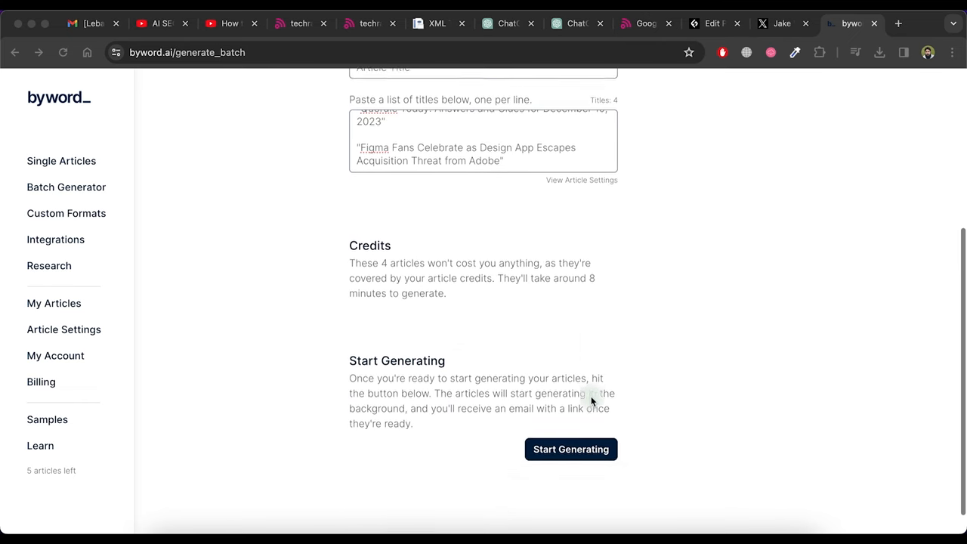
{"action": "scroll", "scroll_direction": "up", "scroll_amount": 3}
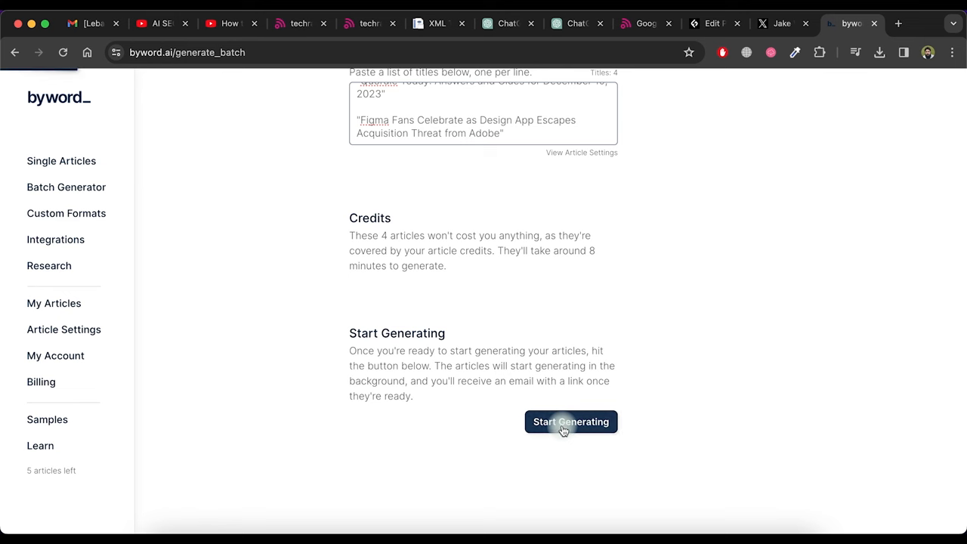
{"action": "left_click", "coordinate": [570, 422]}
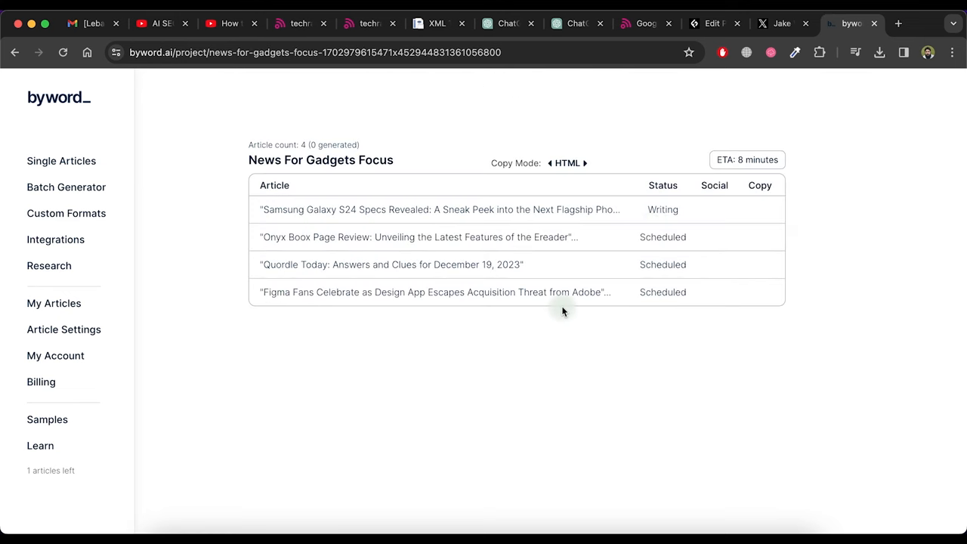
{"action": "mouse_move", "coordinate": [678, 278]}
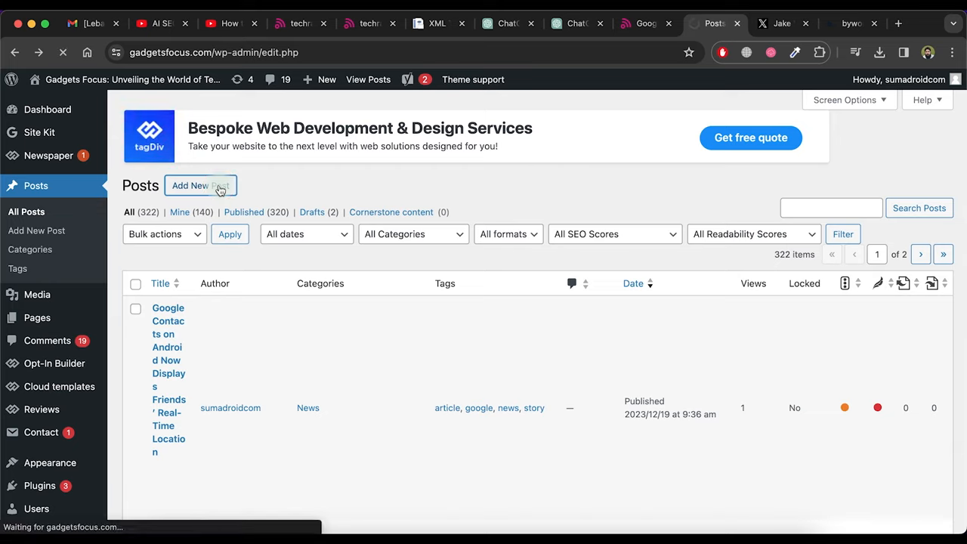
Step: Create a new WordPress post with the Samsung Galaxy S24 Specs Revealed article, then return to Byword
{"action": "left_click", "coordinate": [200, 185]}
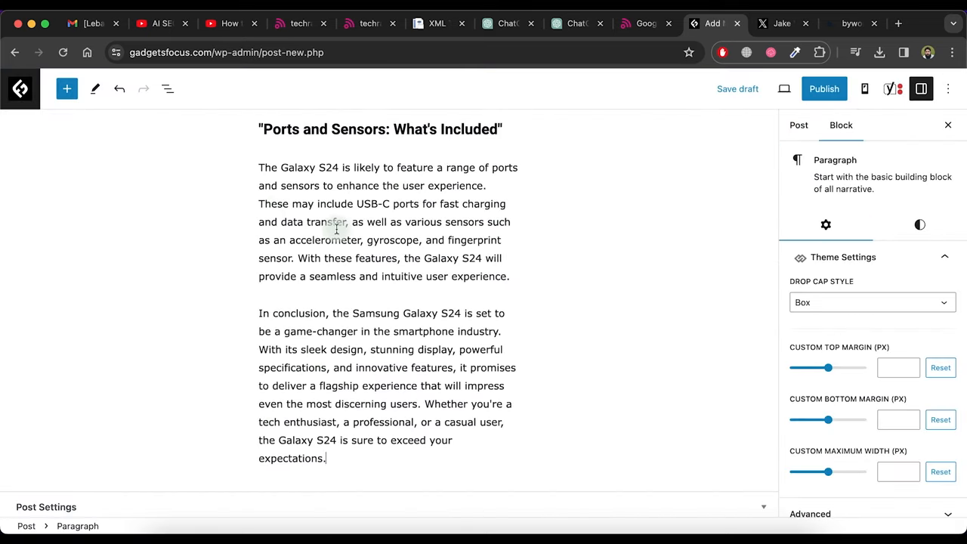
{"action": "scroll", "scroll_direction": "up", "scroll_amount": 3}
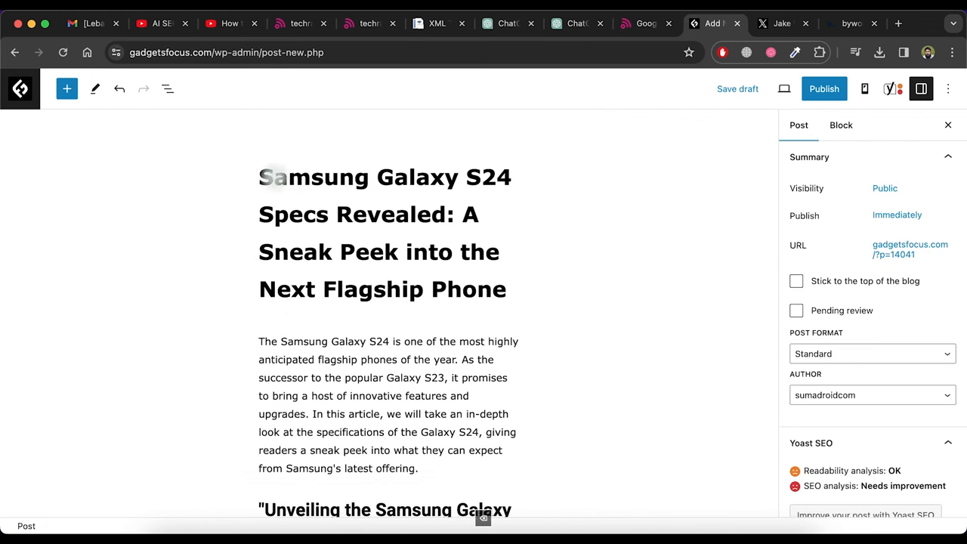
{"action": "left_click", "coordinate": [786, 23]}
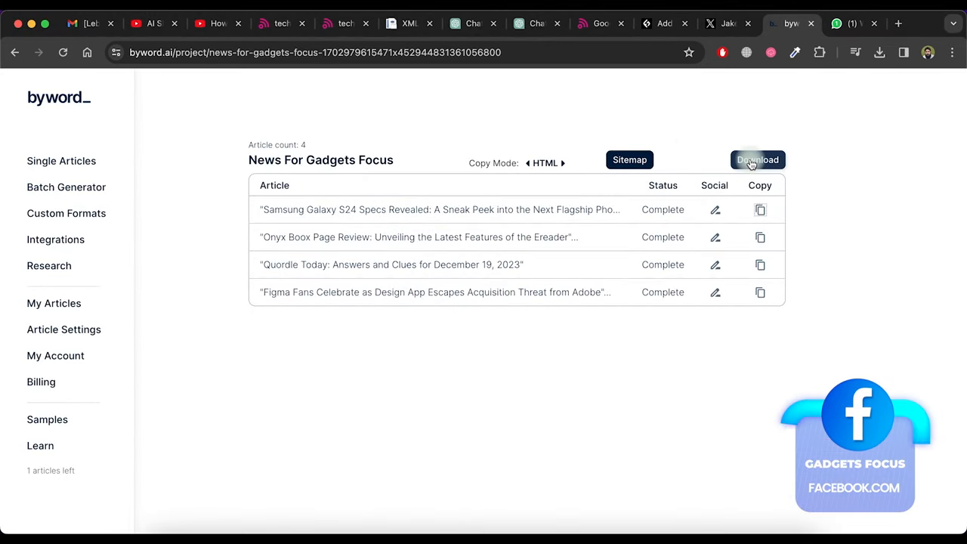
Step: Download the four batch articles as a CSV and widen its Meta column in Excel
{"action": "left_click", "coordinate": [756, 159]}
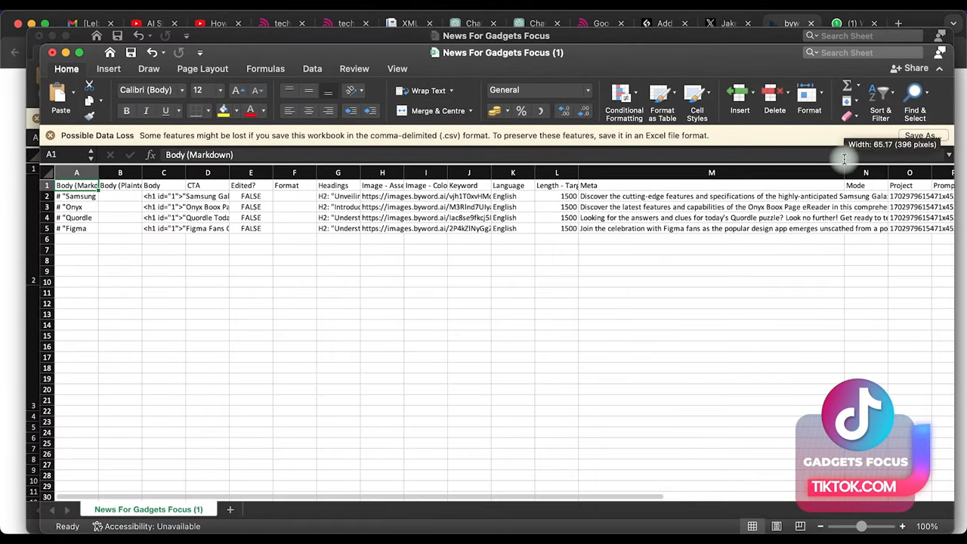
{"action": "scroll", "scroll_direction": "right", "scroll_amount": 3}
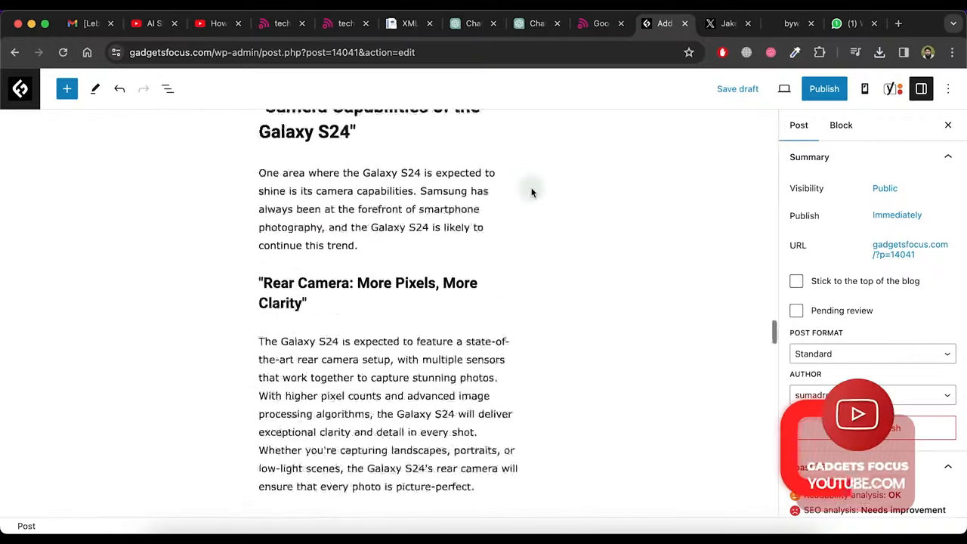
Step: Set the focus keyphrase 'Samsung Galaxy S24 specifications', publish the post, and view it live
{"action": "scroll", "scroll_direction": "up", "scroll_amount": 3}
{"action": "type", "text": "Samsung Galaxy S24"}
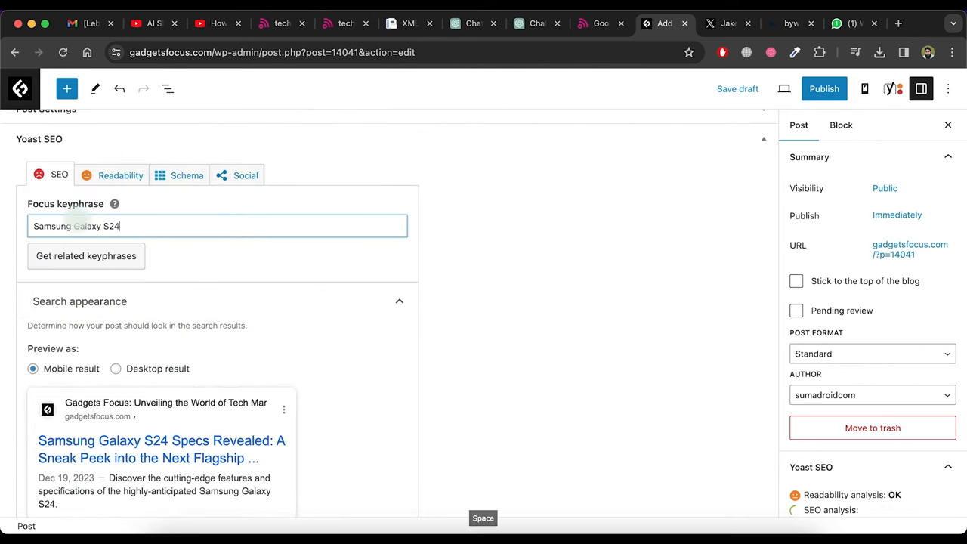
{"action": "type", "text": "specifications"}
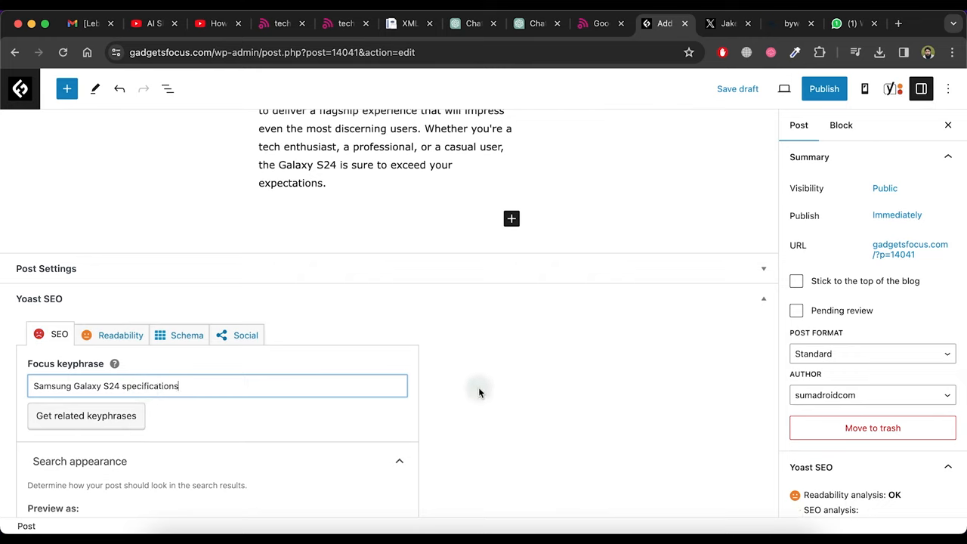
{"action": "left_click", "coordinate": [823, 88]}
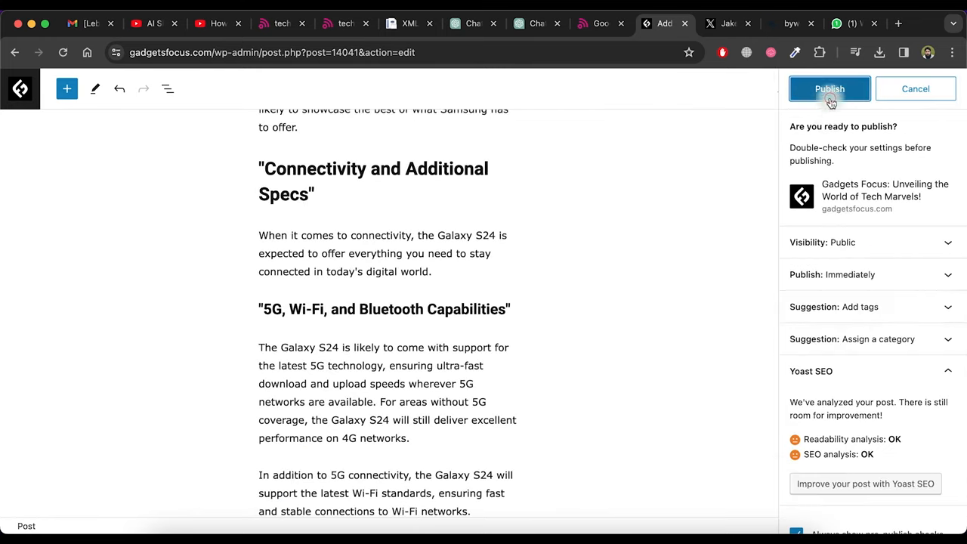
{"action": "left_click", "coordinate": [829, 88]}
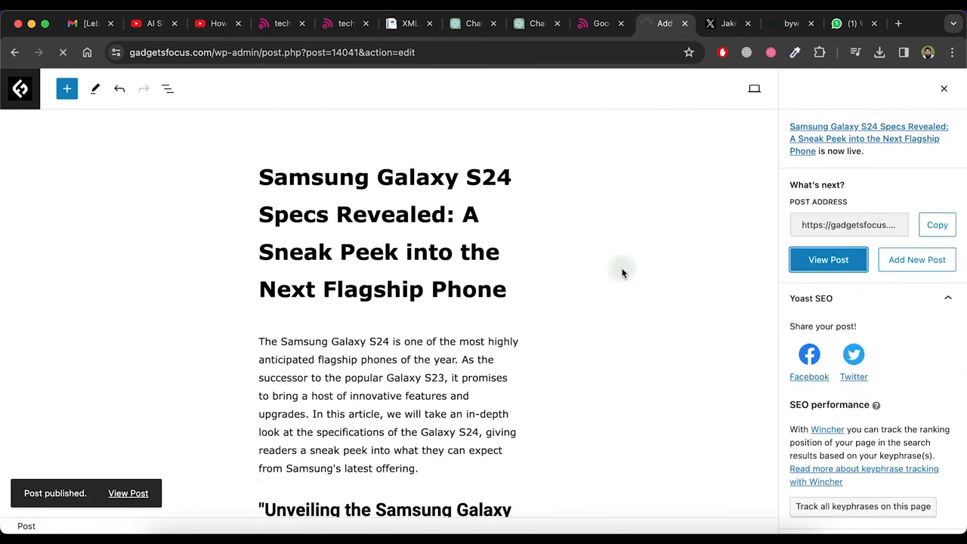
{"action": "left_click", "coordinate": [828, 259]}
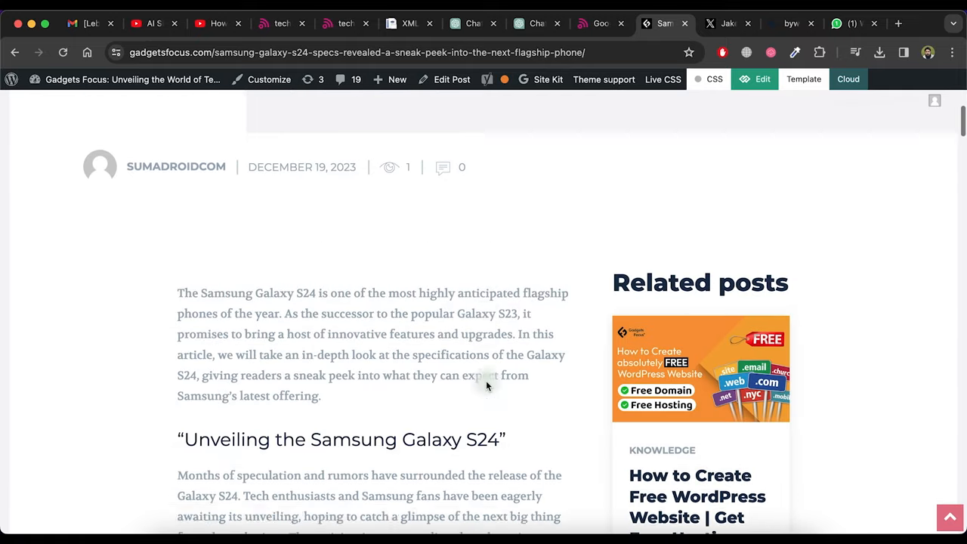
{"action": "scroll", "scroll_direction": "down", "scroll_amount": 3}
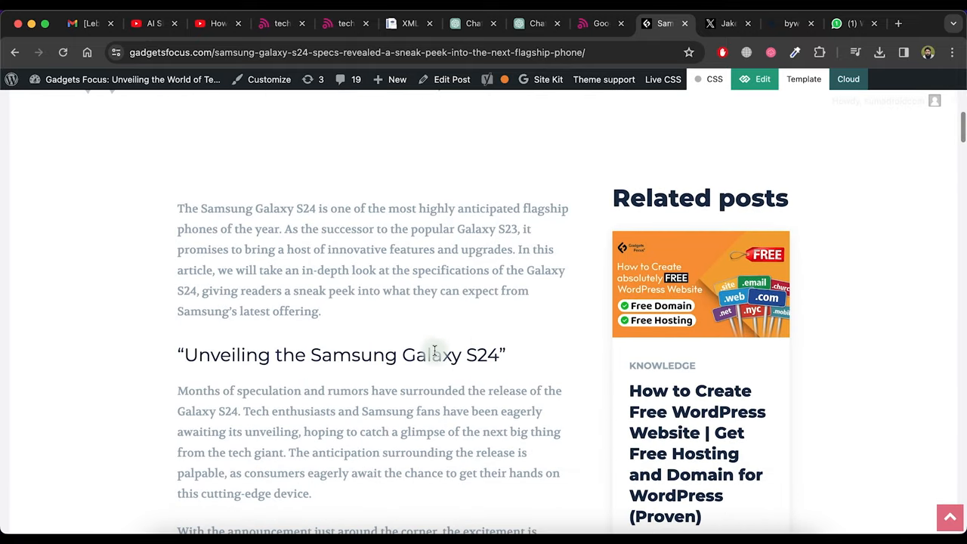
{"action": "scroll", "scroll_direction": "down", "scroll_amount": 3}
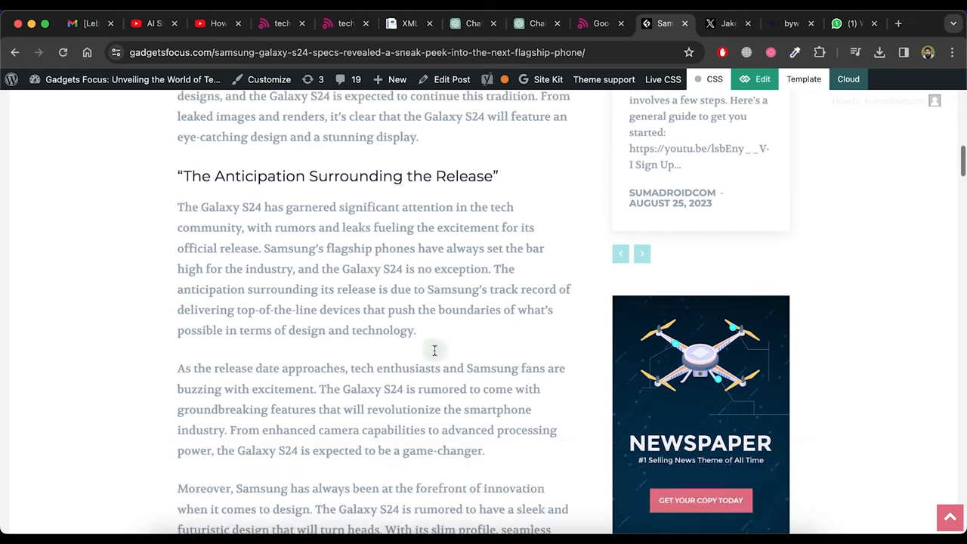
{"action": "scroll", "scroll_direction": "down", "scroll_amount": 3}
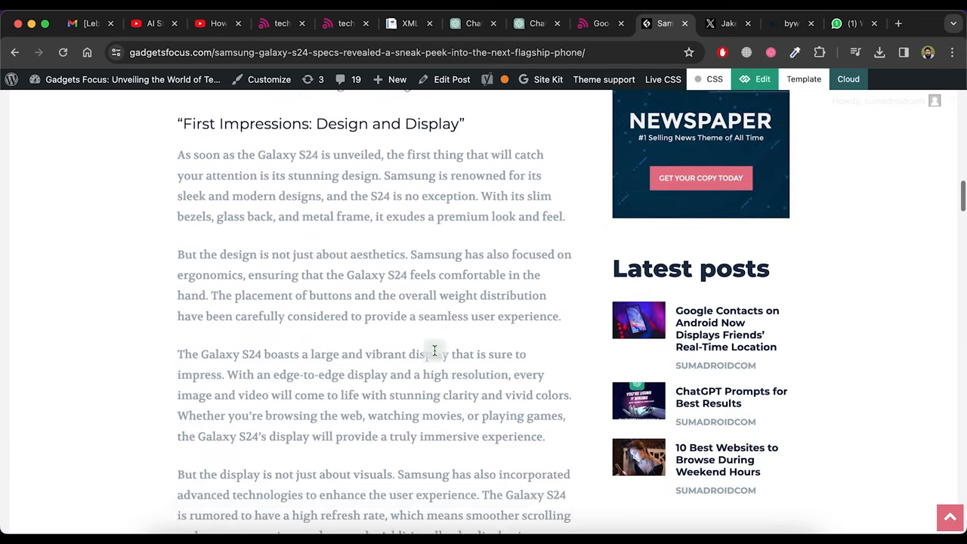
{"action": "scroll", "scroll_direction": "down", "scroll_amount": 3}
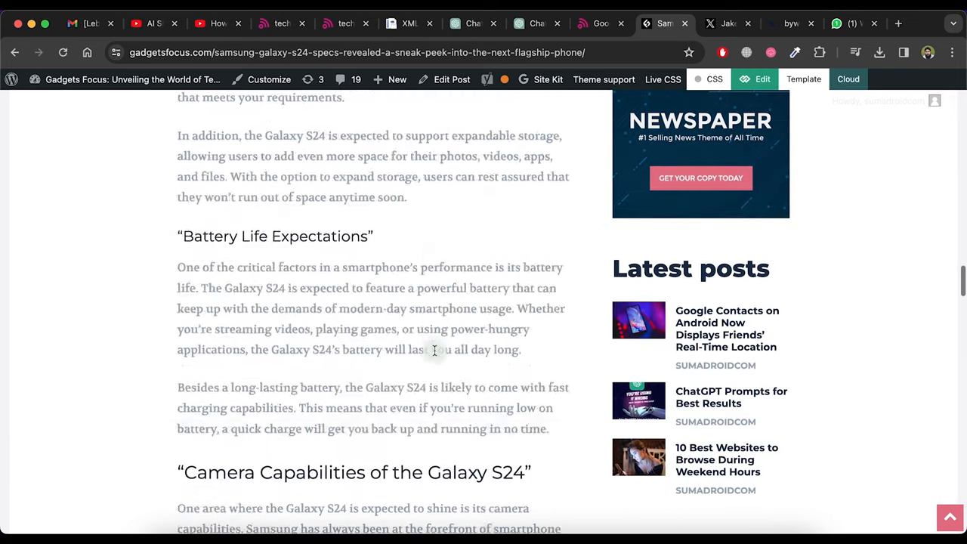
{"action": "scroll", "scroll_direction": "down", "scroll_amount": 3}
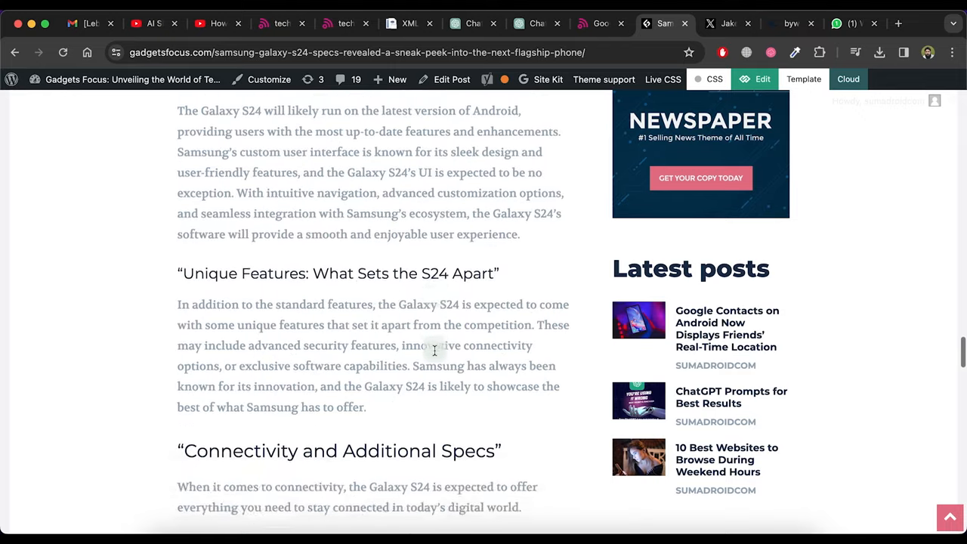
{"action": "scroll", "scroll_direction": "down", "scroll_amount": 3}
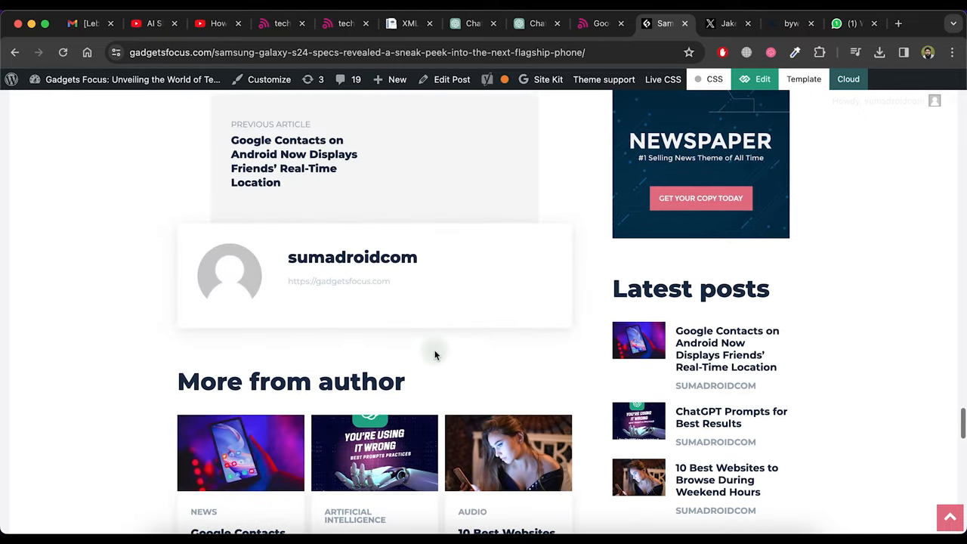
{"action": "scroll", "scroll_direction": "up", "scroll_amount": 3}
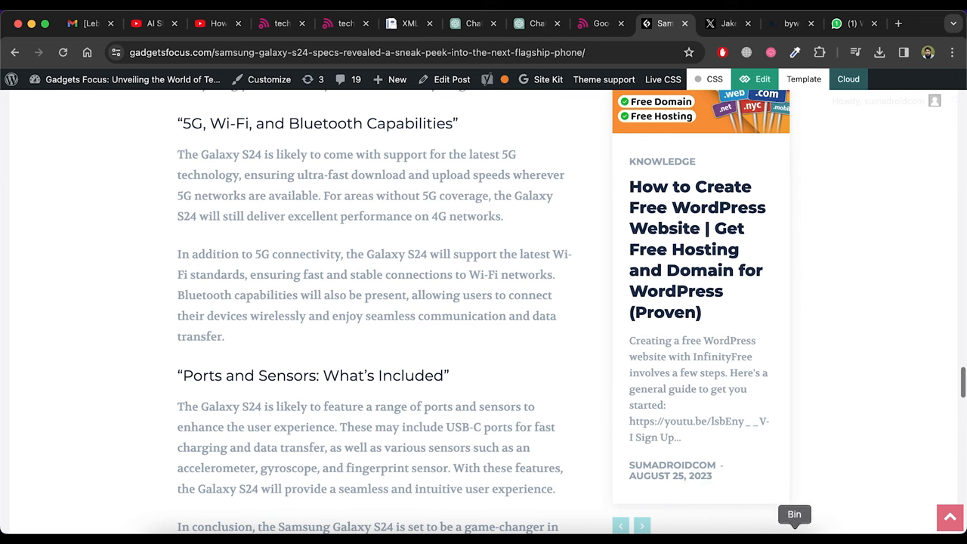